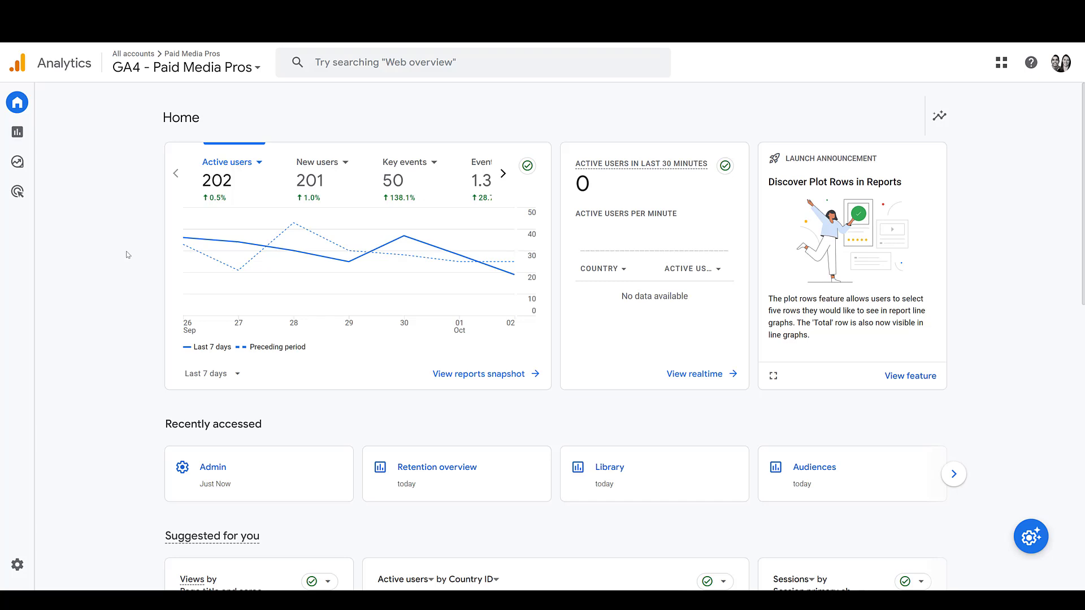
mouse_move(120, 163)
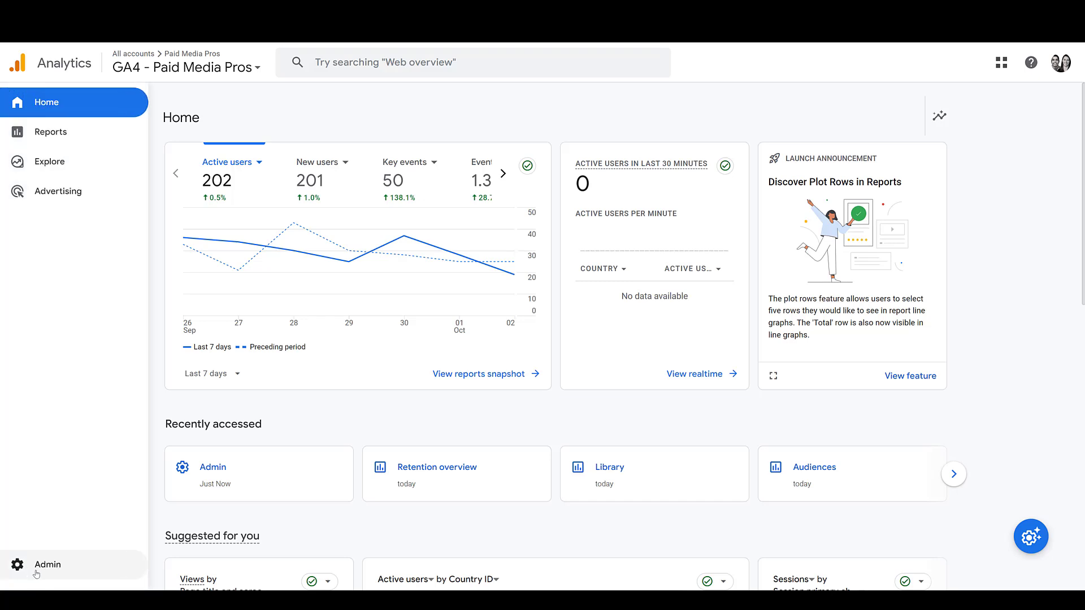
Open Admin > Product links > Google Ads links and begin creating a new link.
click(37, 579)
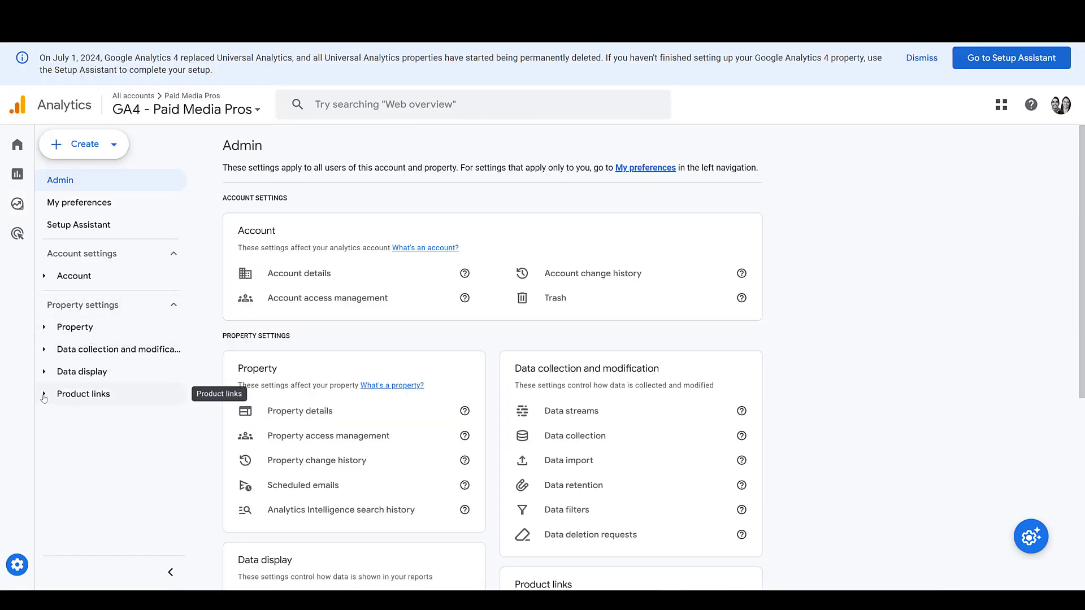
click(83, 394)
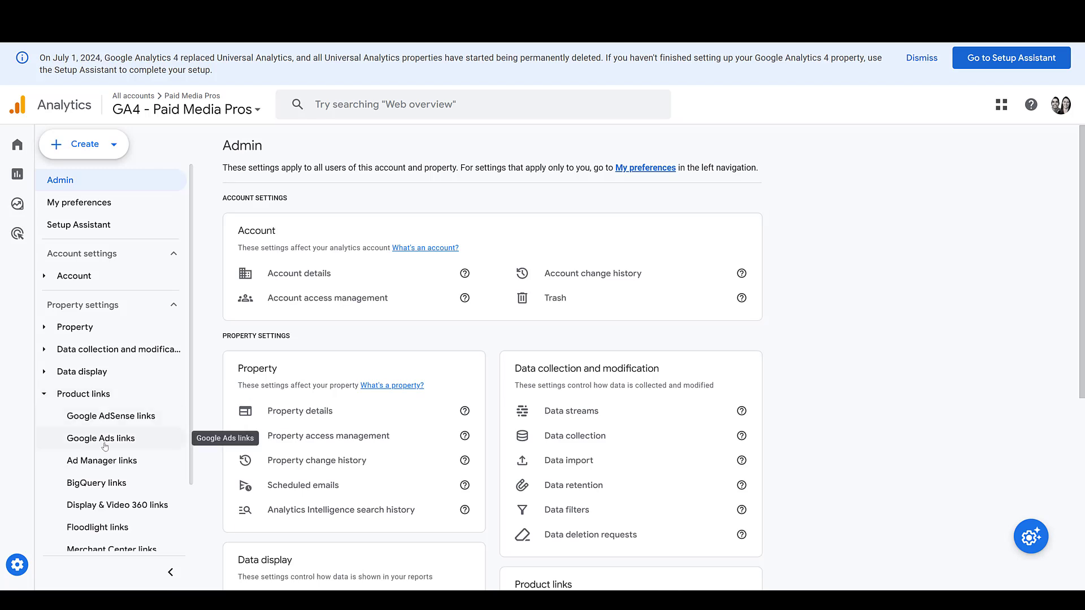
click(100, 438)
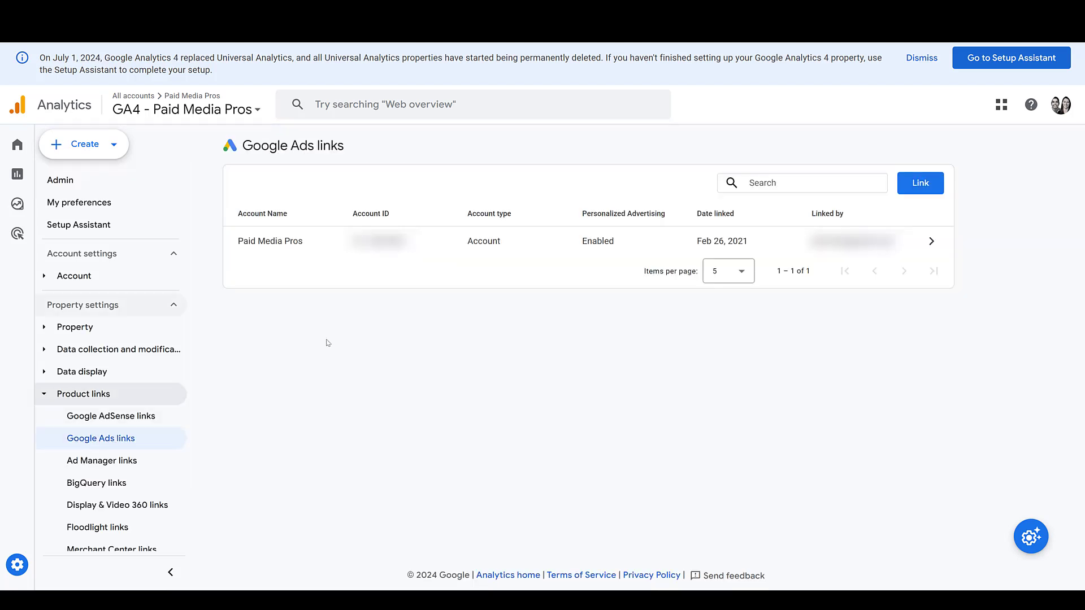
mouse_move(358, 332)
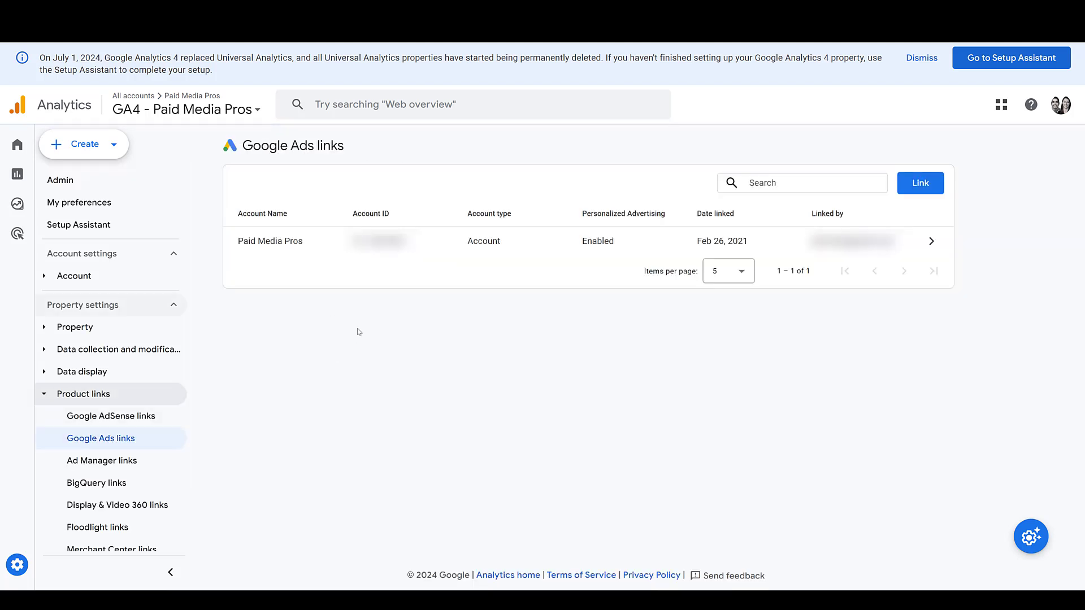
mouse_move(924, 194)
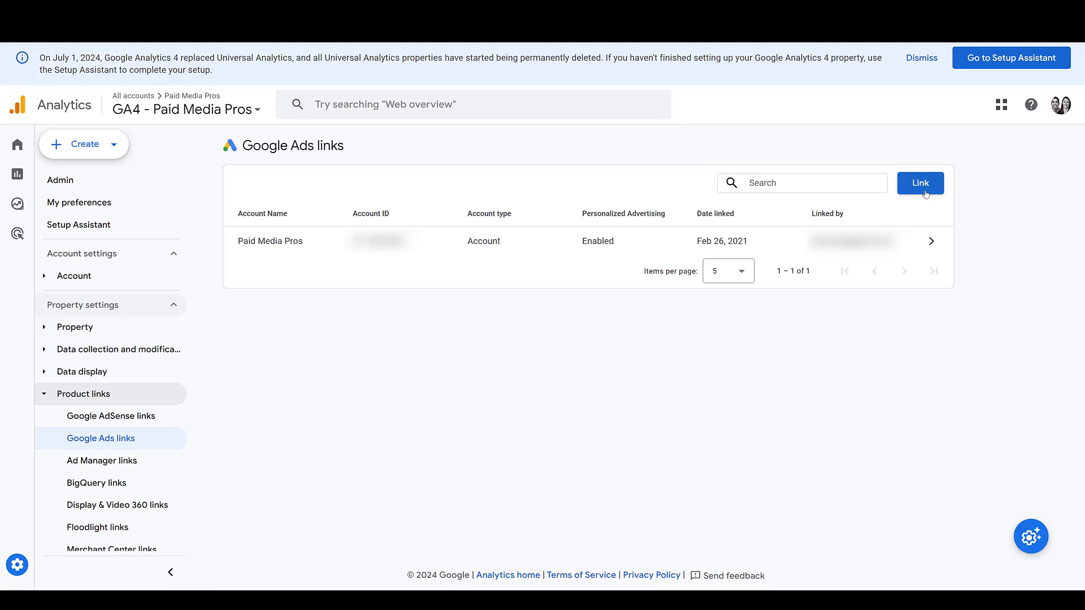
click(920, 183)
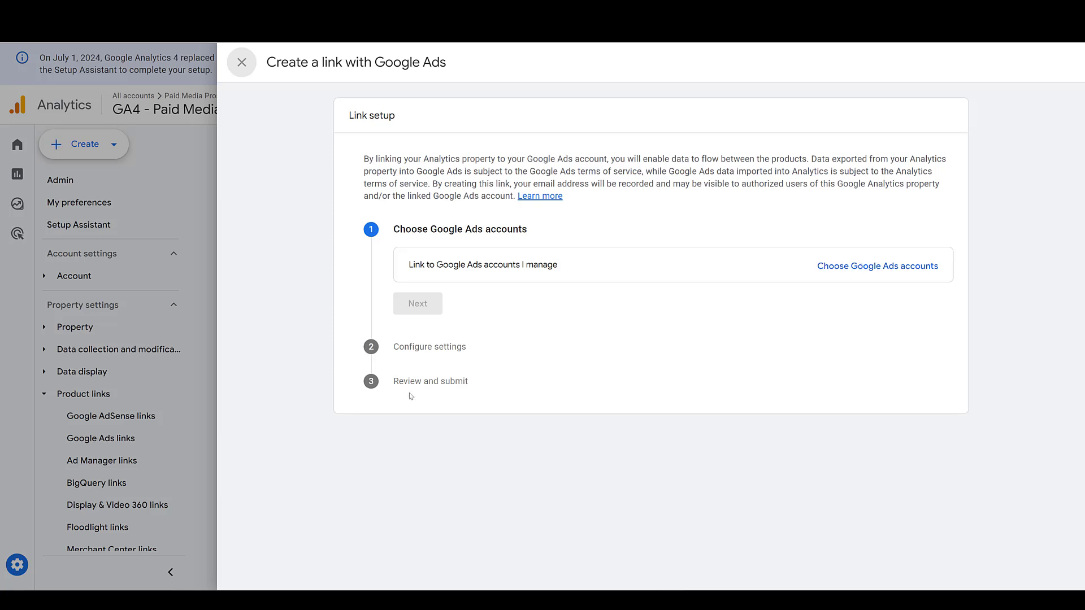
mouse_move(502, 50)
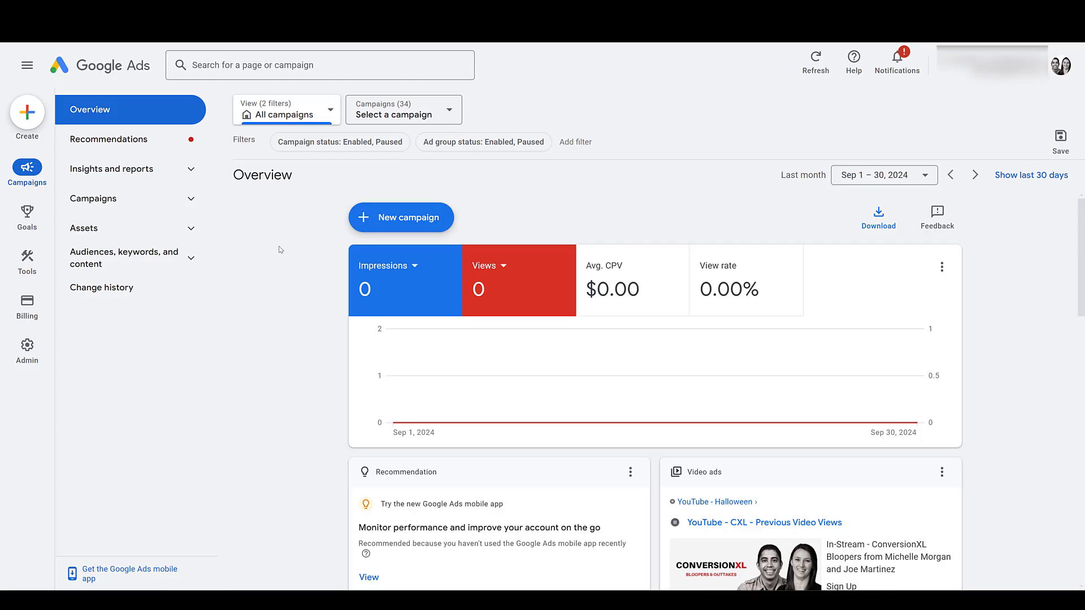
View Data manager's connected products, with GA4 & Firebase showing two links.
click(26, 255)
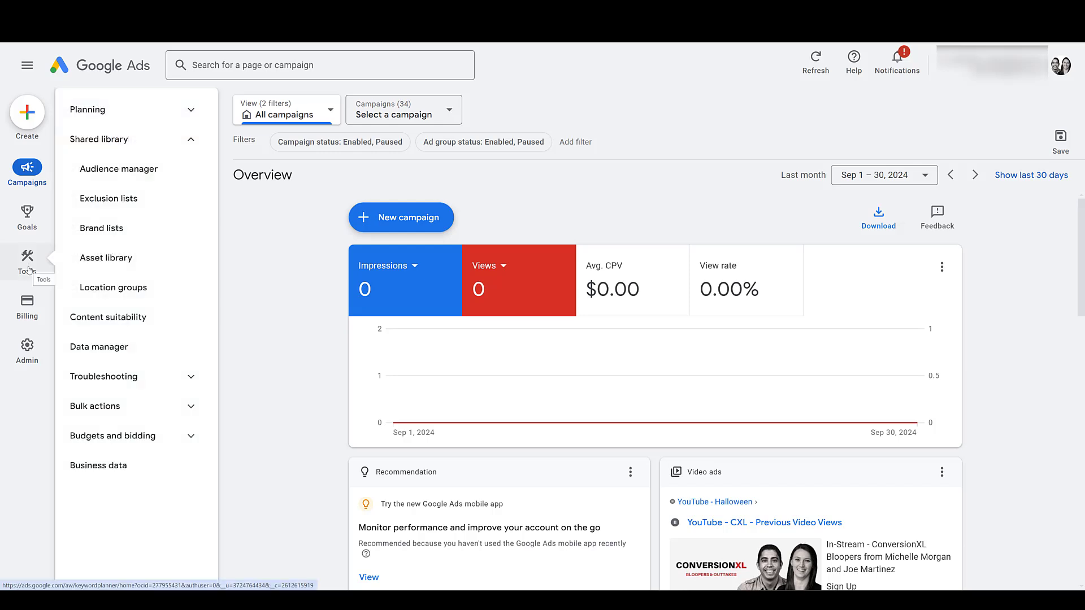
mouse_move(107, 349)
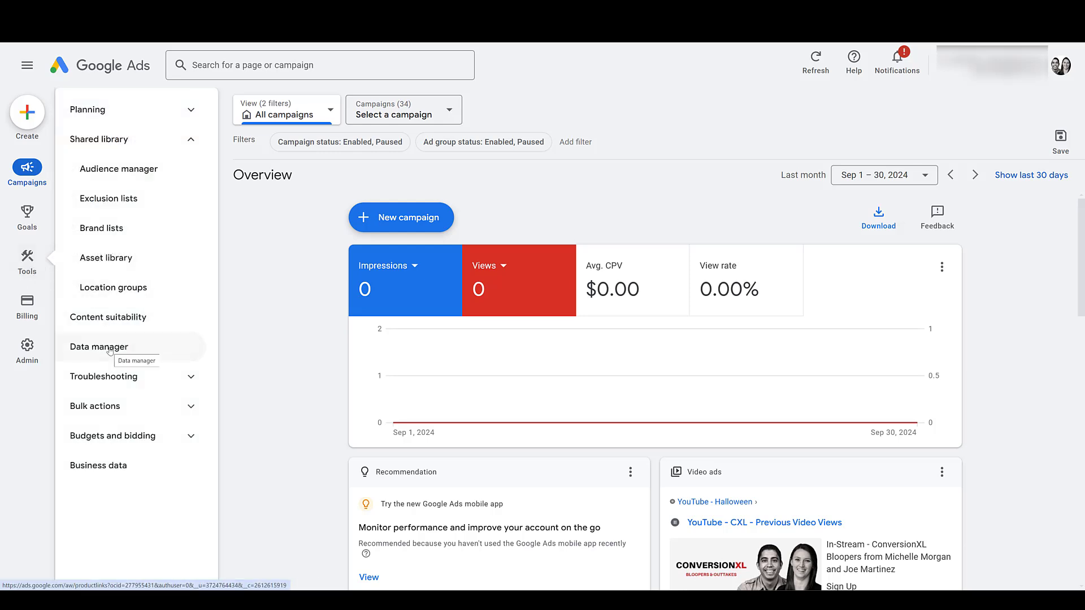
click(98, 347)
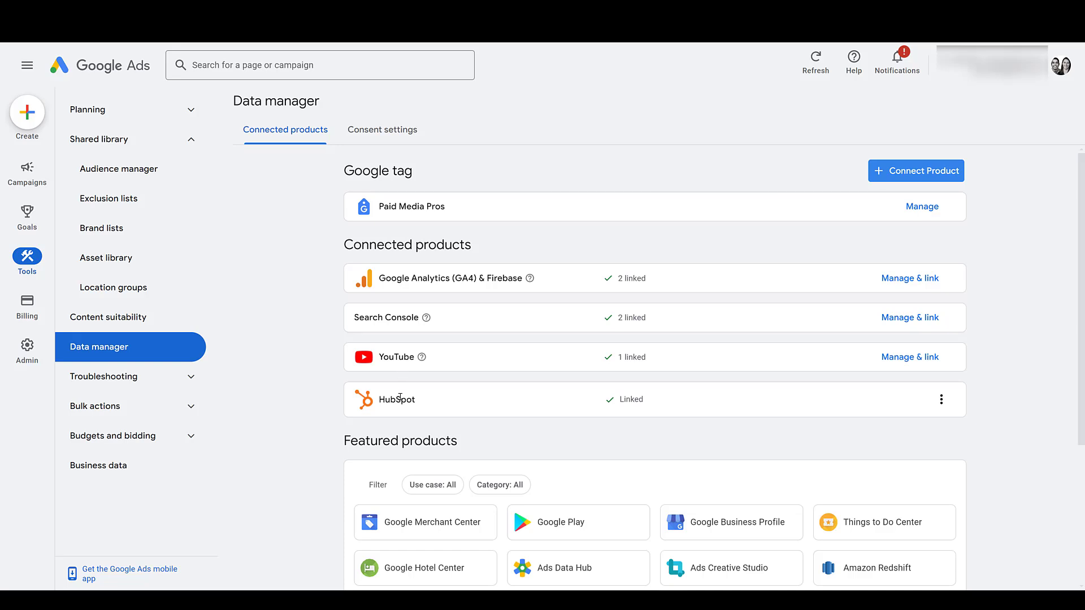
mouse_move(403, 389)
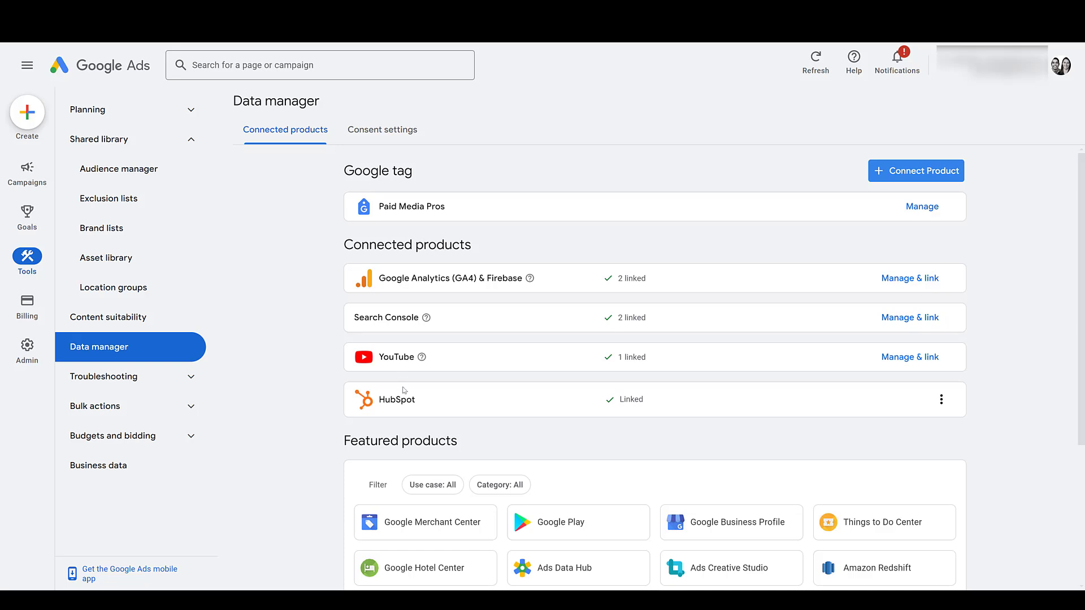
mouse_move(763, 293)
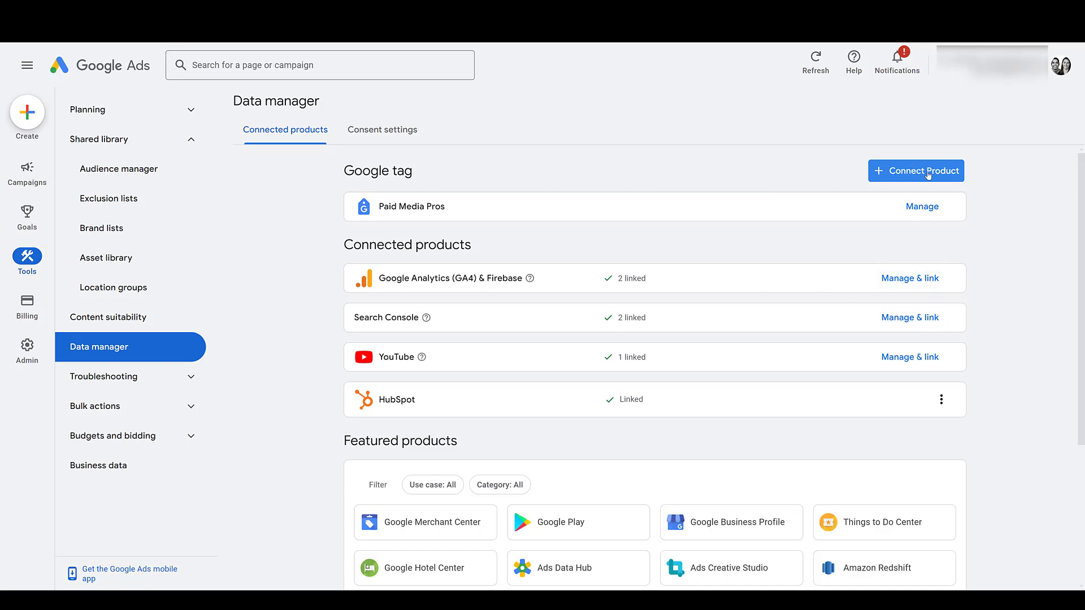
click(916, 171)
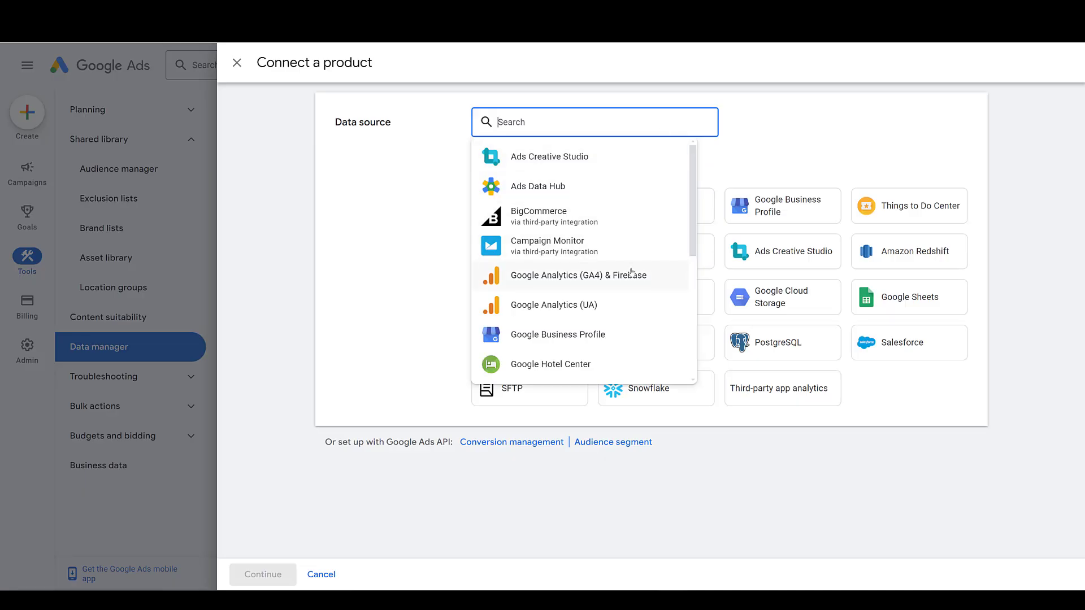
click(578, 275)
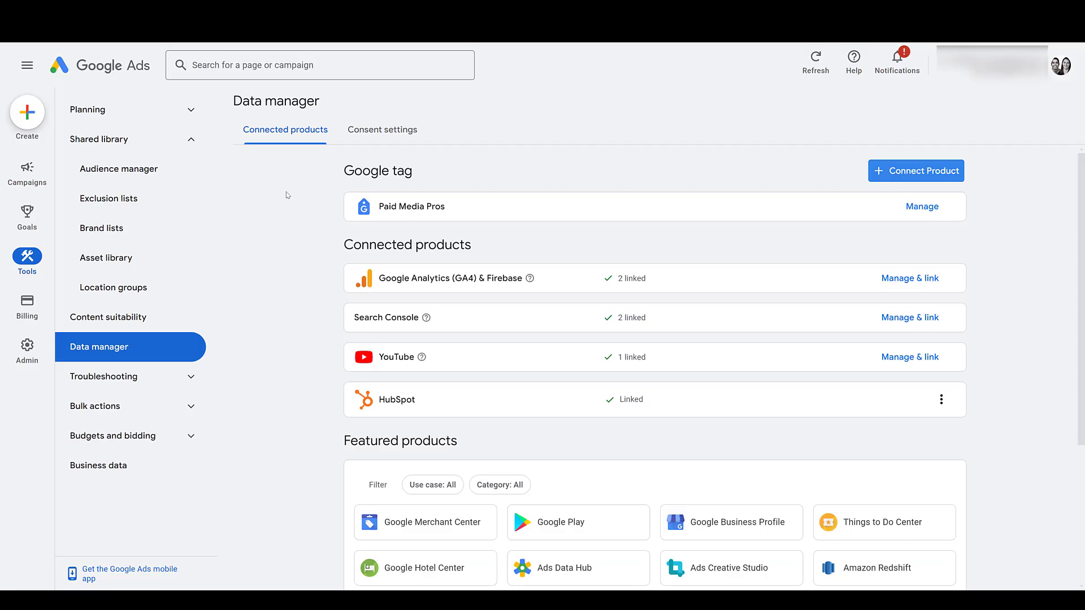
mouse_move(127, 169)
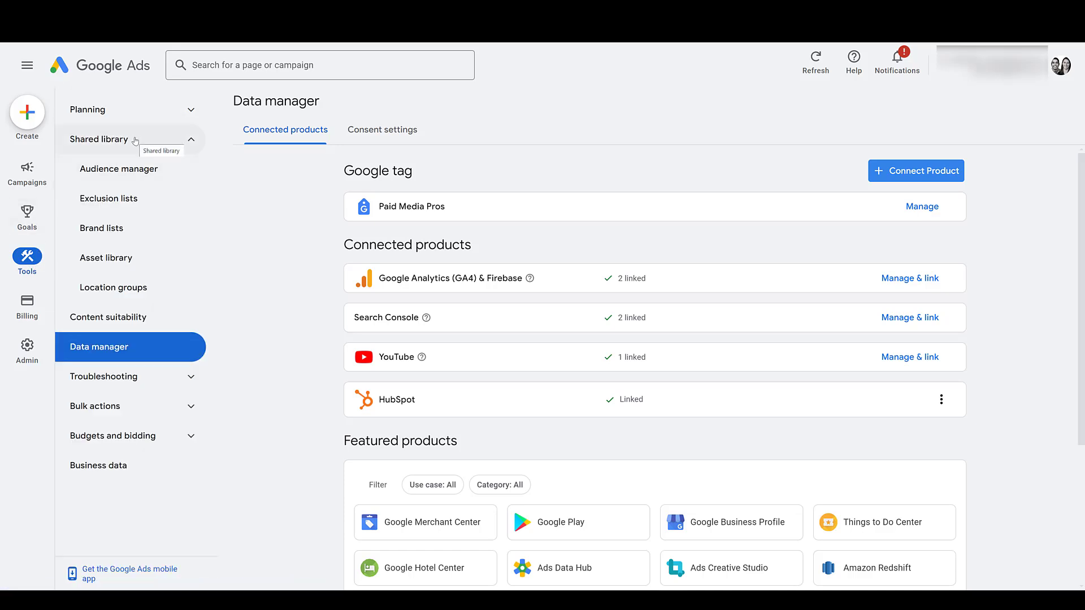
Add a Google Analytics segment in Audience manager and list the two linked GA4 properties.
click(119, 169)
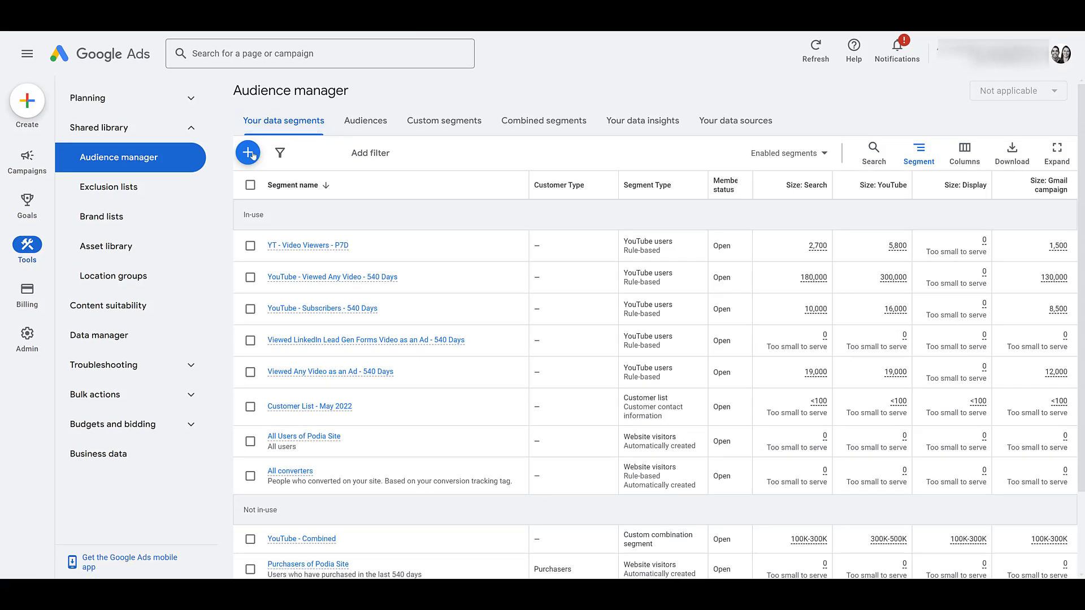
click(248, 152)
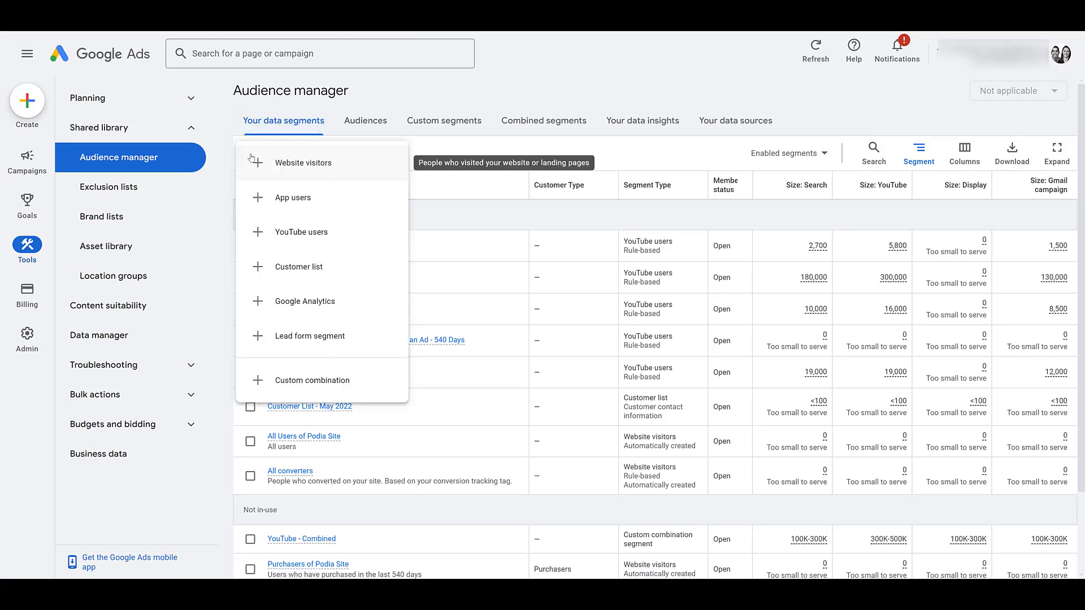
mouse_move(342, 182)
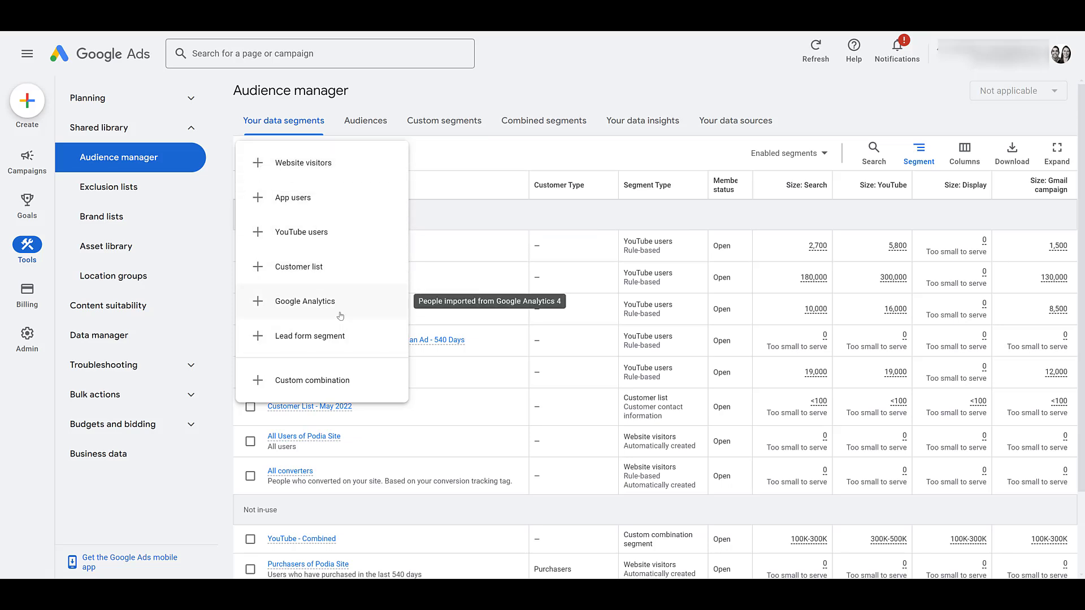
click(304, 302)
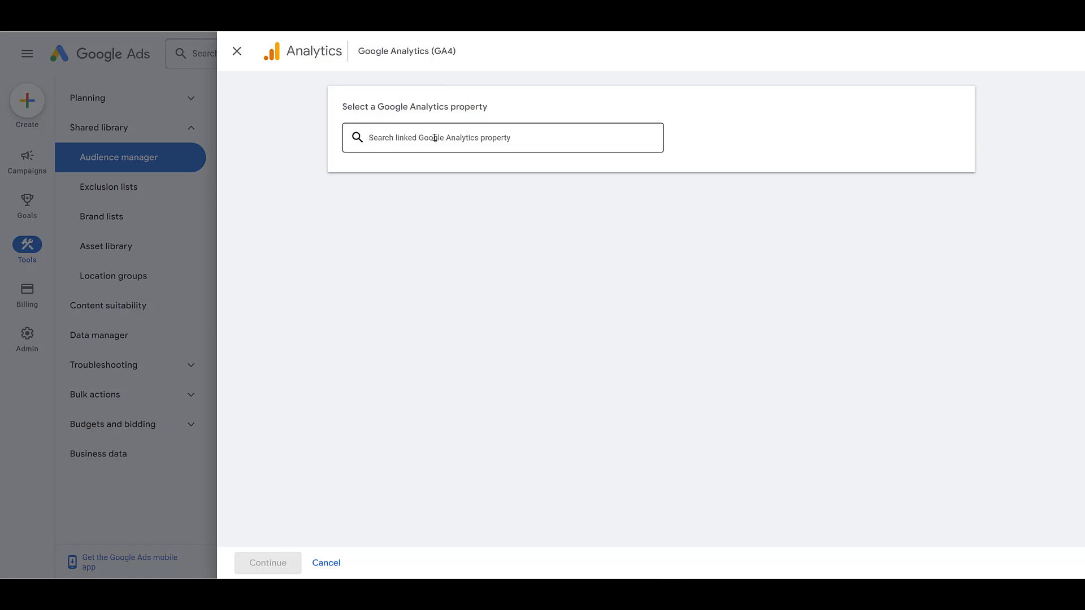
click(503, 137)
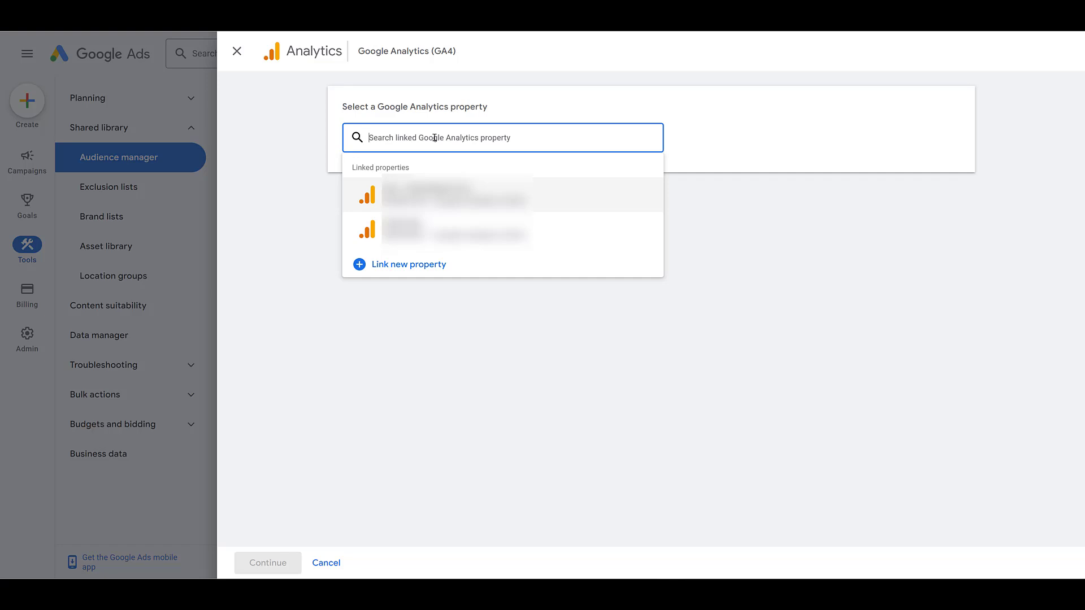
mouse_move(404, 278)
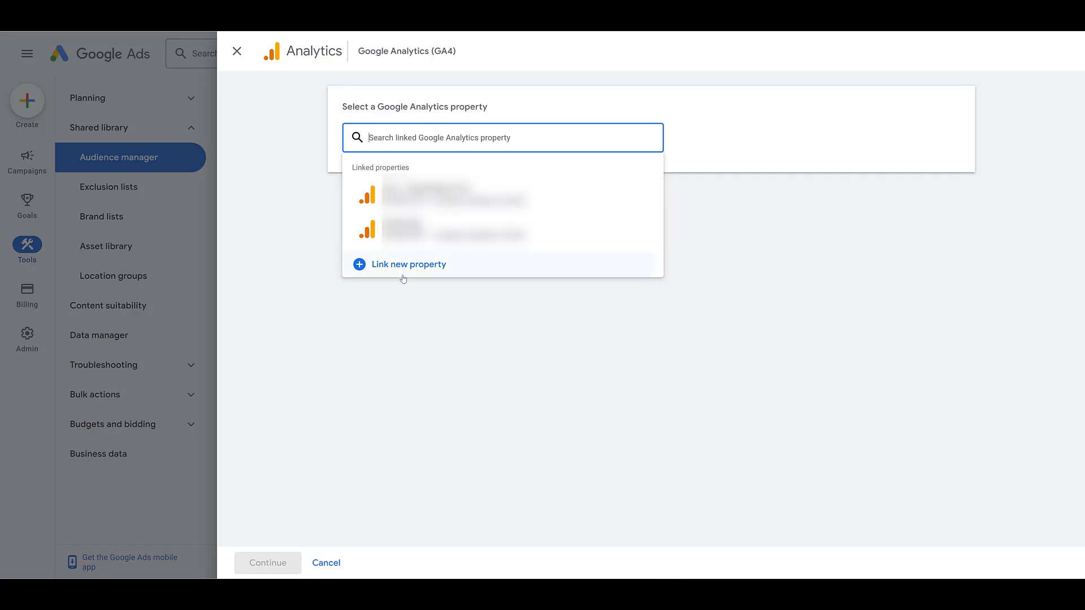
click(408, 265)
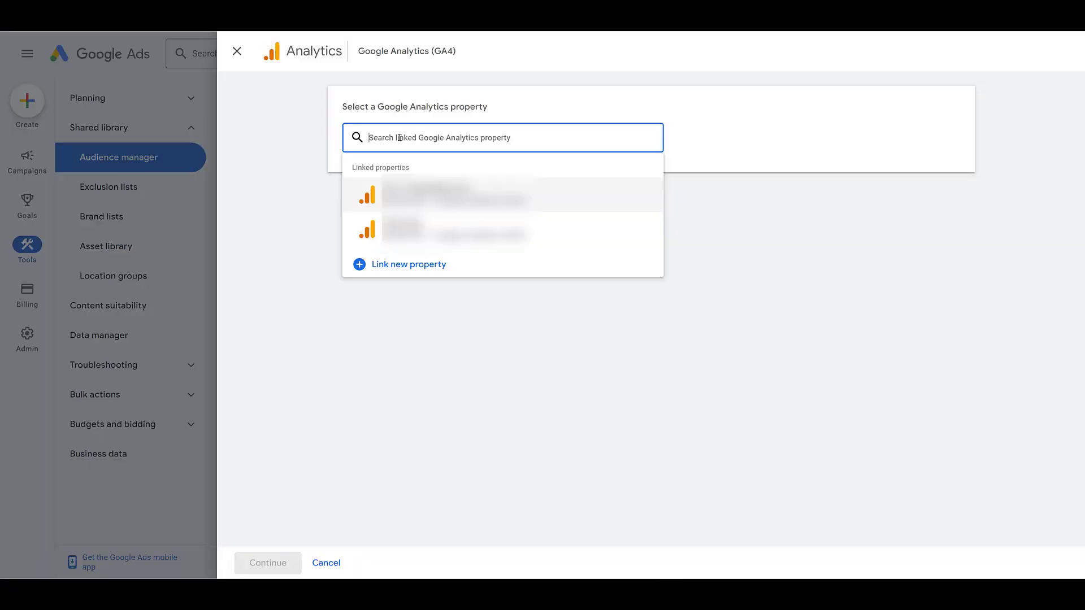
Choose the GA4 - Paid Media Pros property and proceed to the audience builder.
click(457, 195)
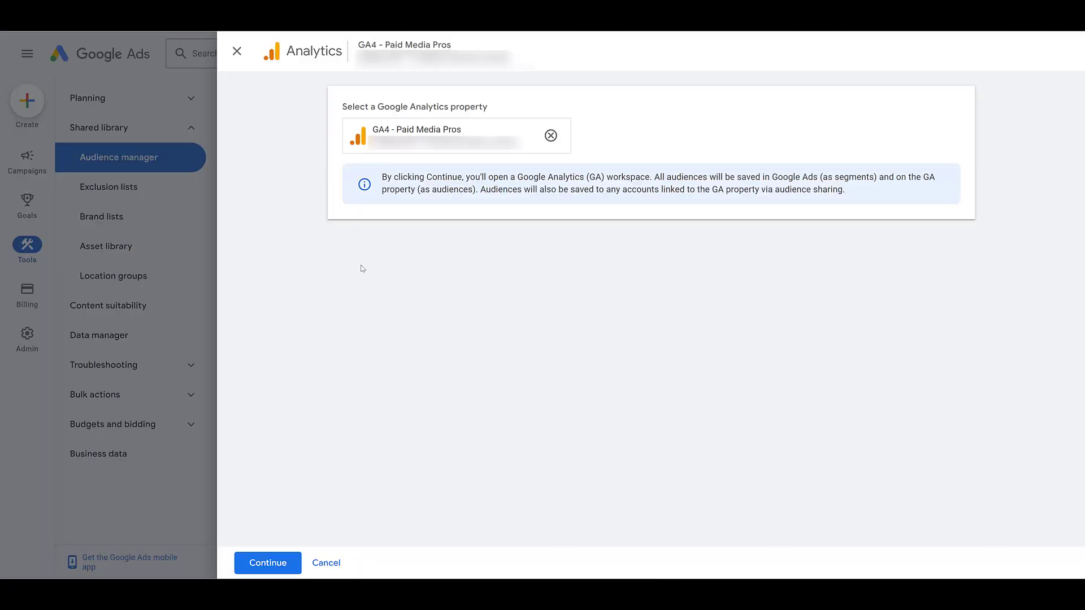
click(267, 562)
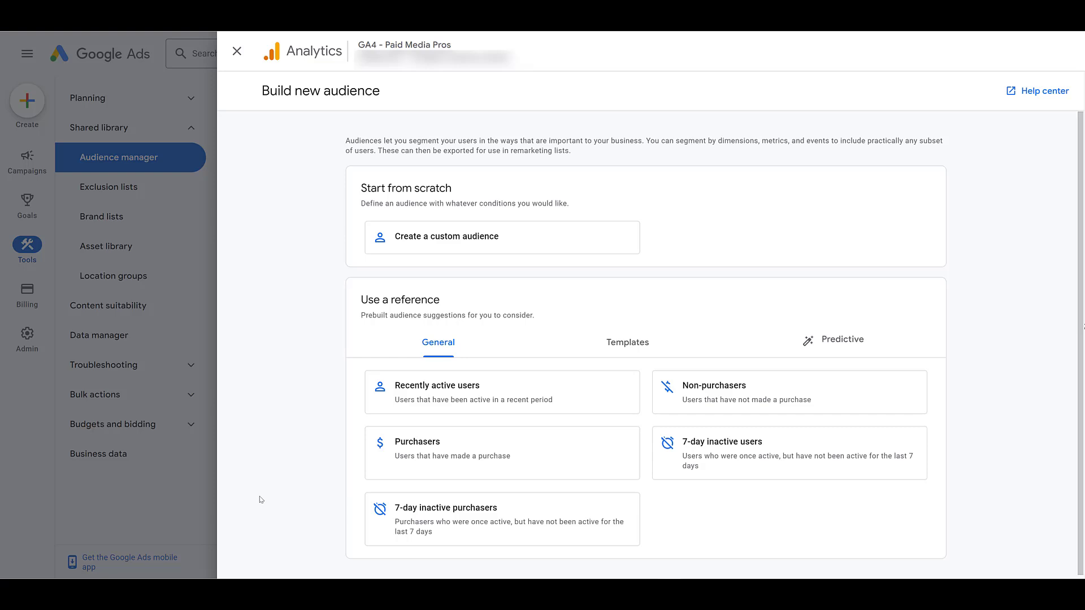
mouse_move(539, 404)
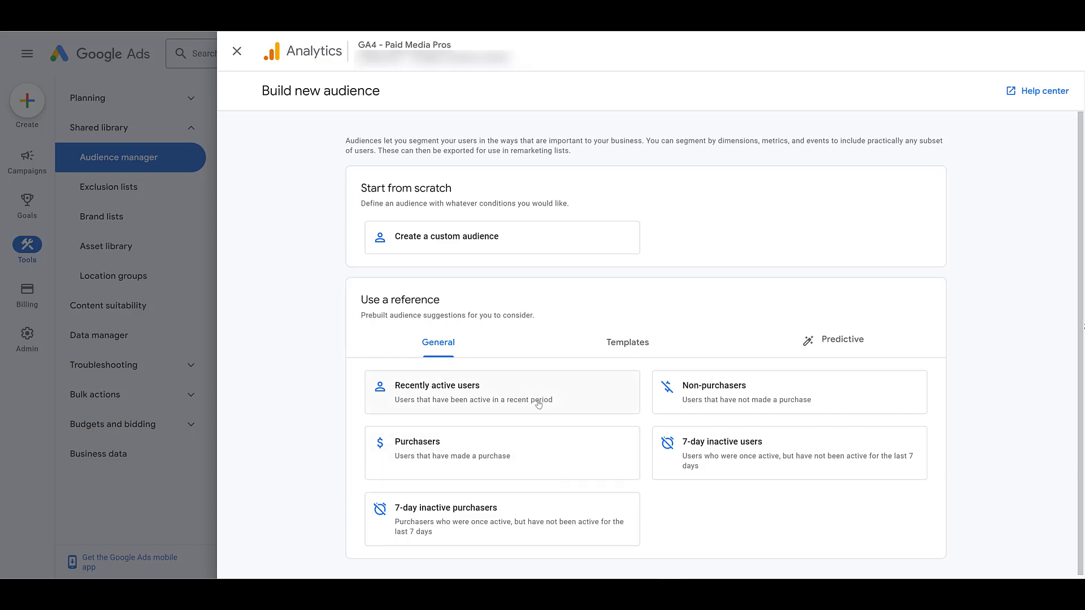
mouse_move(642, 430)
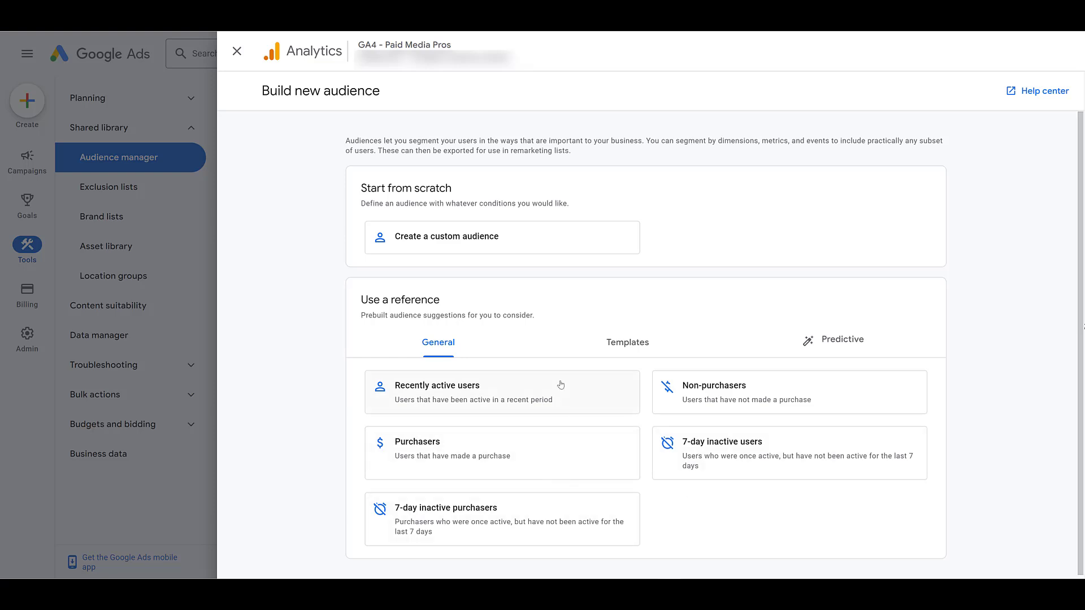
mouse_move(537, 243)
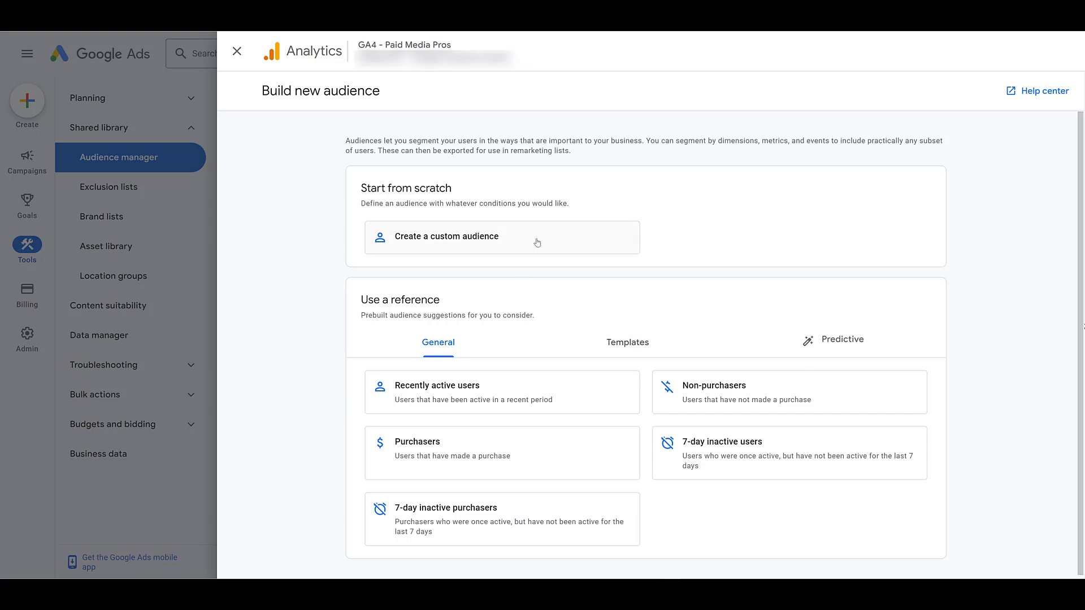
Start a custom audience from scratch with 30-day membership and default condition scope.
click(446, 236)
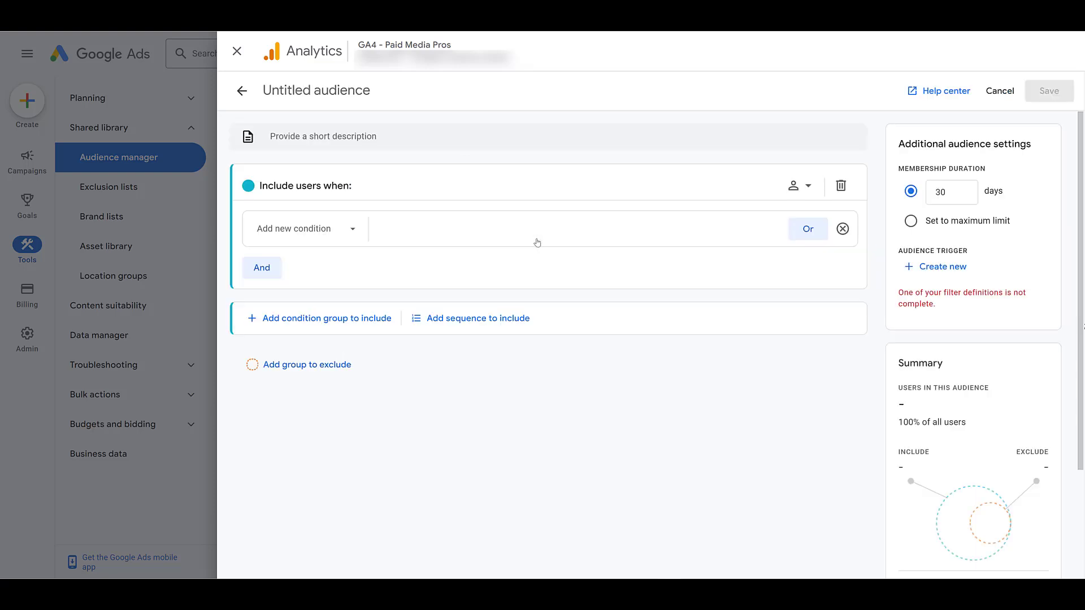
click(951, 192)
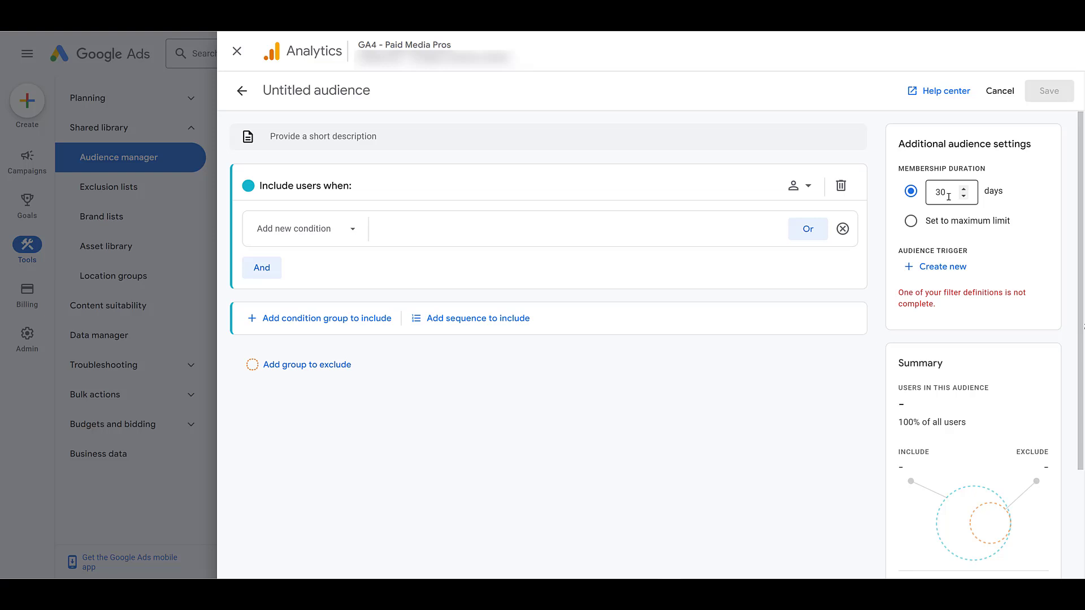
click(911, 221)
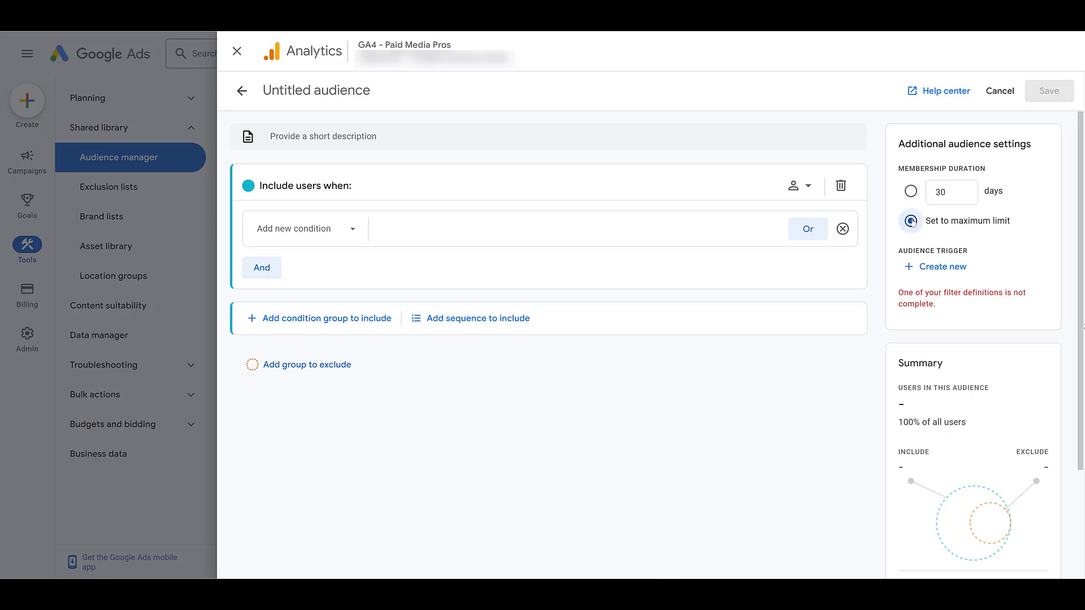
click(910, 191)
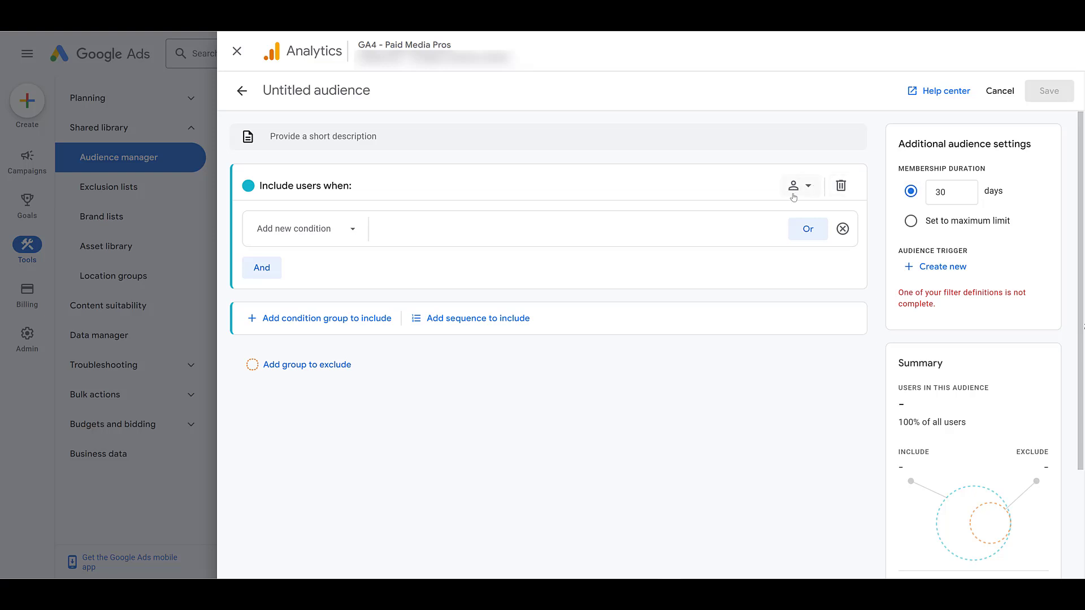
click(792, 186)
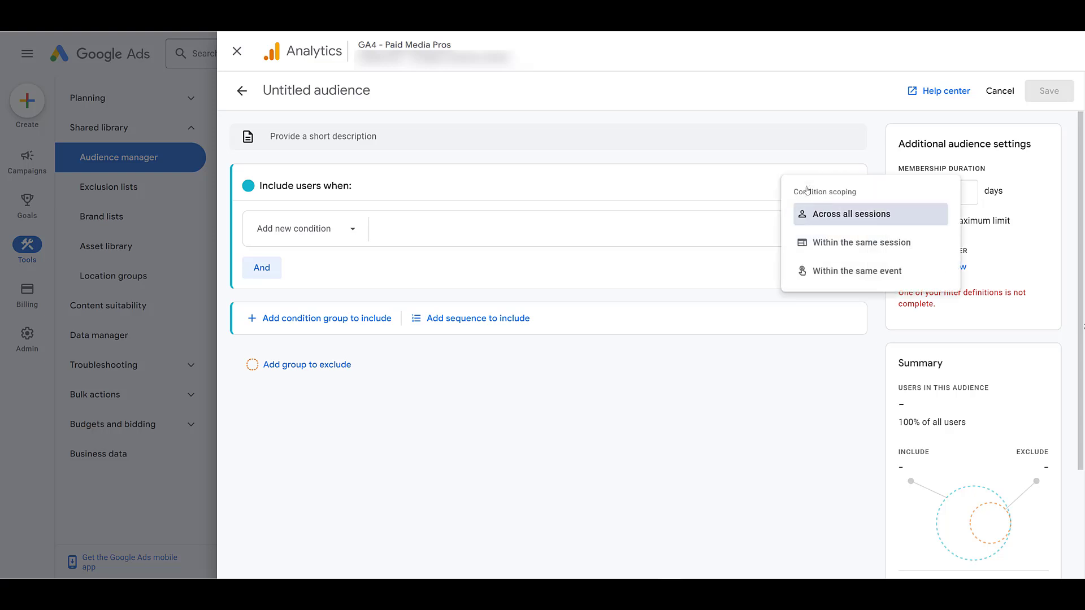
mouse_move(852, 223)
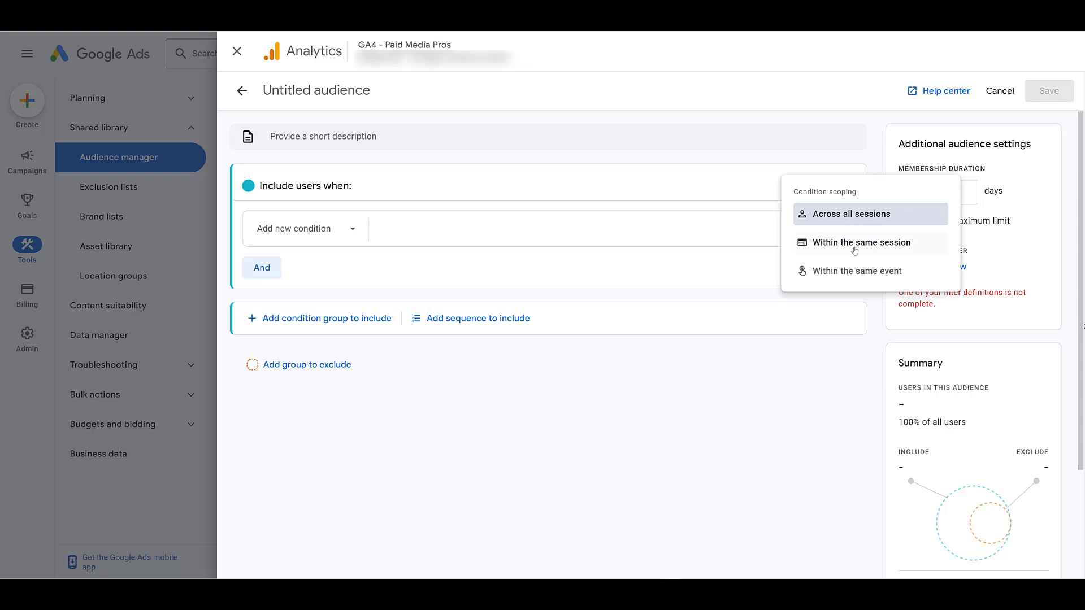
mouse_move(853, 277)
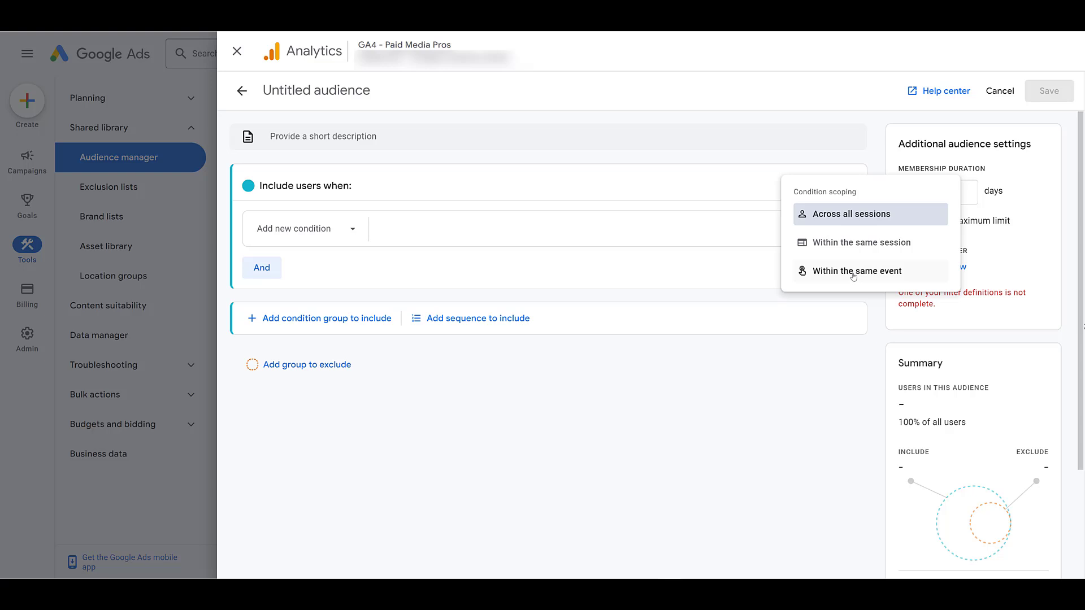
mouse_move(679, 155)
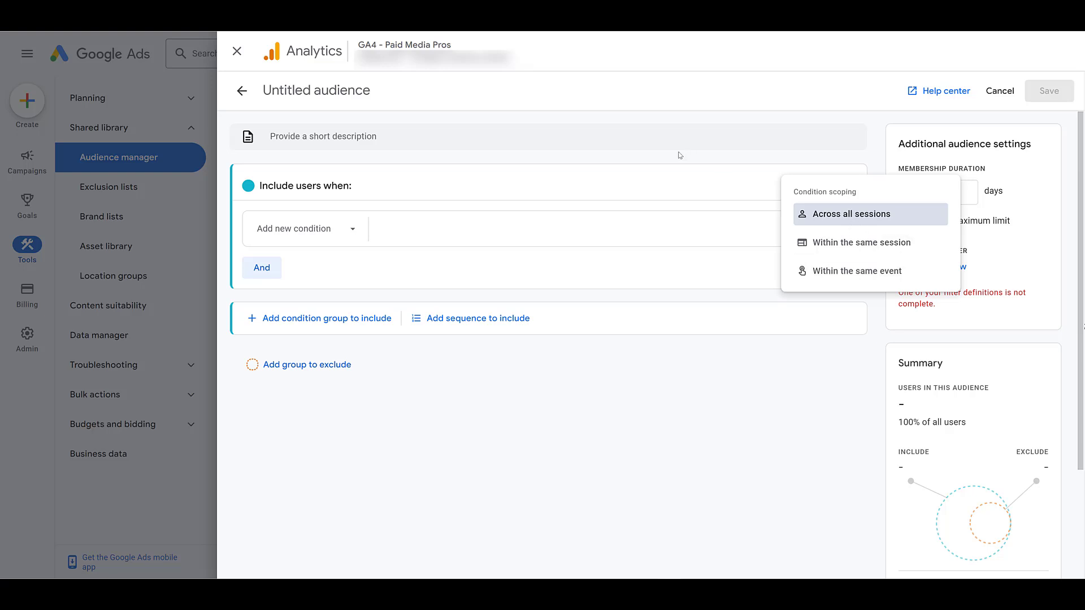
click(851, 213)
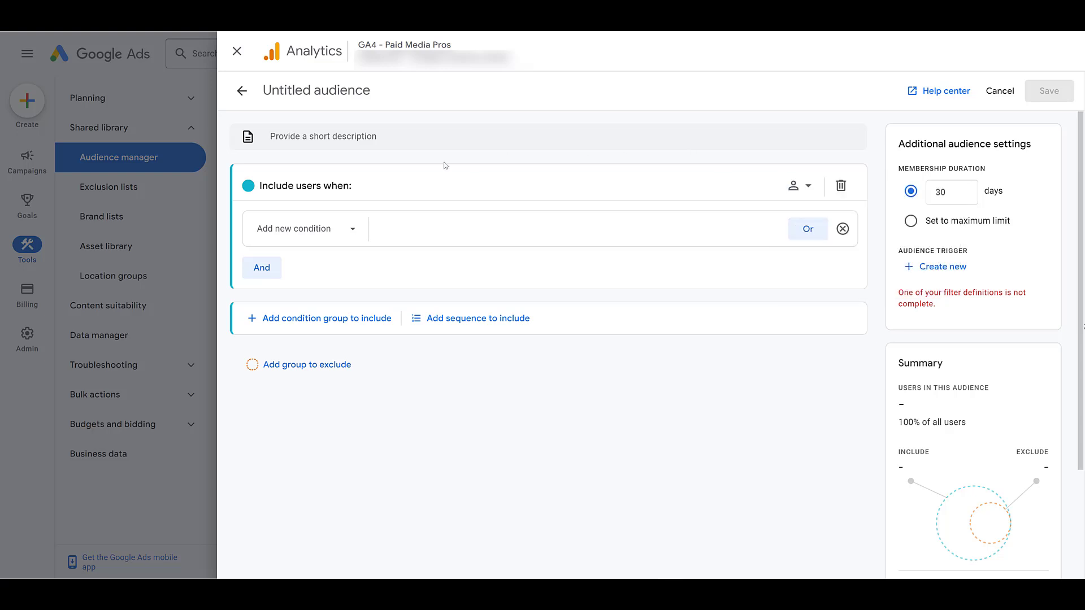
Add an event condition for video_progress to the audience.
click(294, 229)
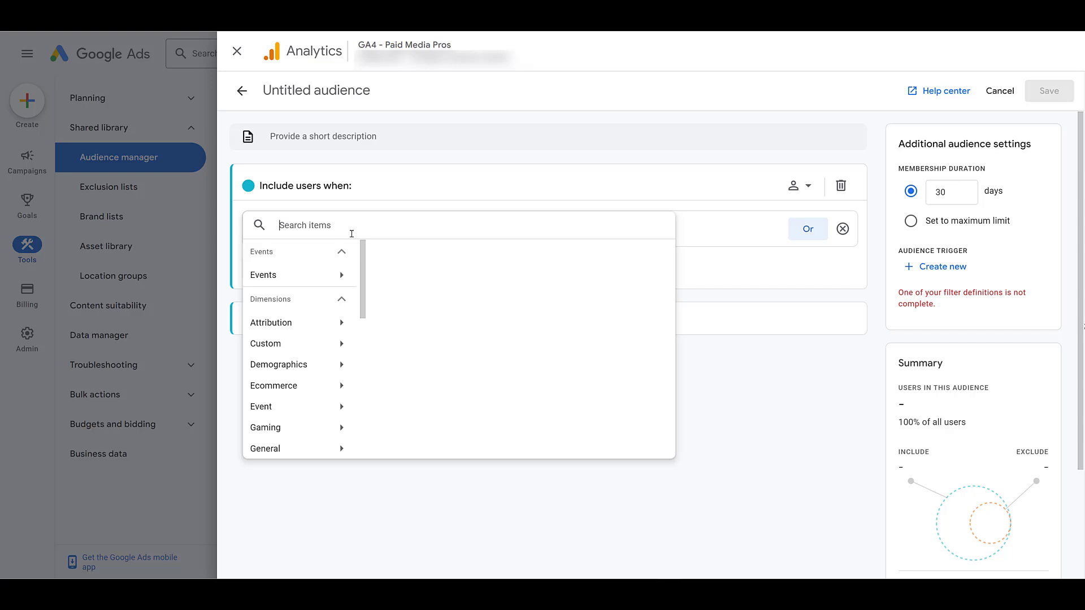
mouse_move(309, 266)
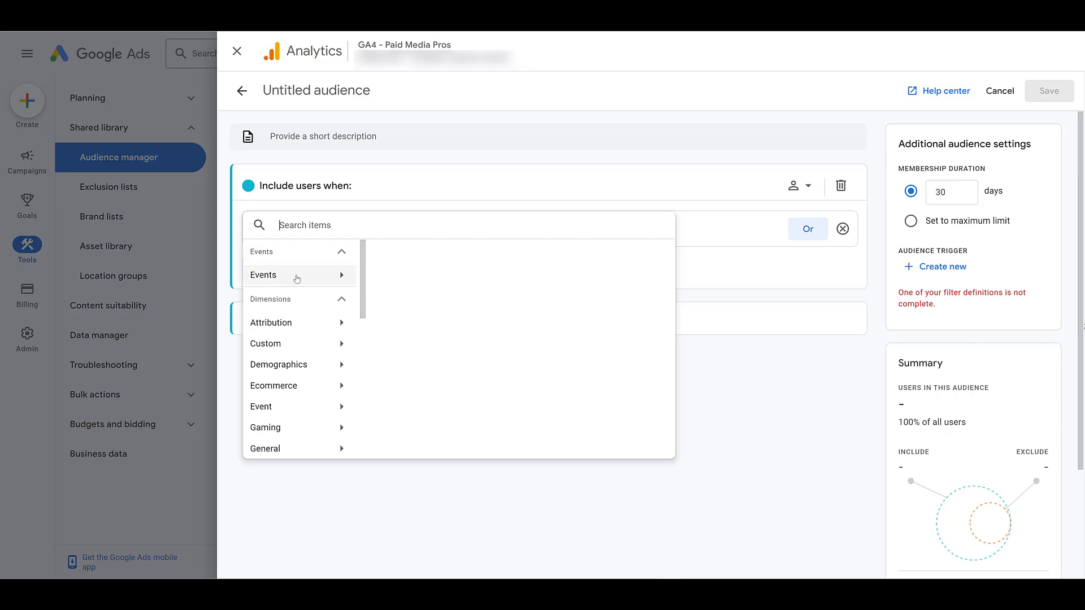
click(285, 276)
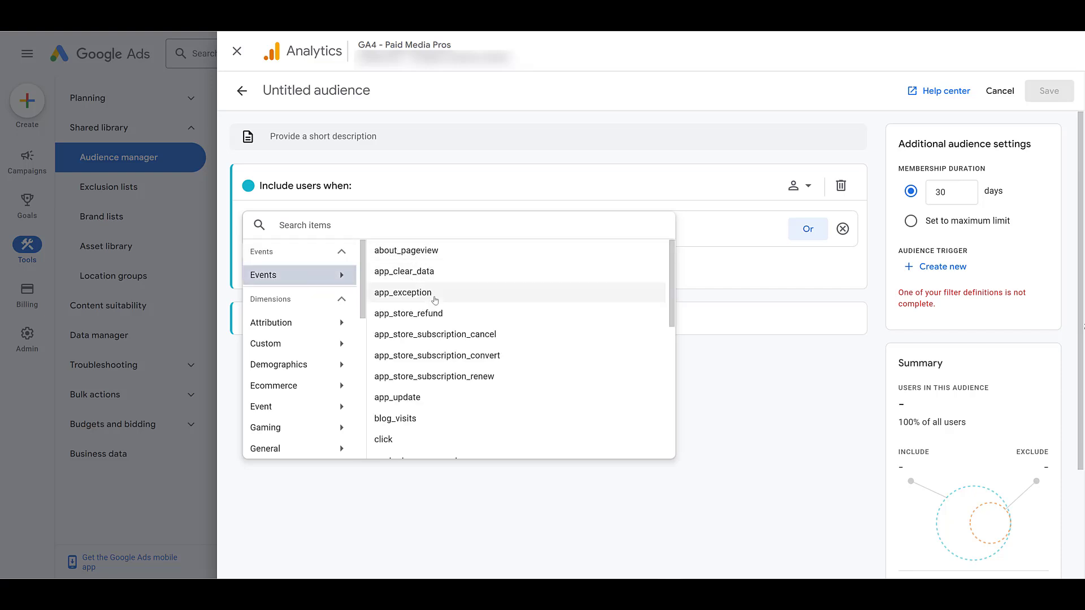
scroll(down, 3)
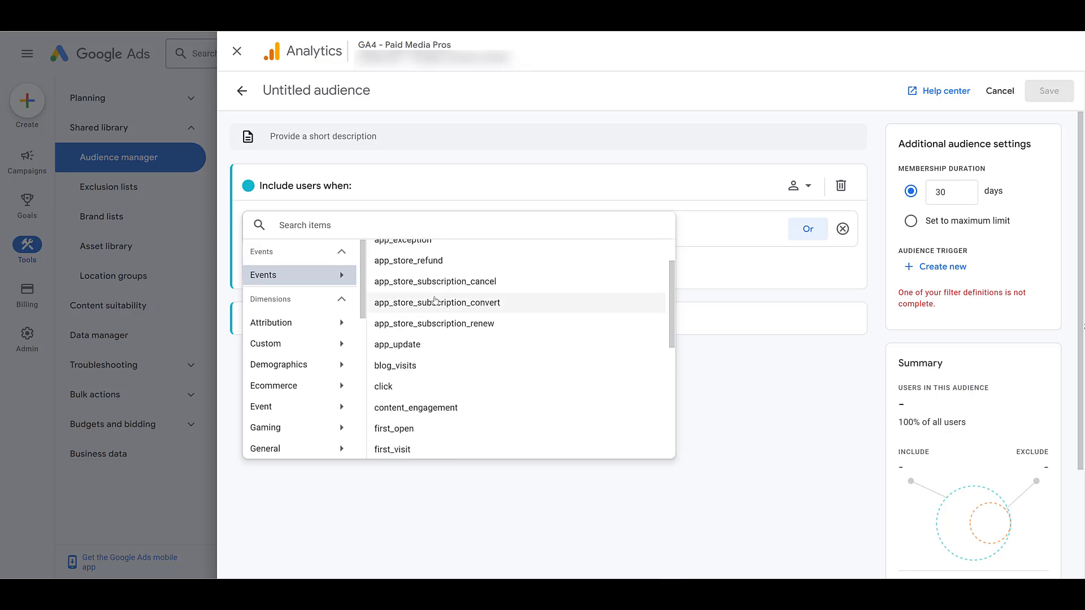
scroll(down, 3)
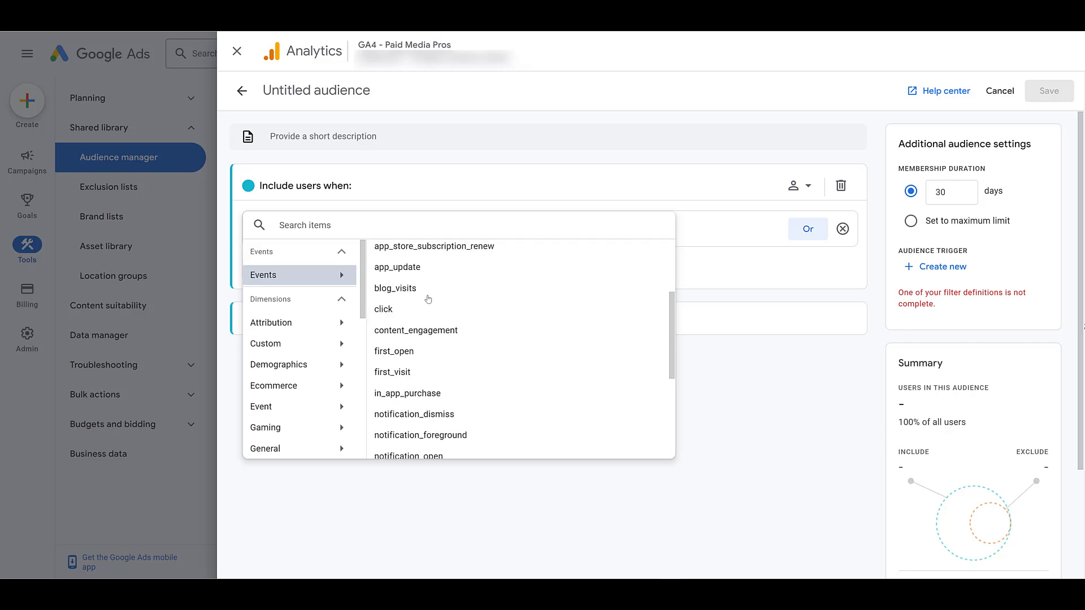
scroll(down, 3)
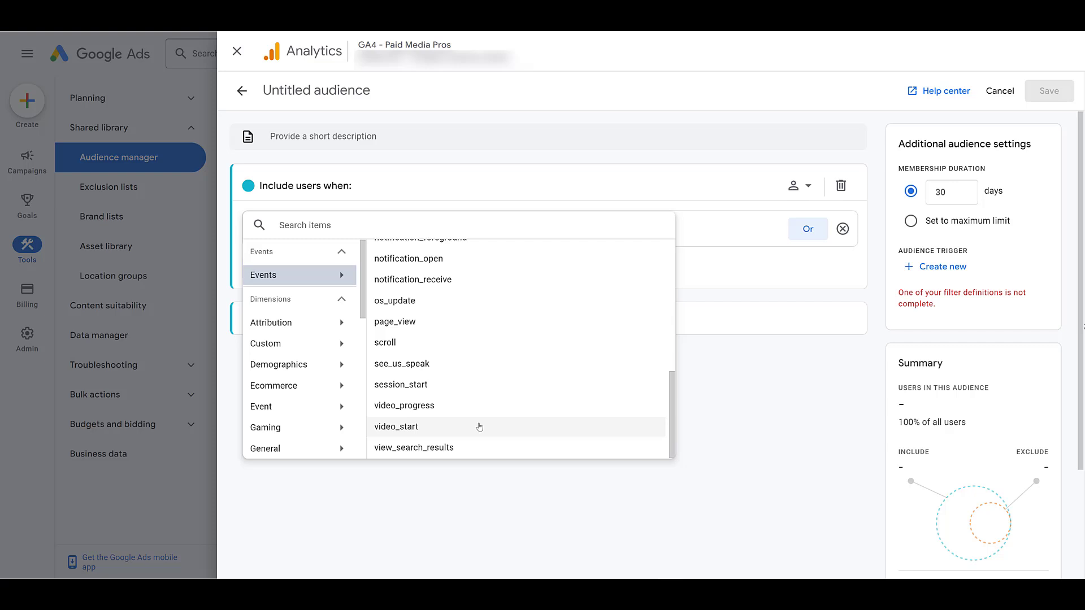
mouse_move(479, 416)
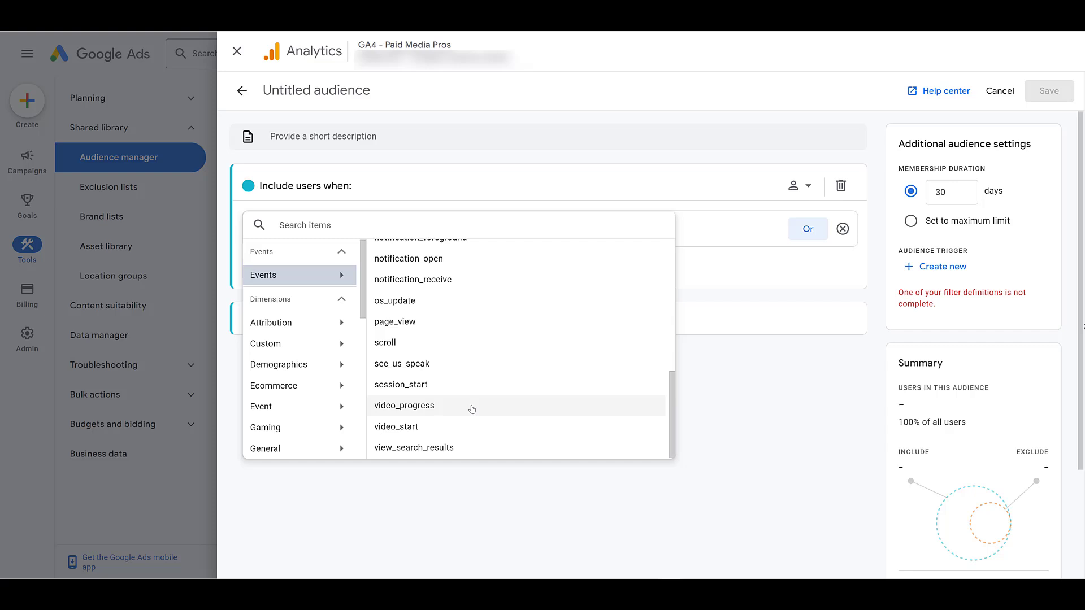
click(403, 406)
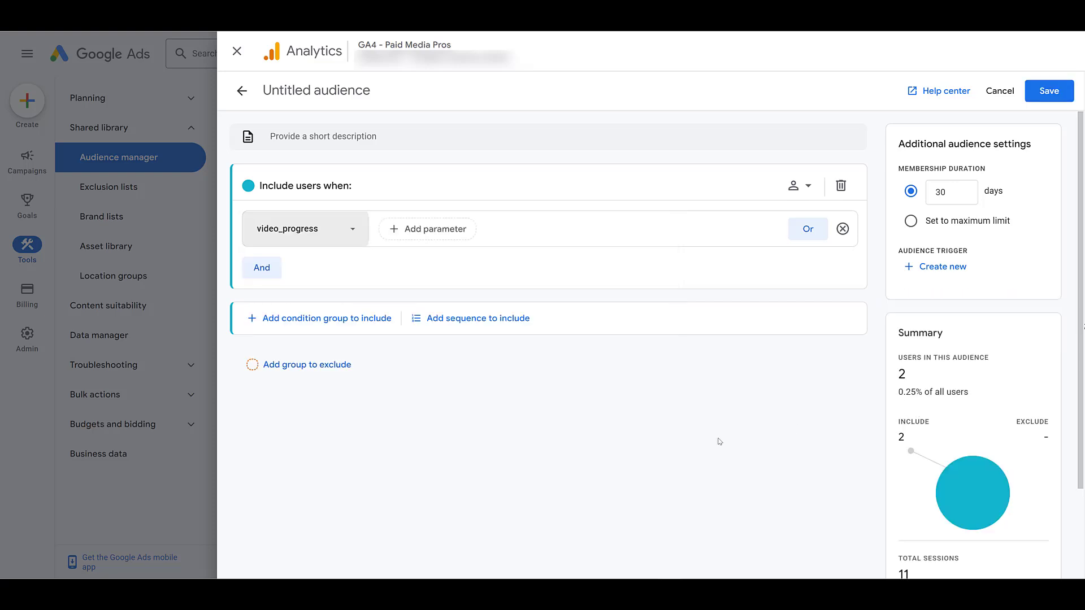
mouse_move(691, 436)
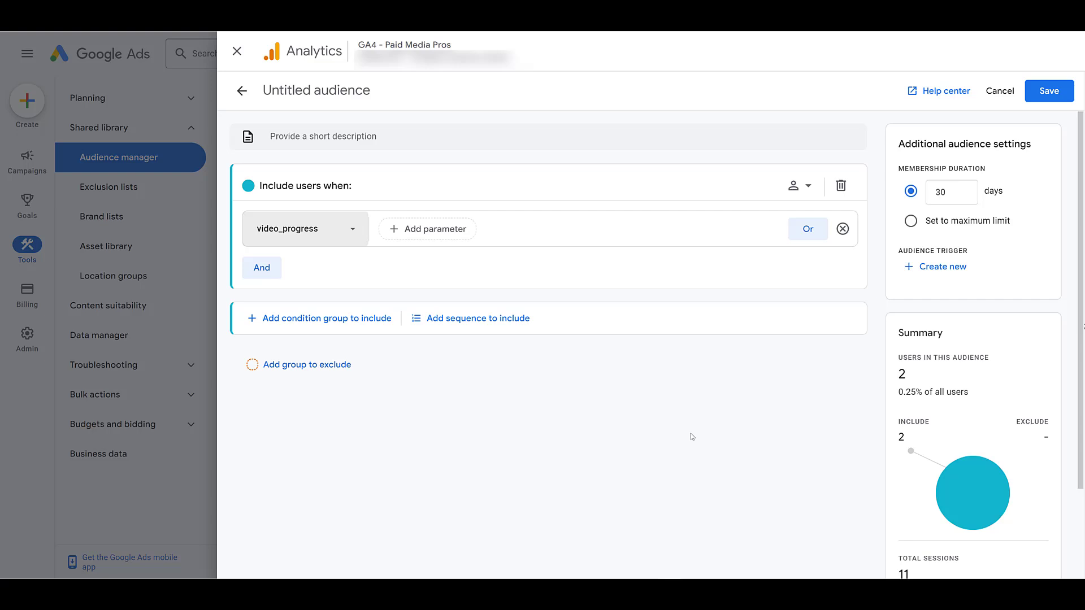
mouse_move(568, 442)
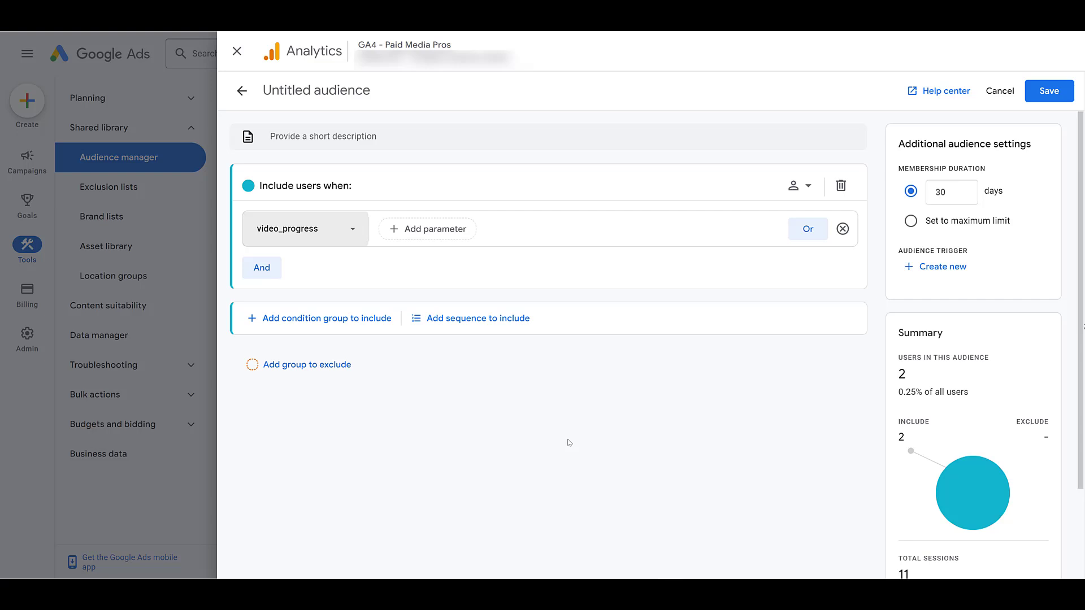
mouse_move(523, 429)
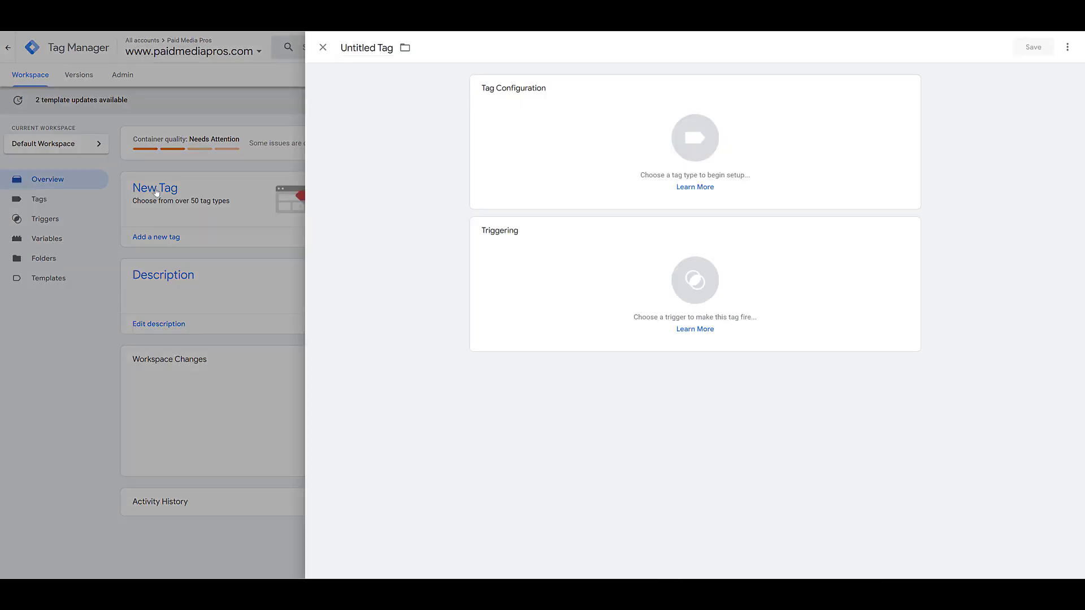
mouse_move(541, 129)
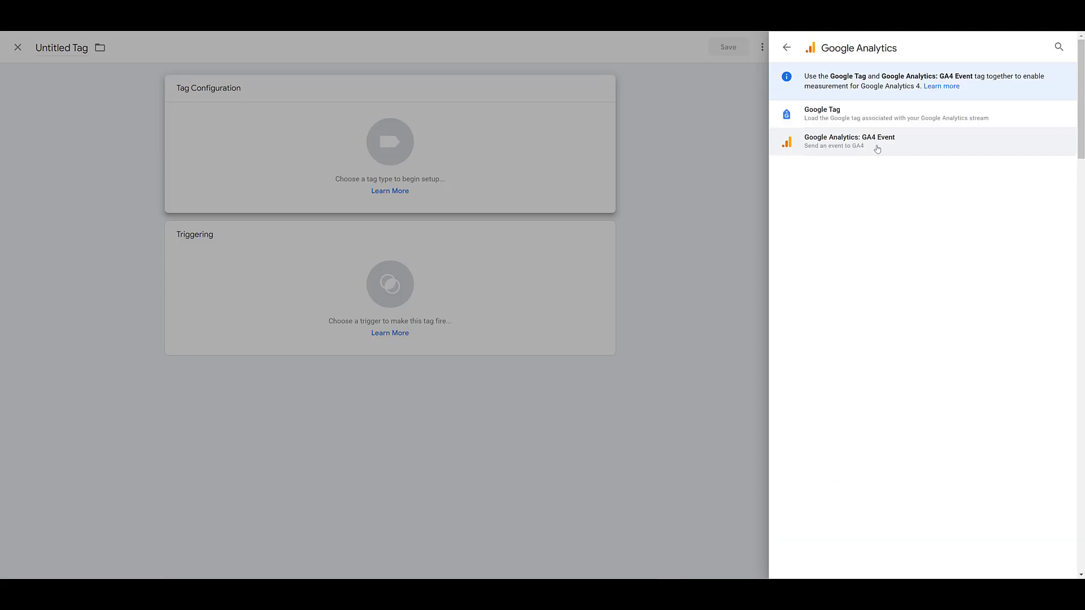
mouse_move(878, 150)
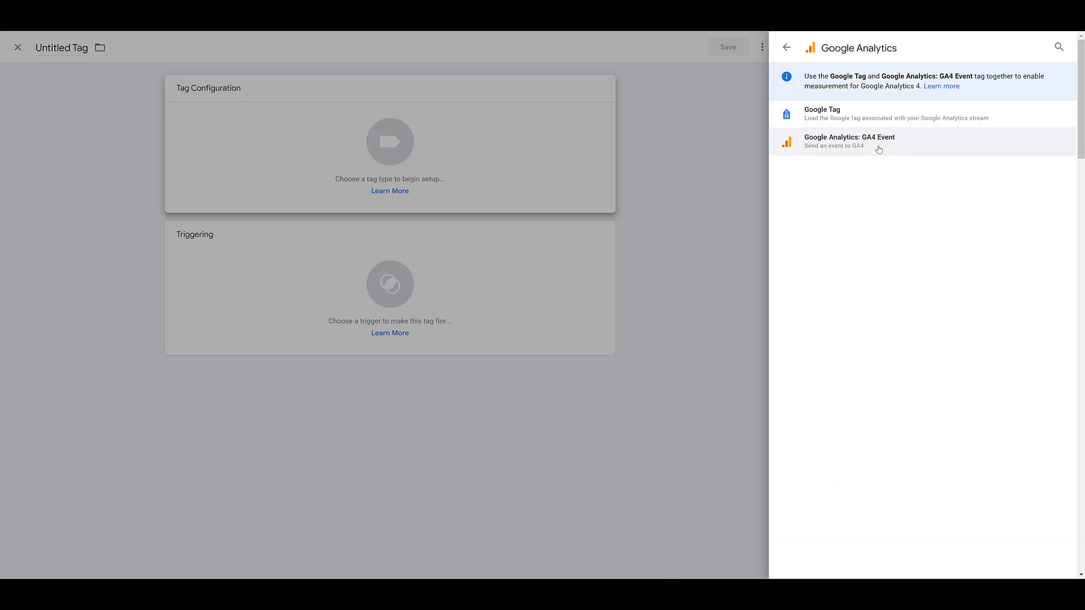
Make the new tag a GA4 Event with event name demo_begin.
click(849, 141)
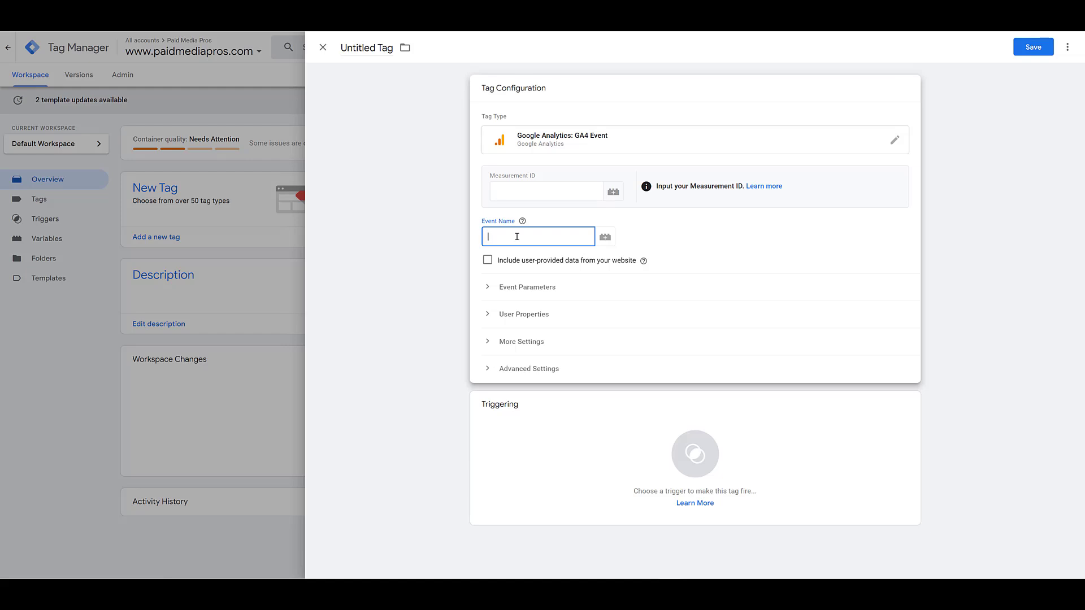
text(demo_begin)
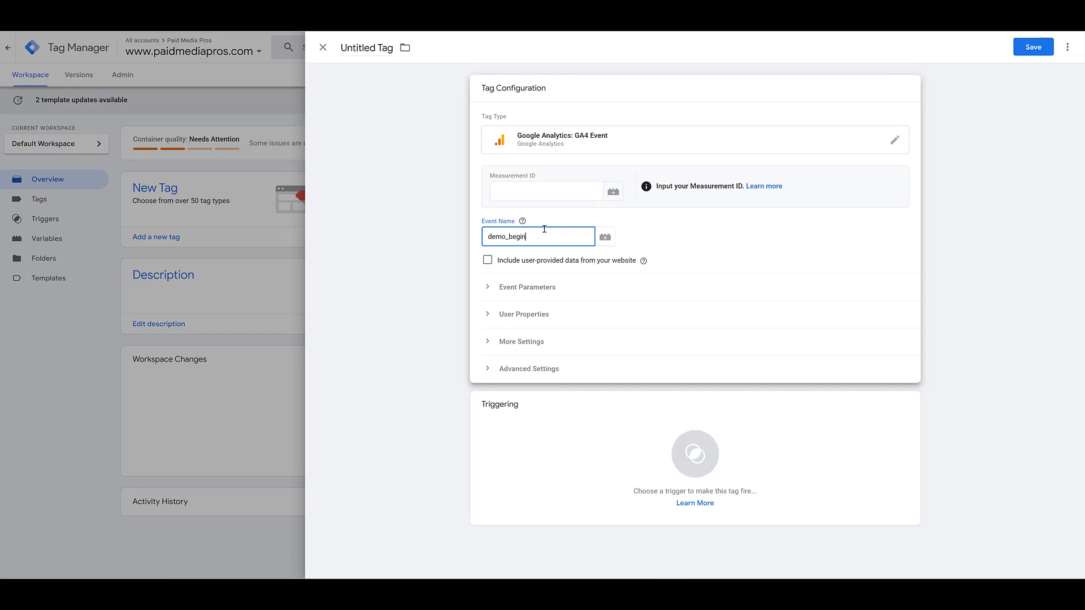
mouse_move(545, 192)
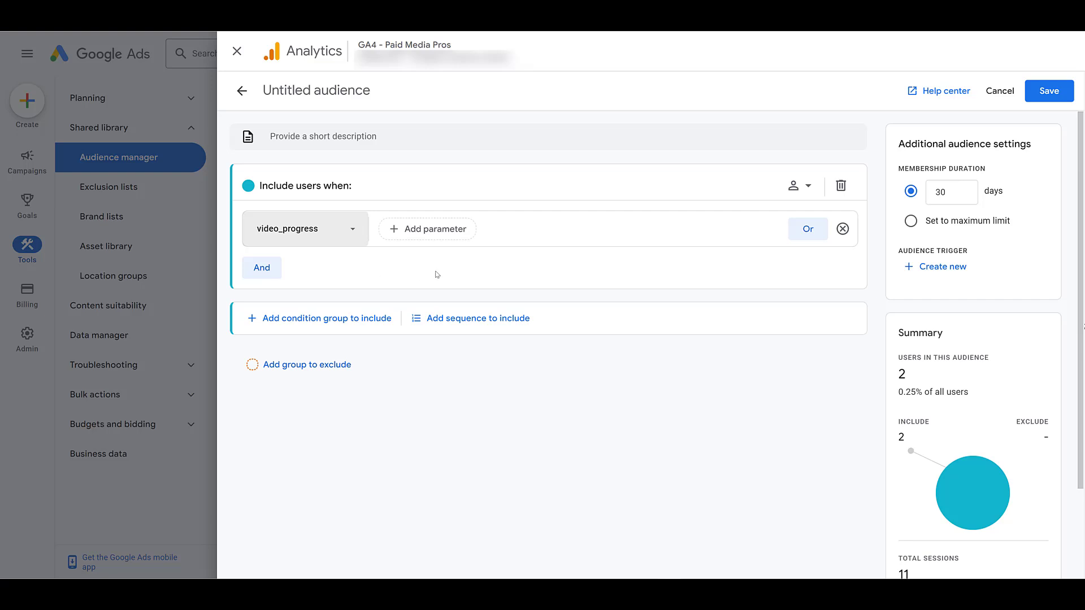
mouse_move(388, 287)
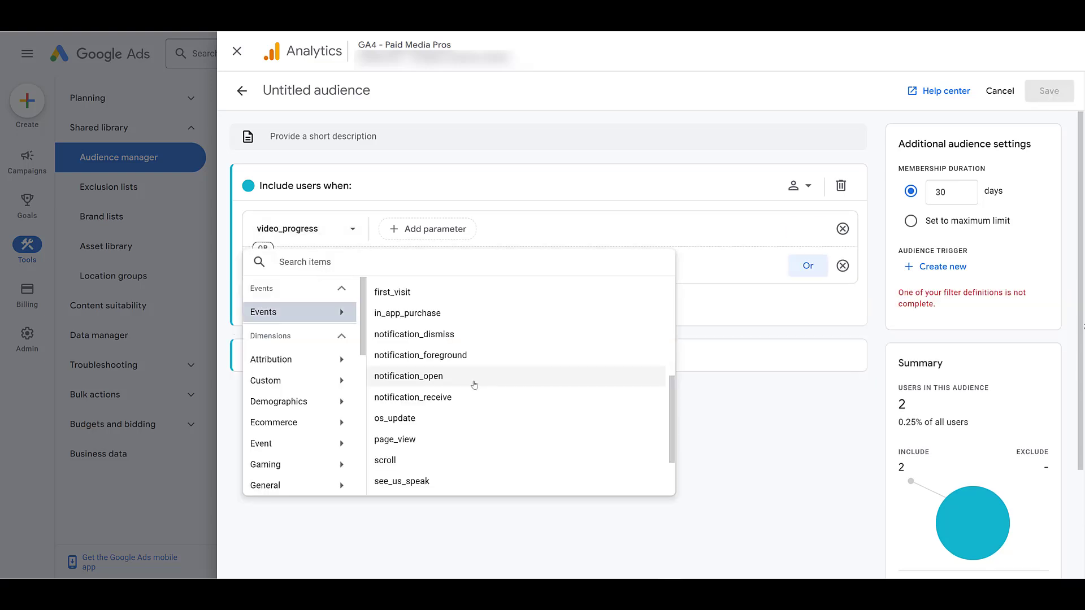
Add notification_open as an OR alternative to the video_progress condition.
click(408, 376)
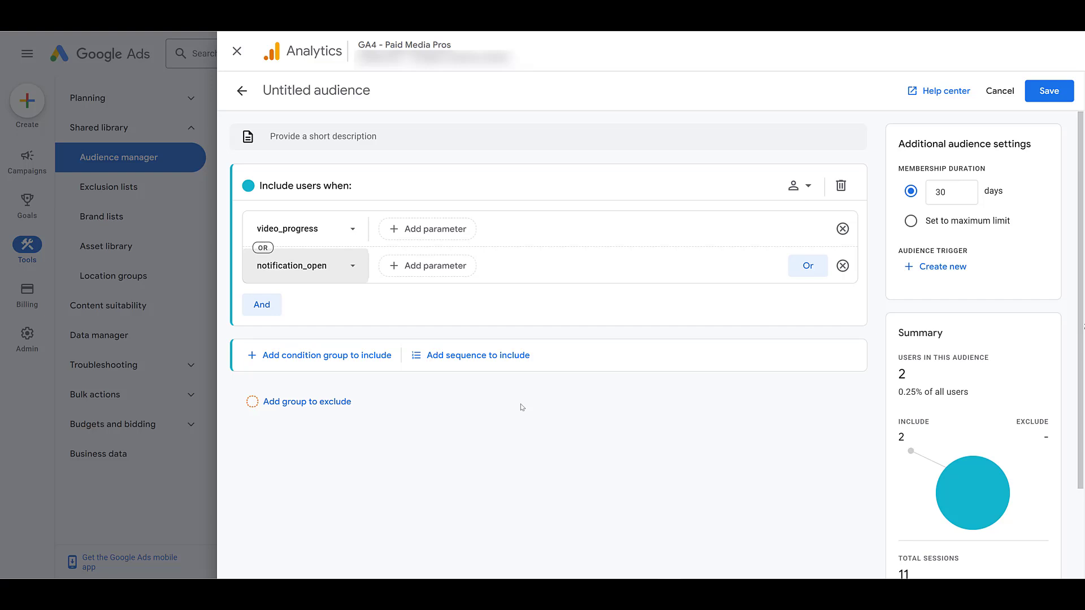
mouse_move(262, 304)
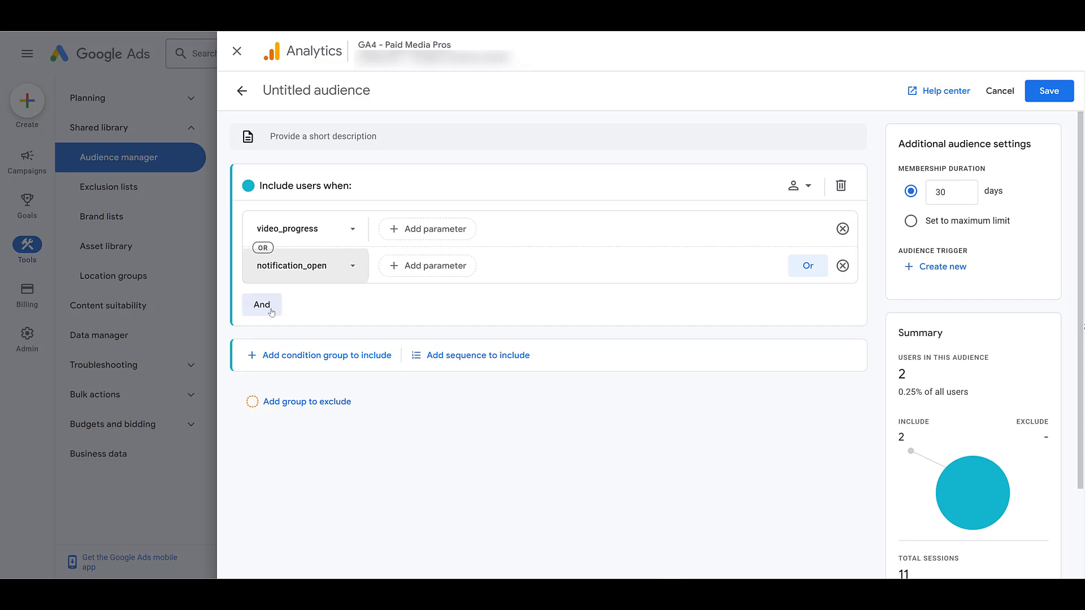
Add an empty AND condition and browse its demographic dimension options.
click(262, 305)
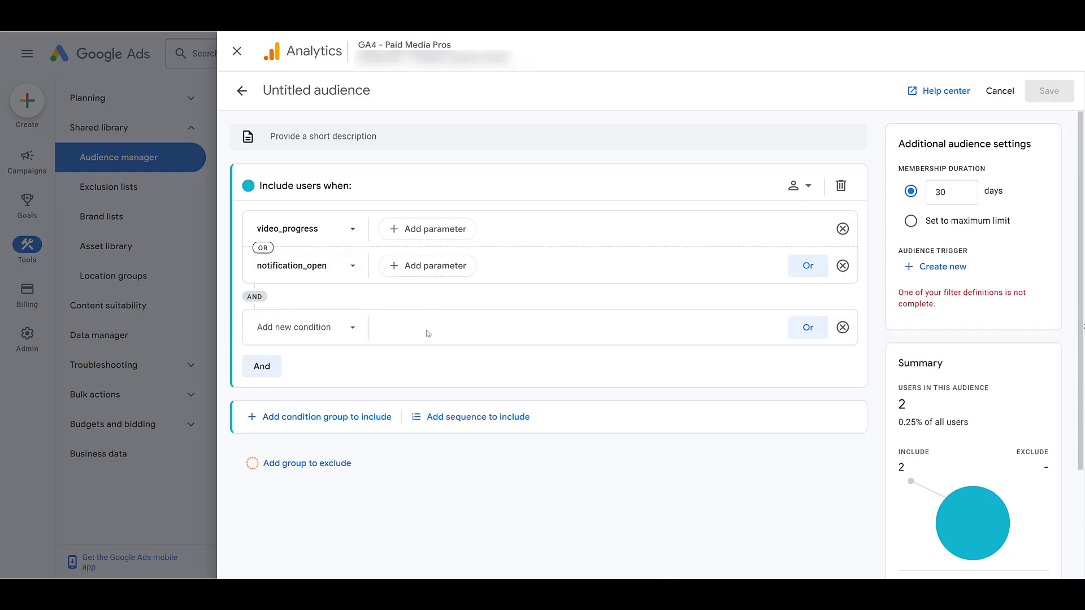
mouse_move(364, 278)
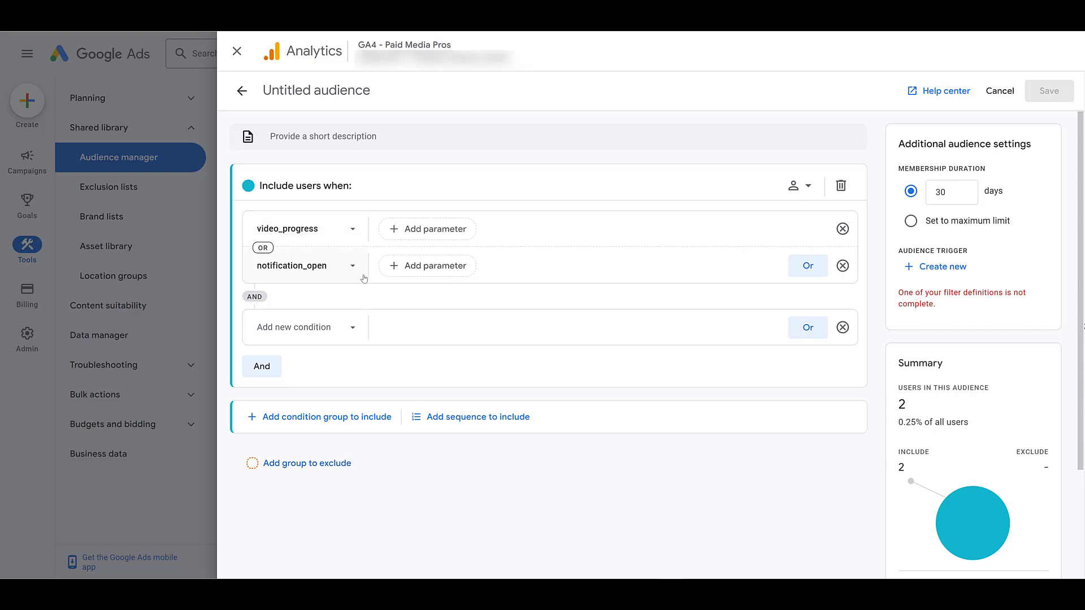
click(294, 327)
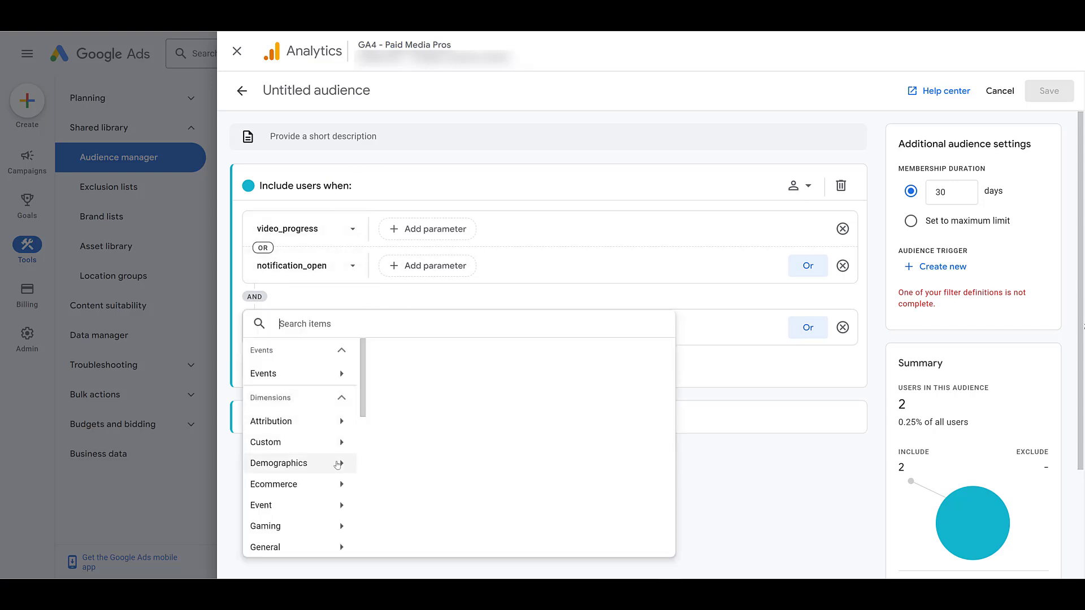
click(278, 463)
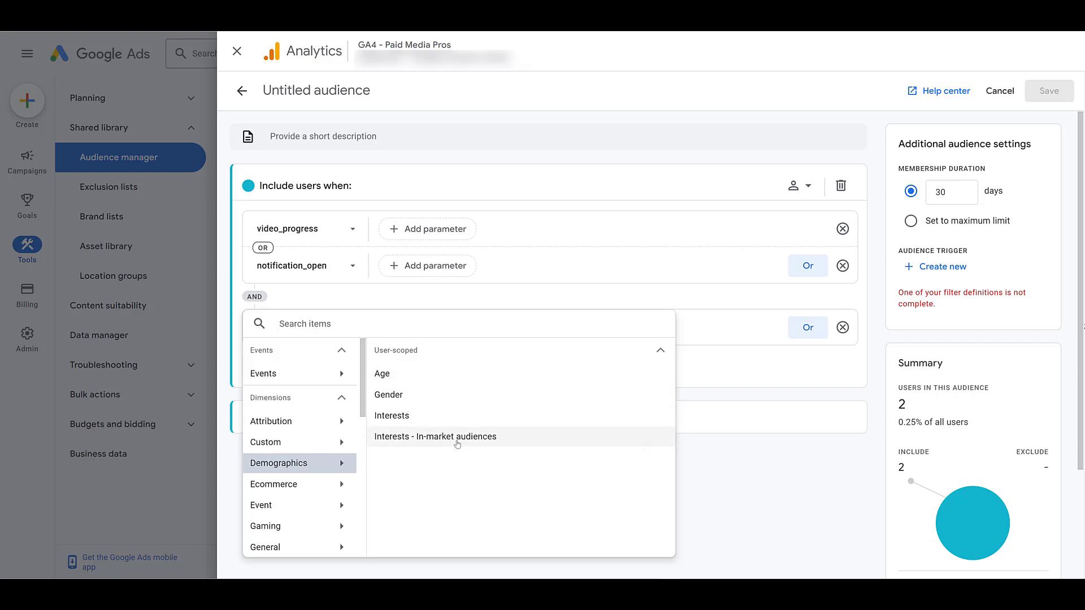
mouse_move(344, 481)
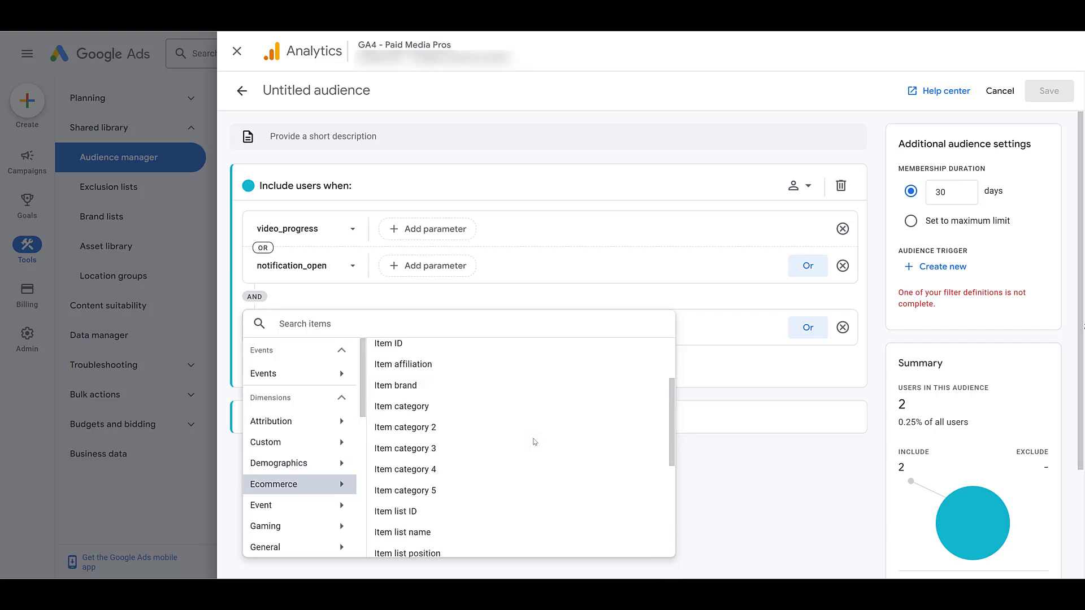
scroll(down, 3)
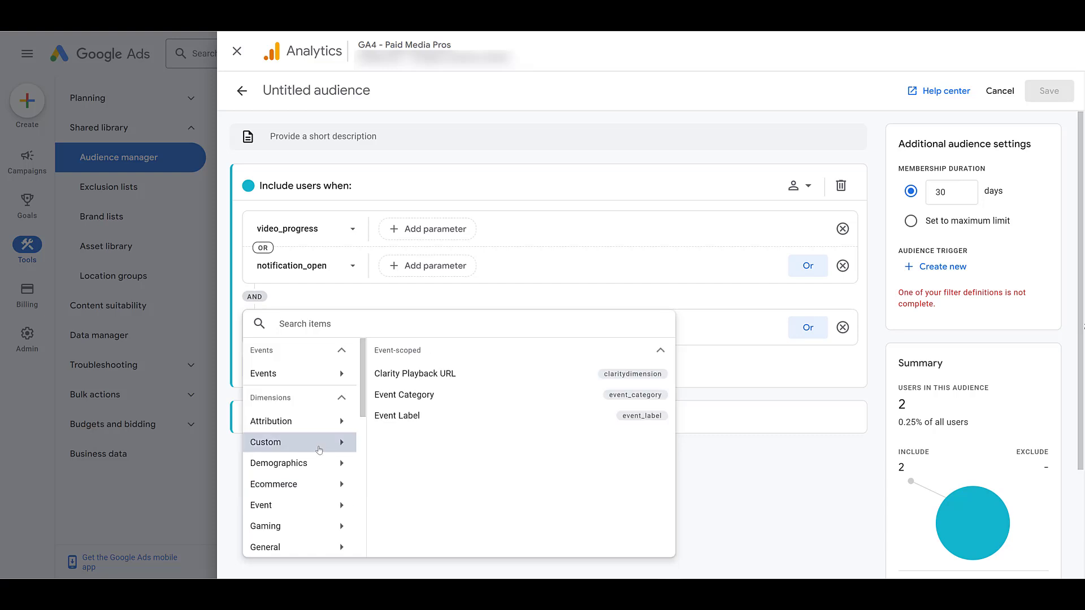
mouse_move(473, 422)
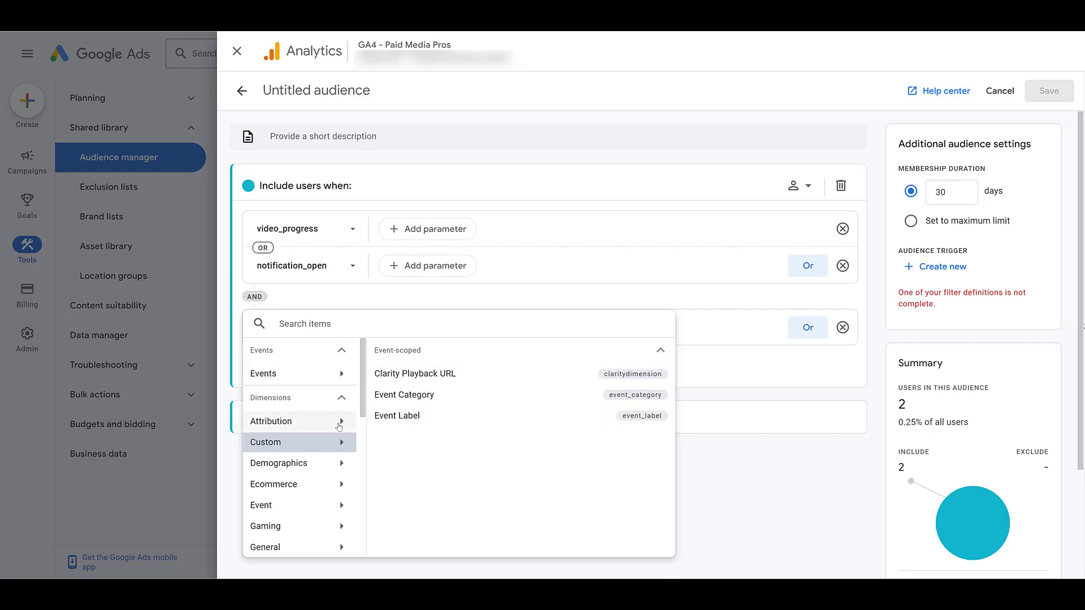
click(271, 421)
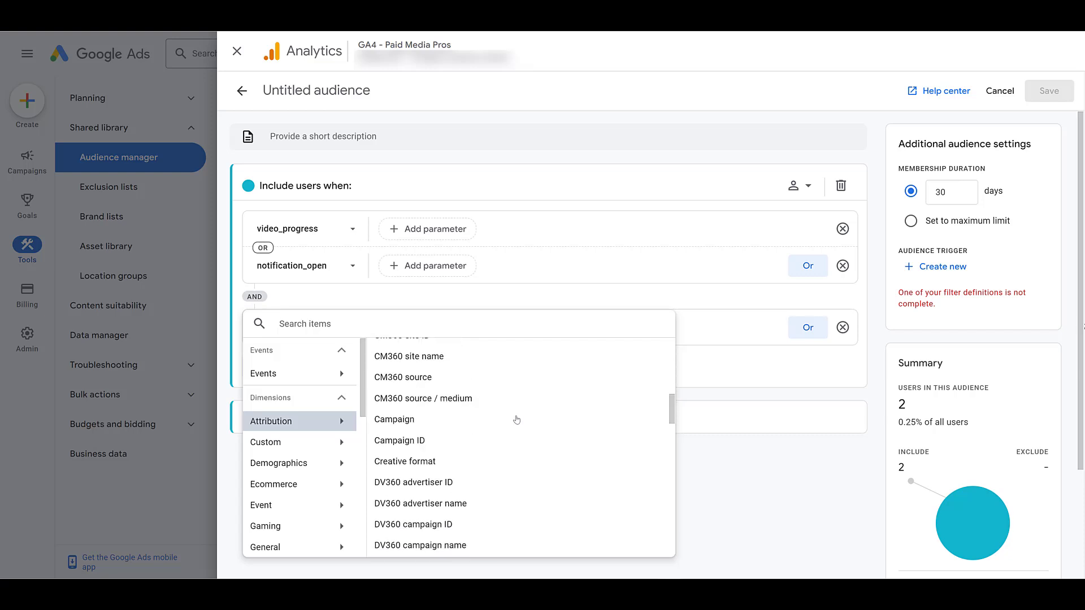
scroll(down, 3)
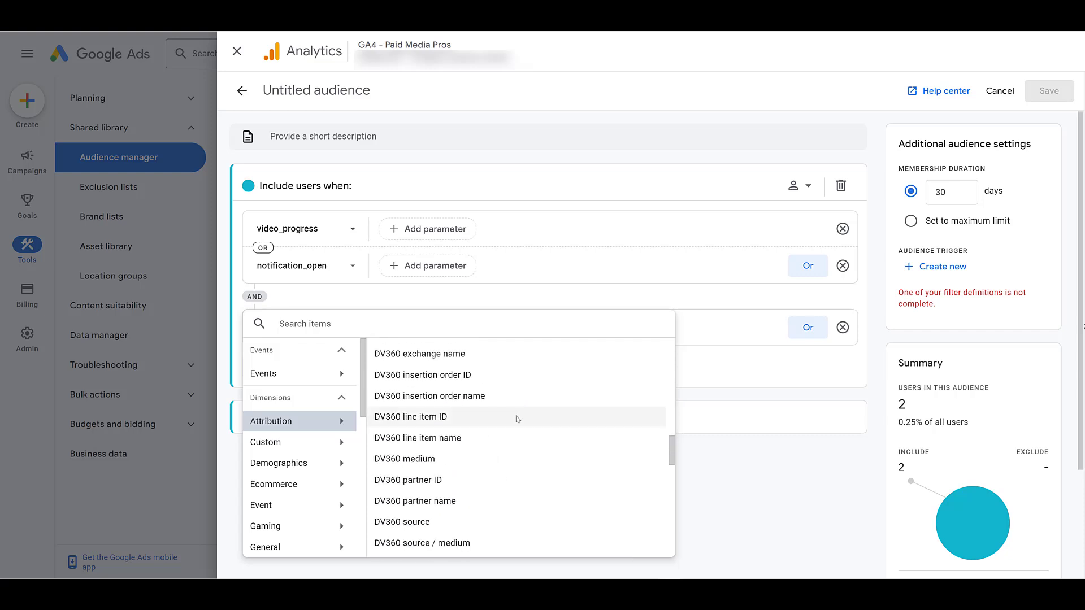
scroll(down, 3)
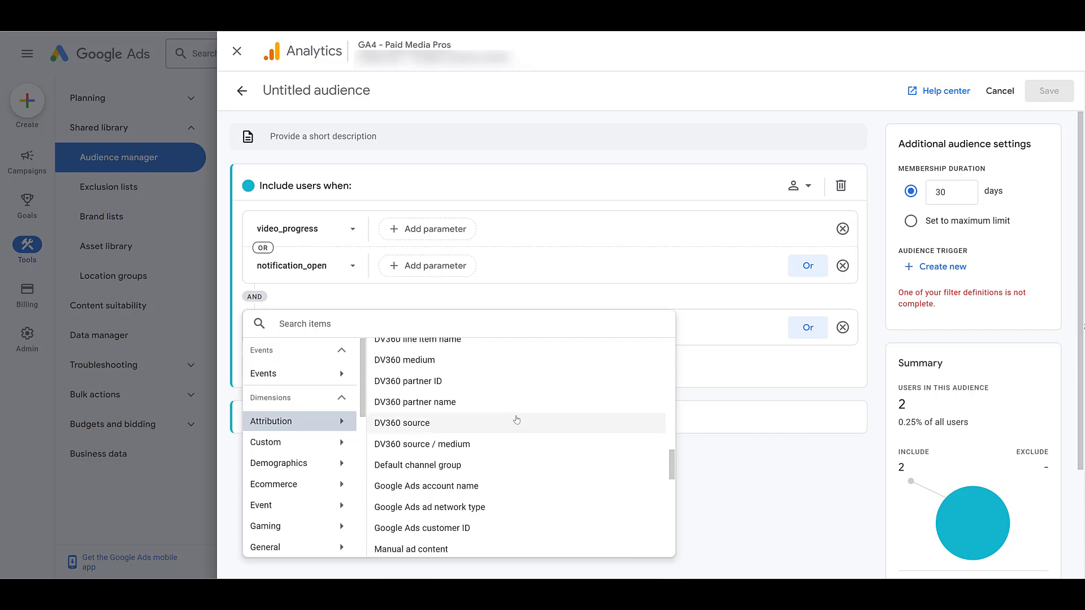
scroll(down, 3)
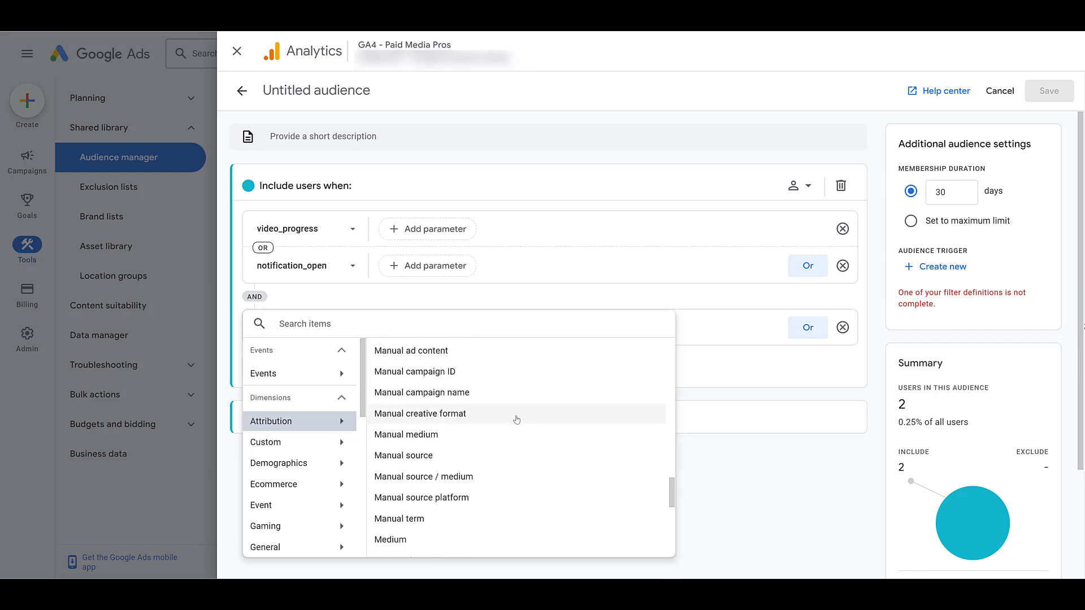
scroll(down, 3)
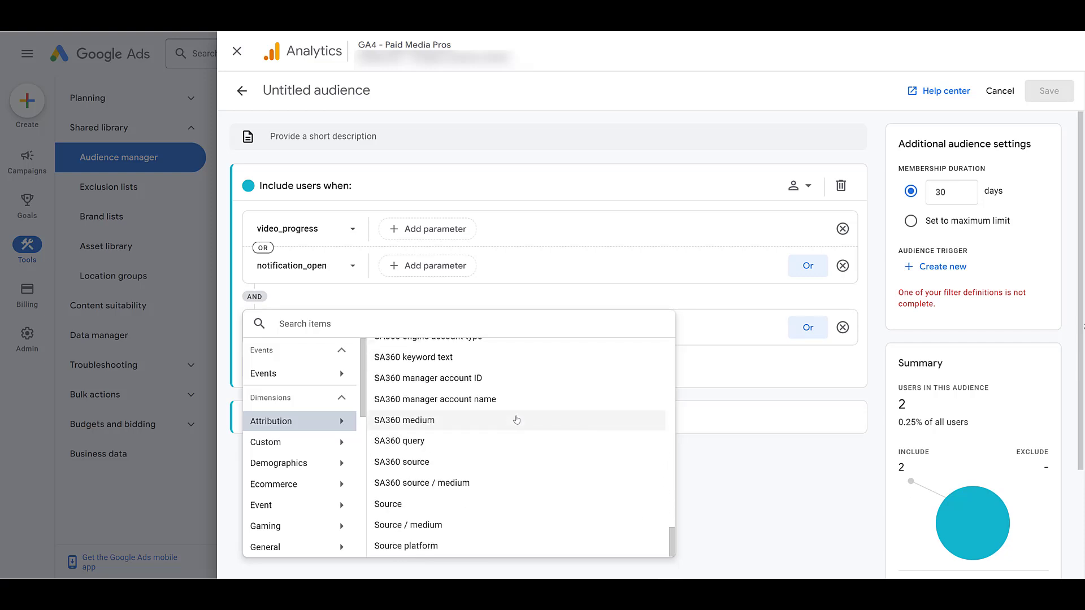
mouse_move(500, 525)
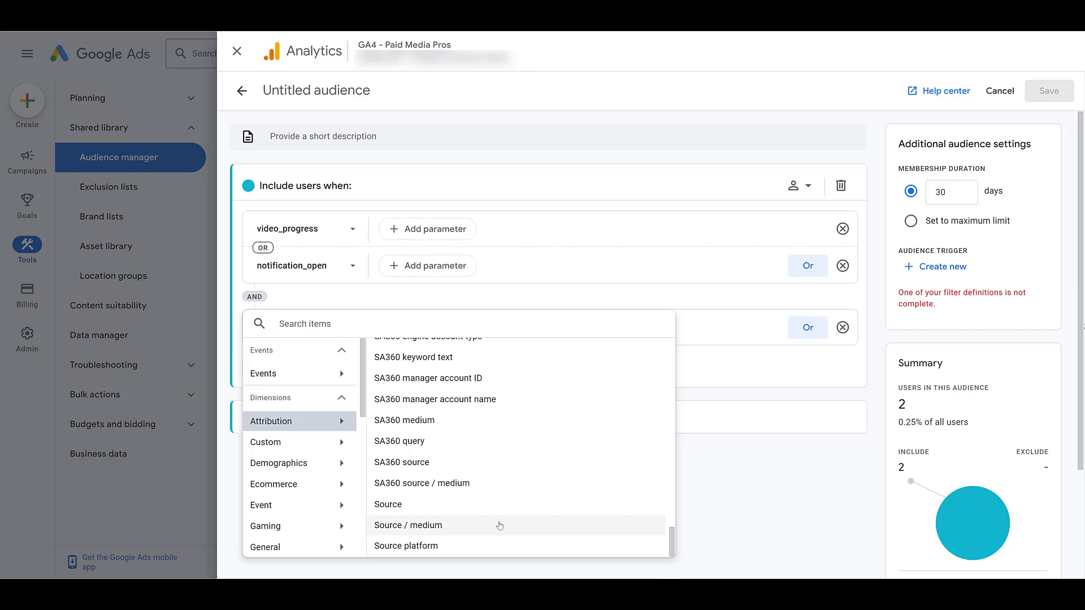
mouse_move(376, 427)
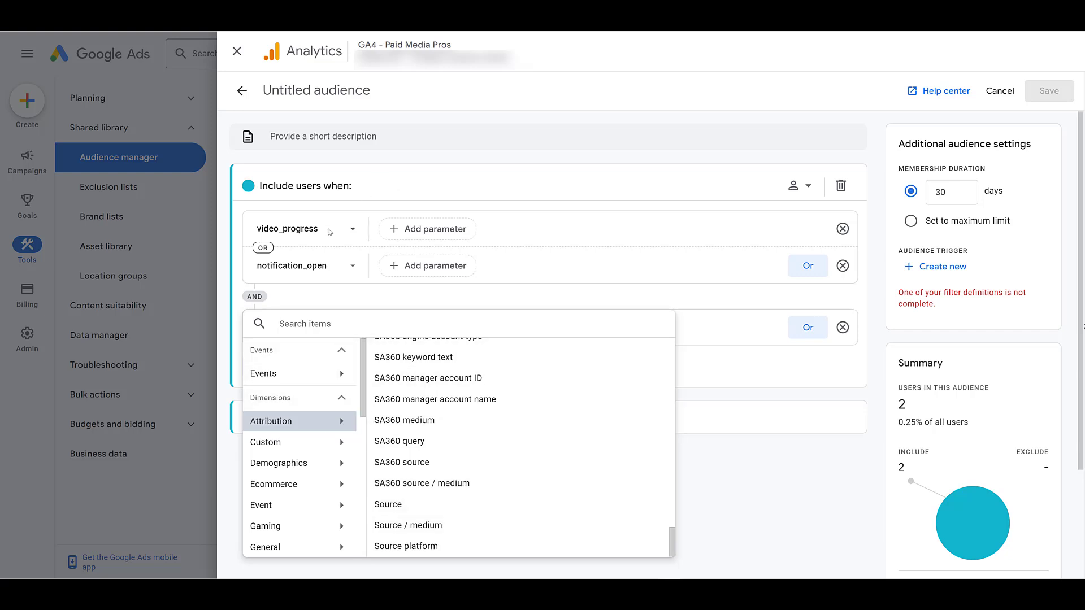
mouse_move(524, 516)
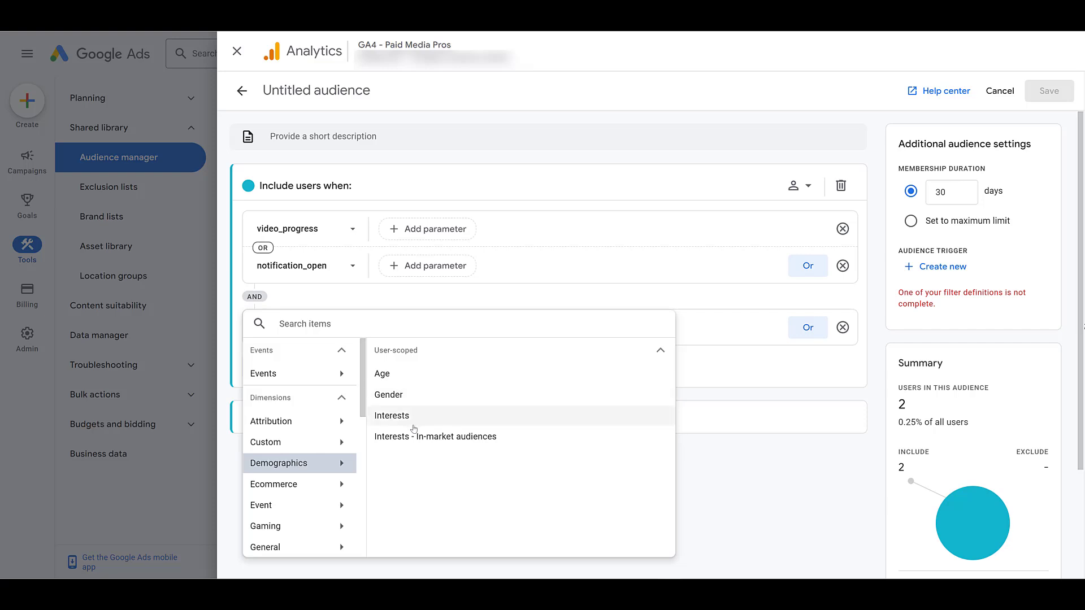
mouse_move(414, 422)
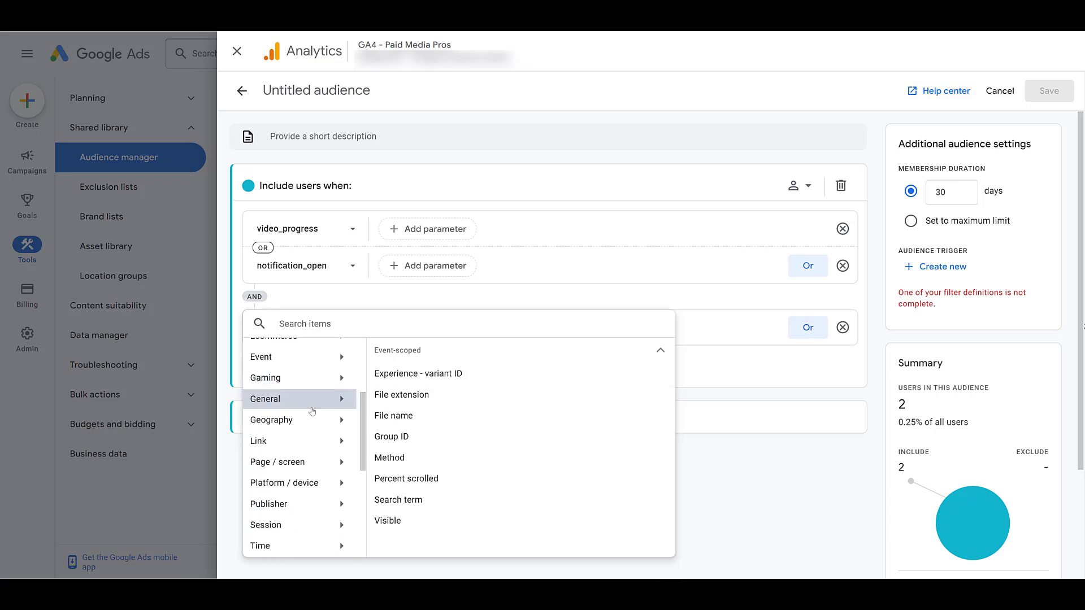
mouse_move(450, 503)
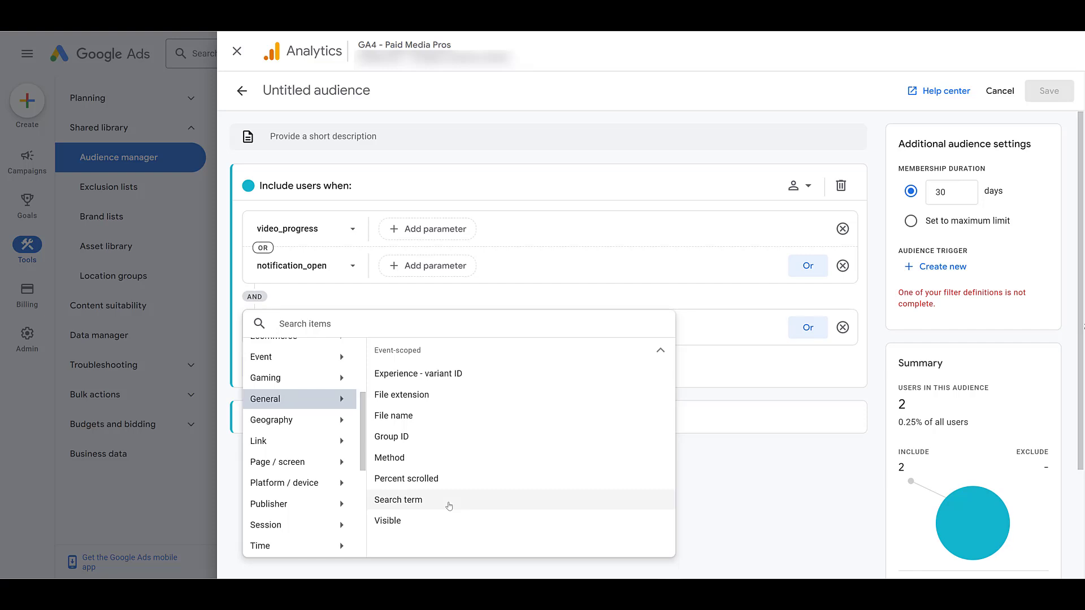
Filter the Search term condition to terms containing 'stanley'.
click(398, 501)
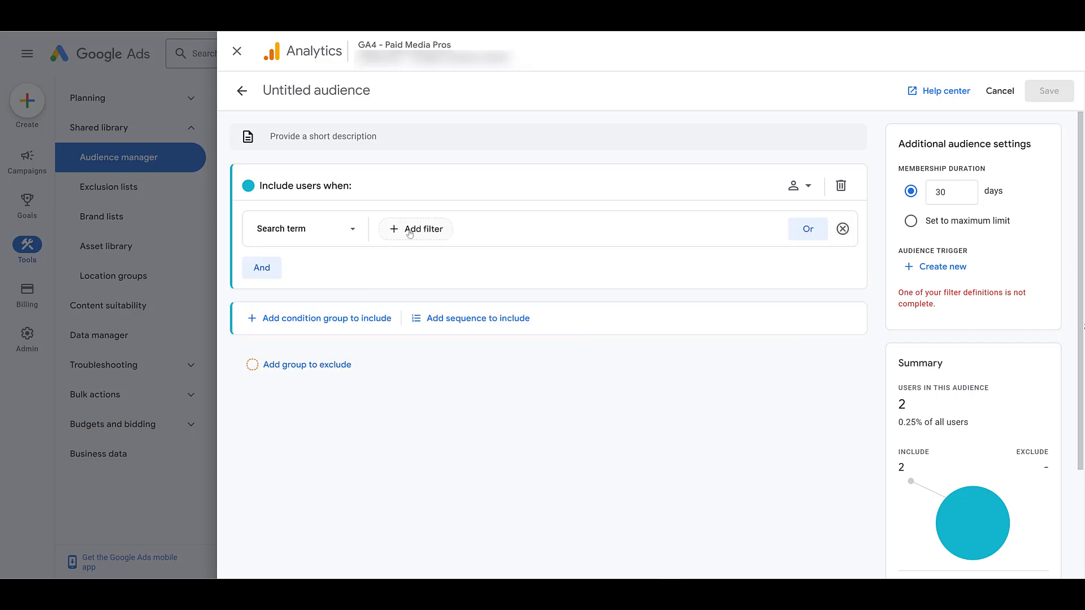
click(415, 229)
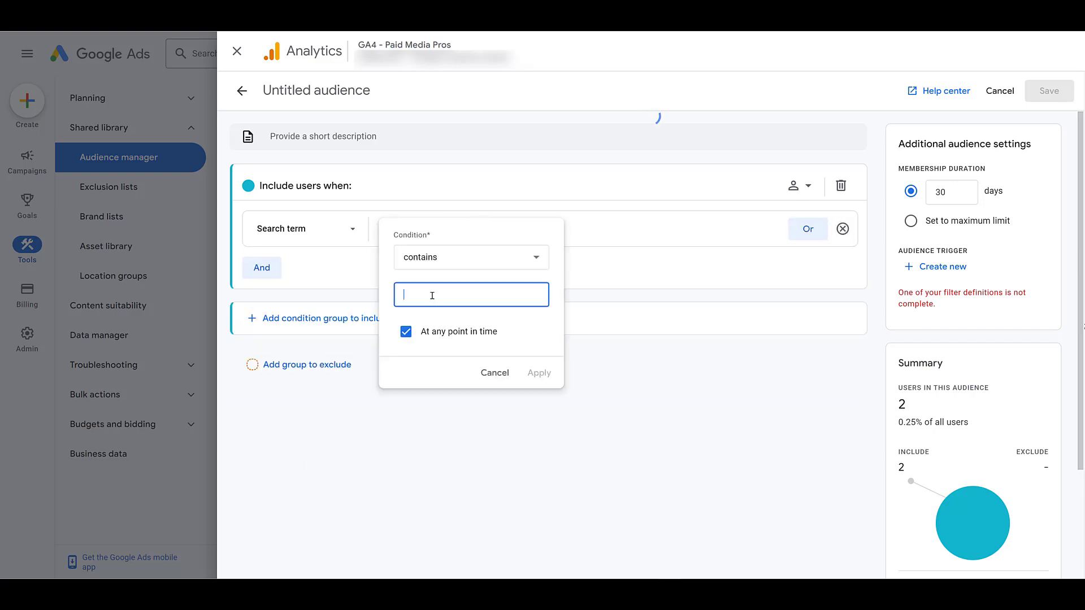
text(stanley)
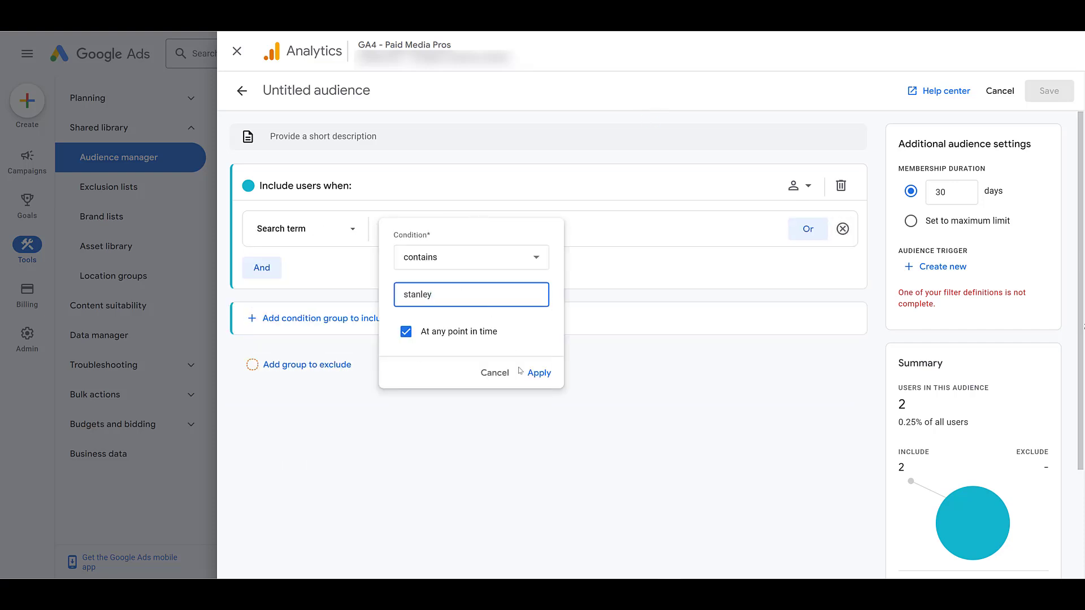
click(541, 373)
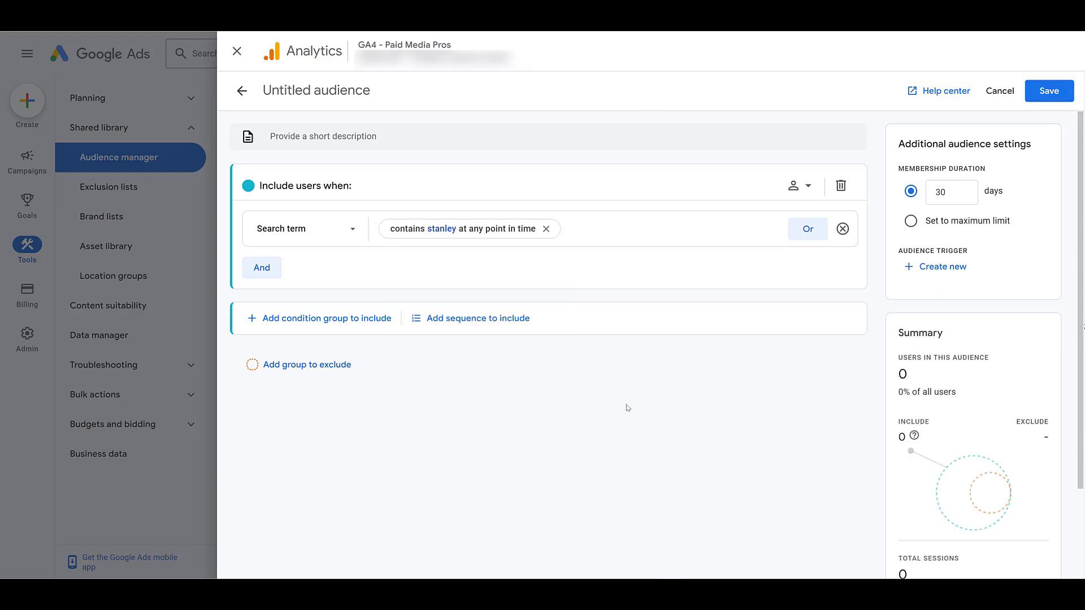
mouse_move(339, 369)
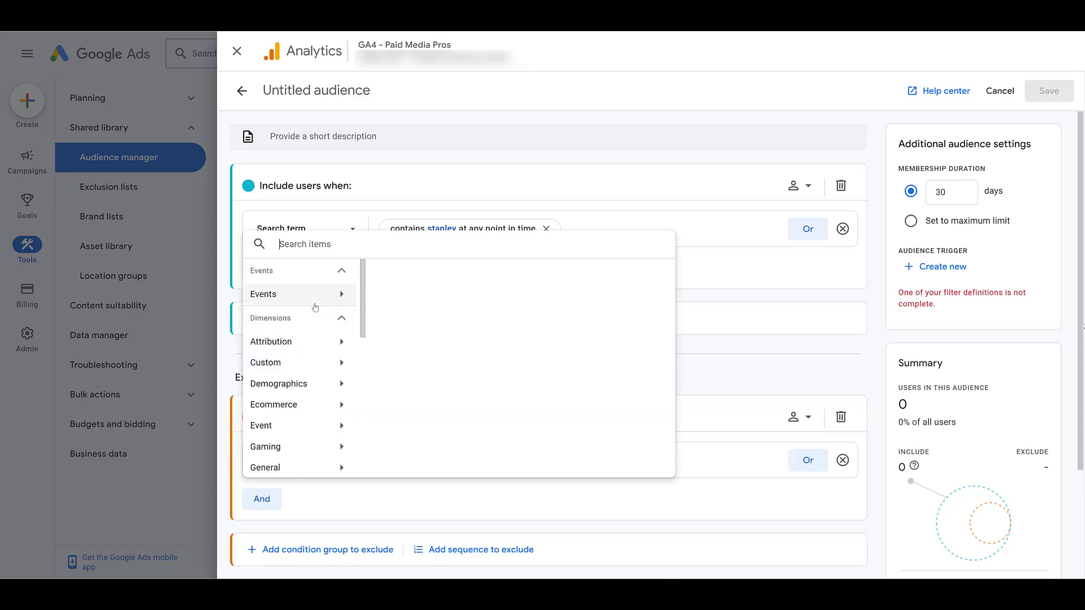
Set the exclusion condition to users who triggered the in_app_purchase event.
click(263, 294)
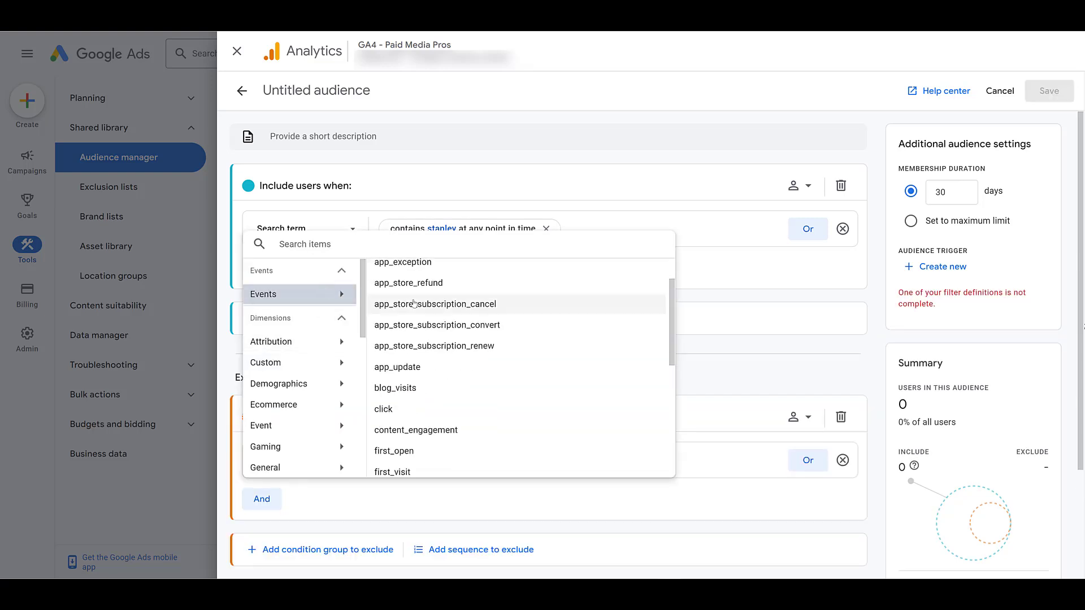
scroll(down, 3)
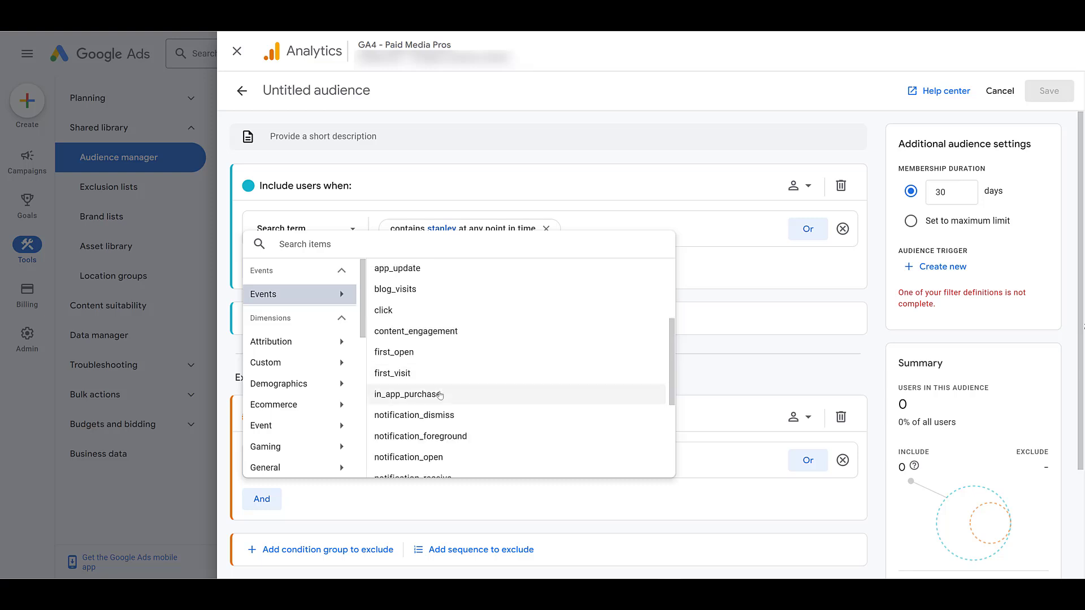
click(407, 395)
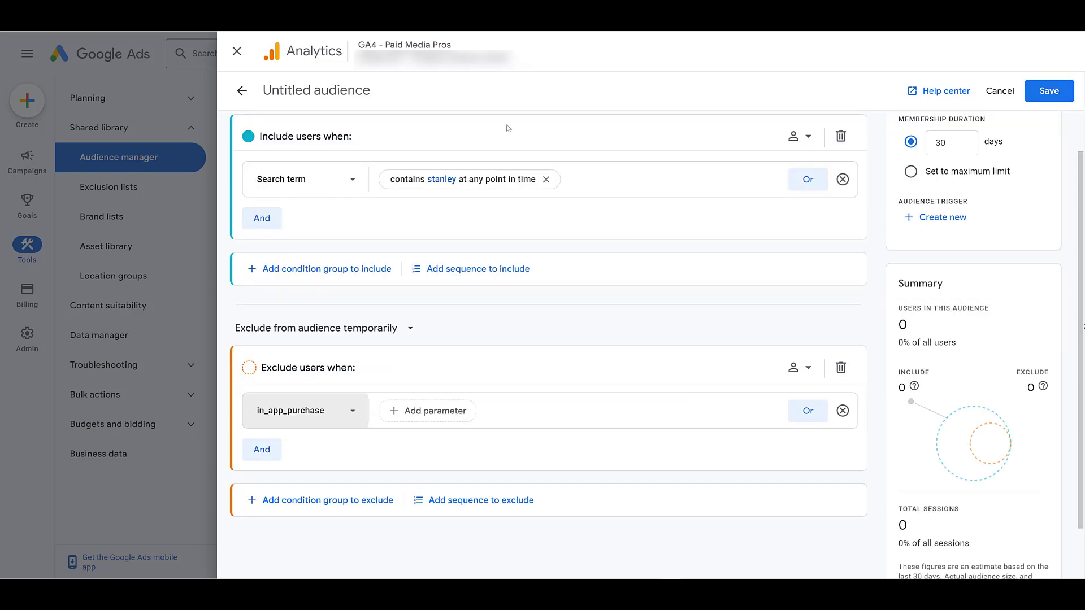
mouse_move(579, 245)
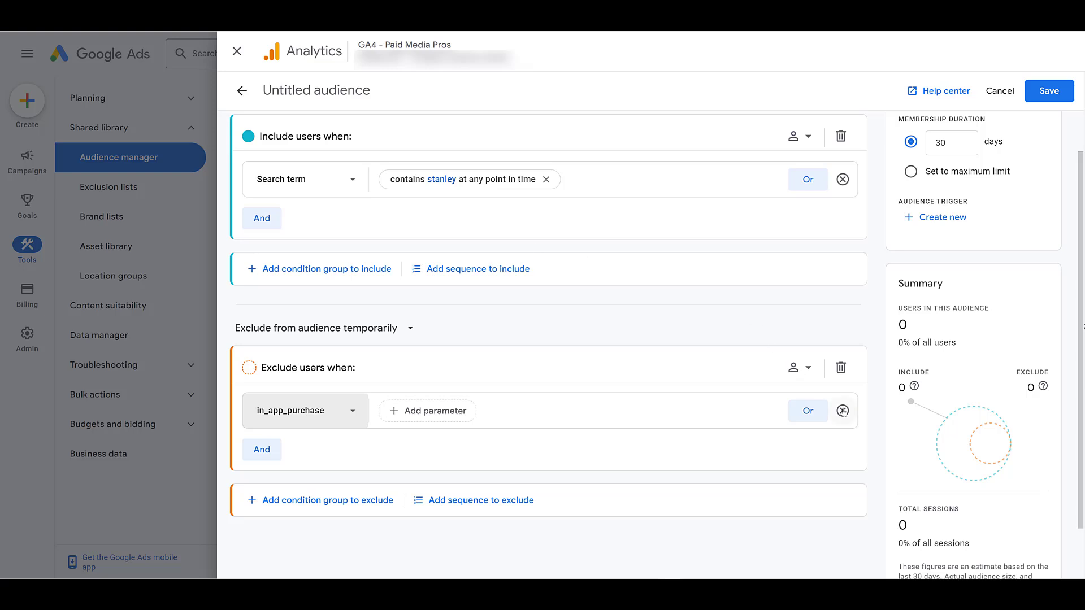
Delete the in_app_purchase exclusion, then browse the Publisher and other dimension categories.
click(303, 179)
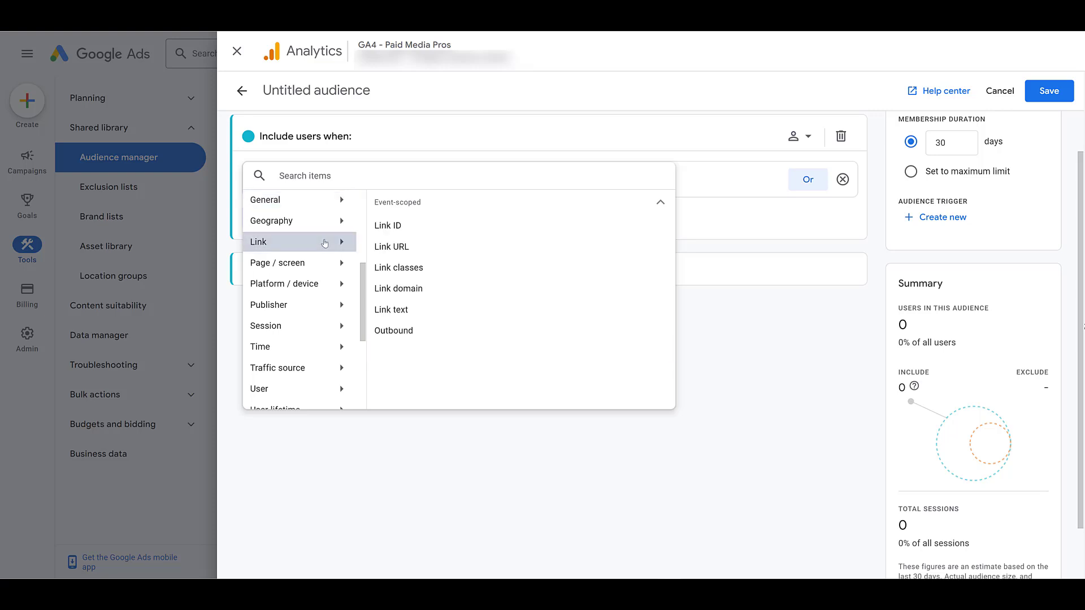
mouse_move(417, 323)
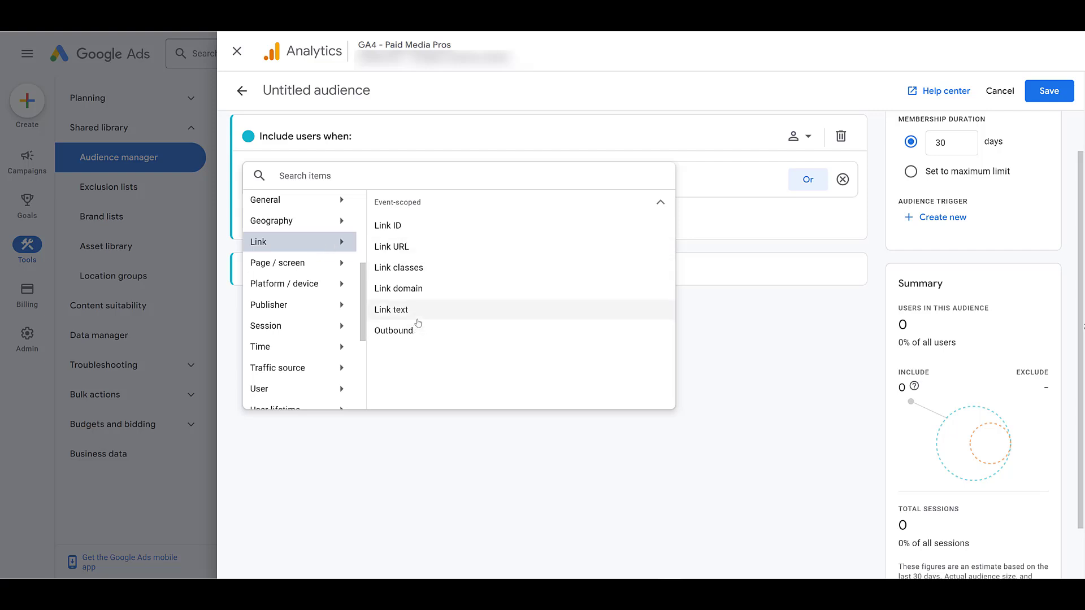
mouse_move(392, 246)
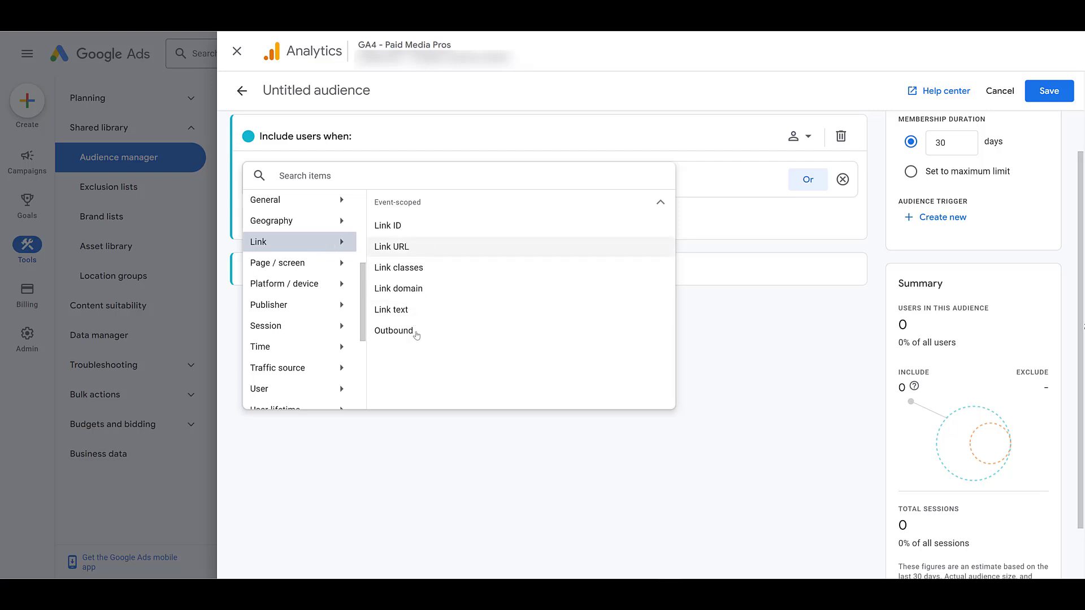
mouse_move(410, 295)
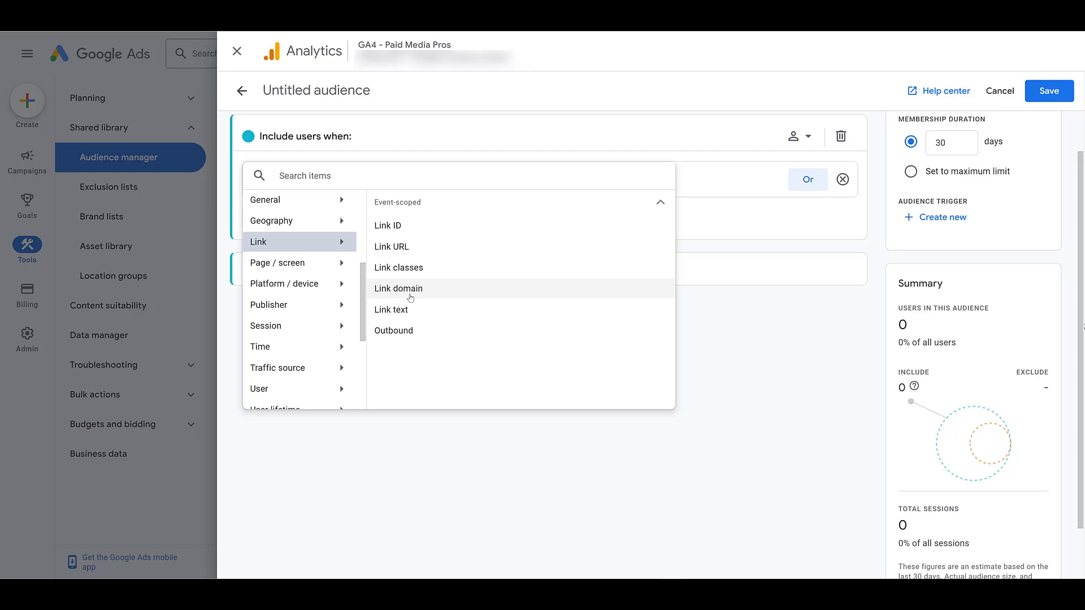
mouse_move(423, 332)
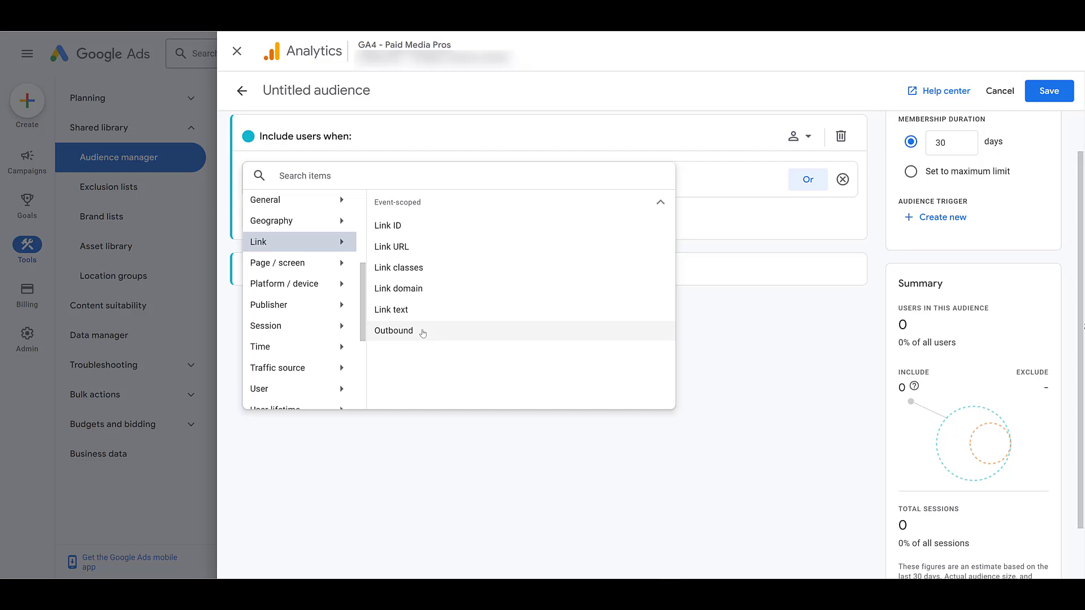
mouse_move(426, 342)
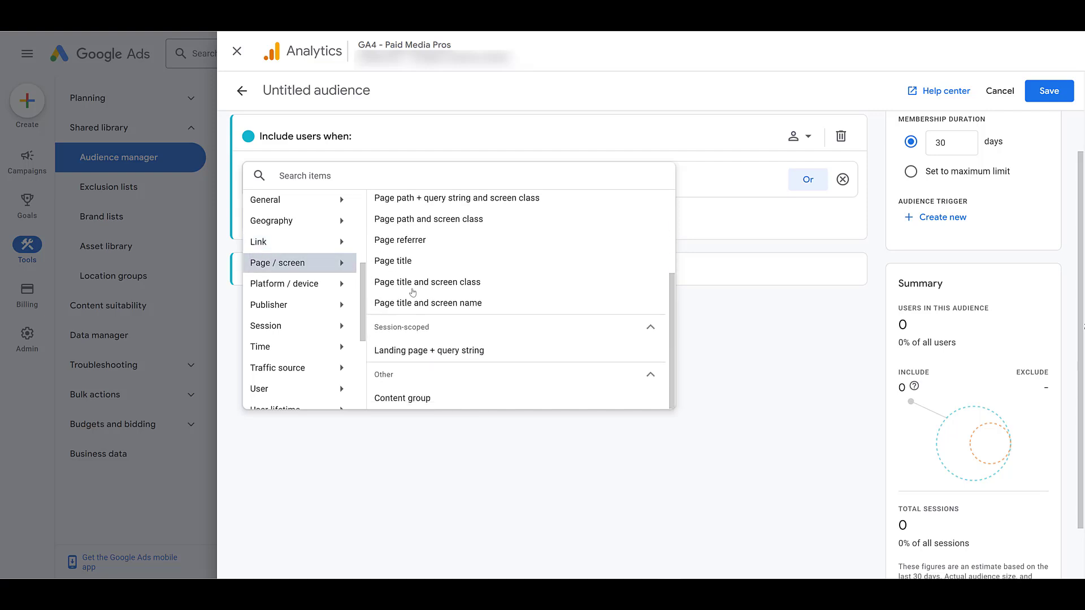
mouse_move(414, 304)
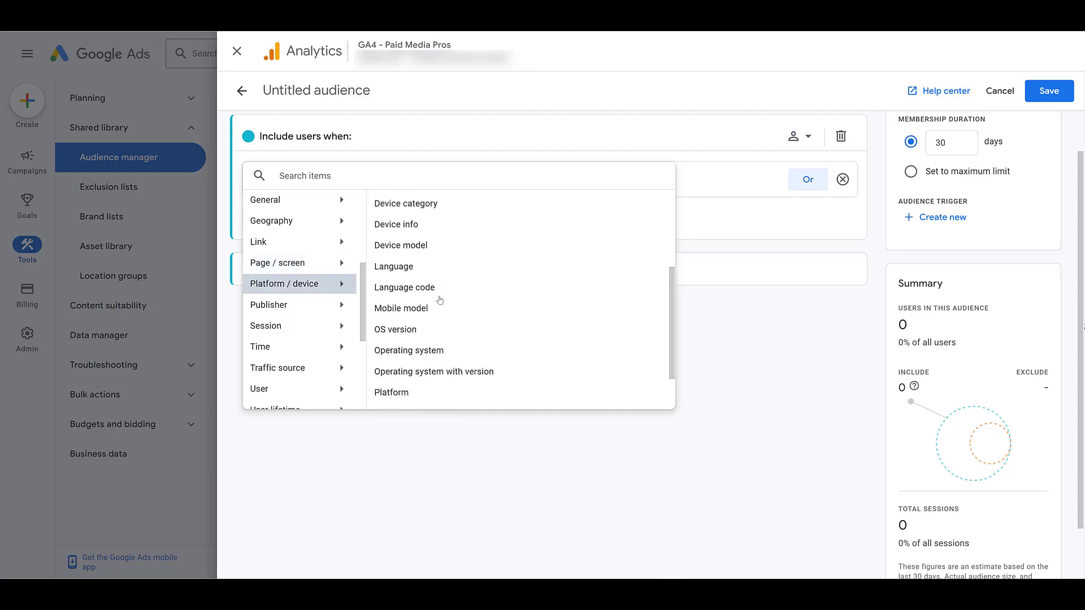
scroll(down, 3)
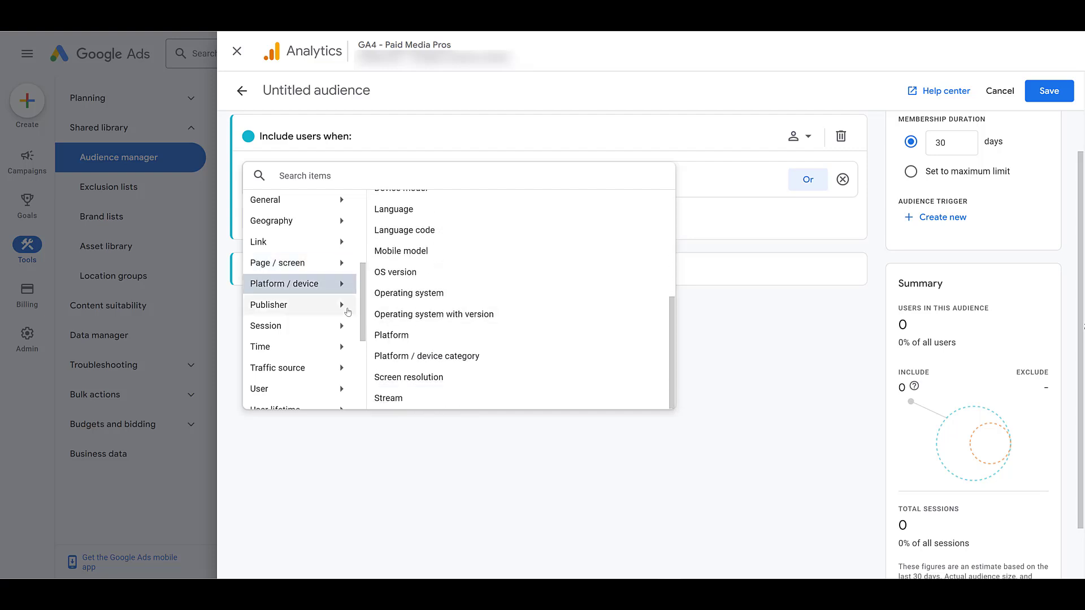
click(284, 304)
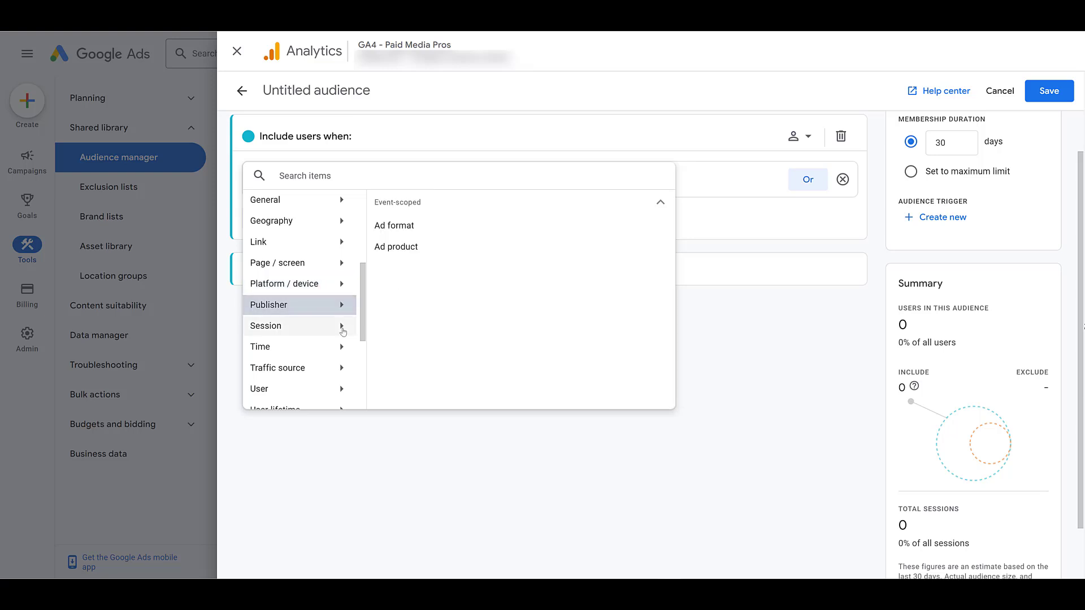
mouse_move(342, 352)
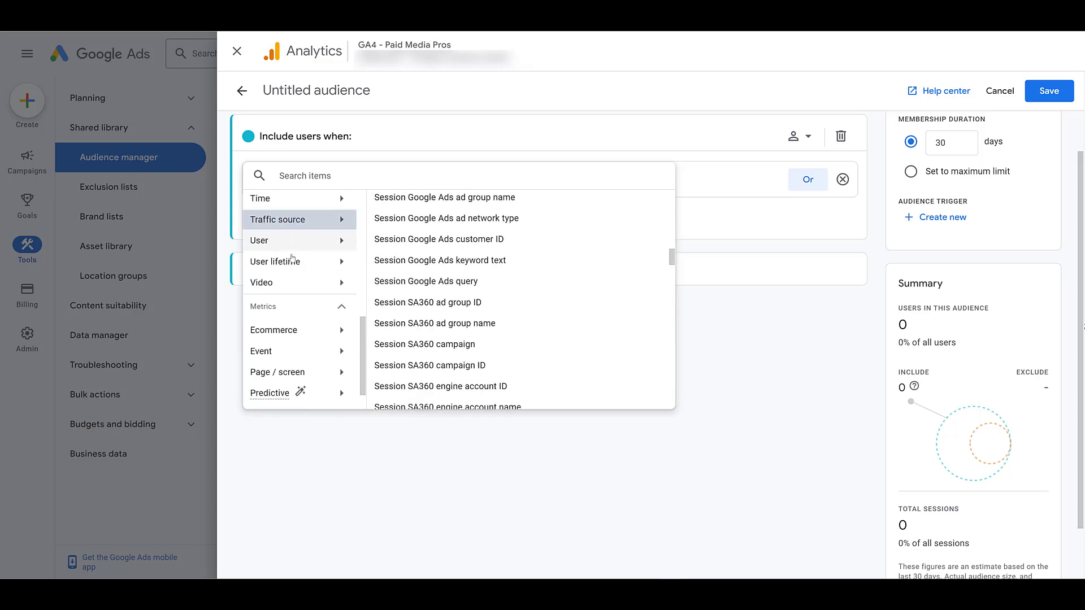
click(261, 283)
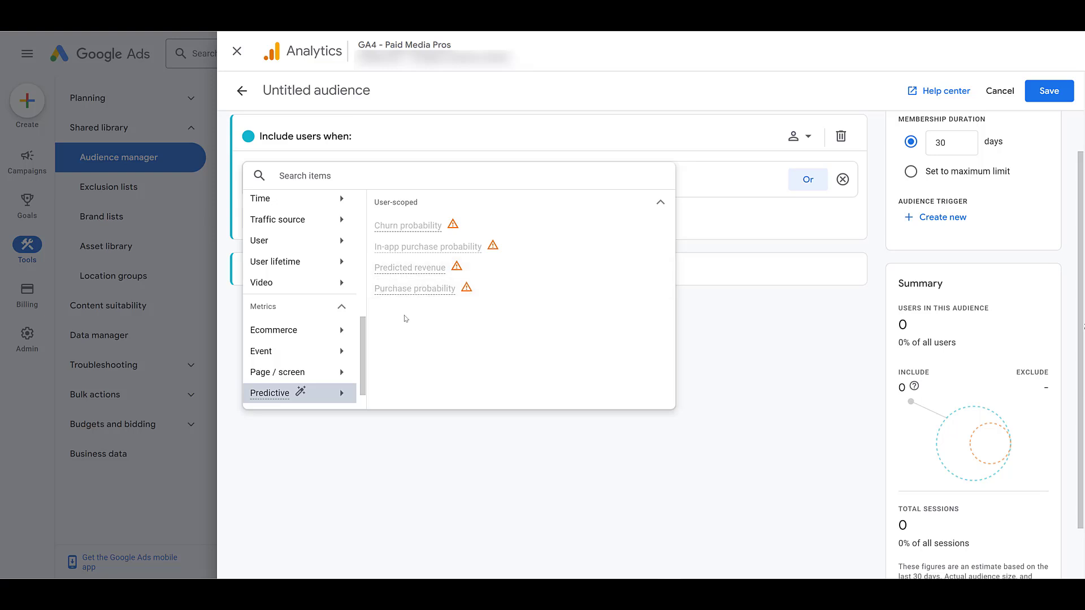
mouse_move(405, 245)
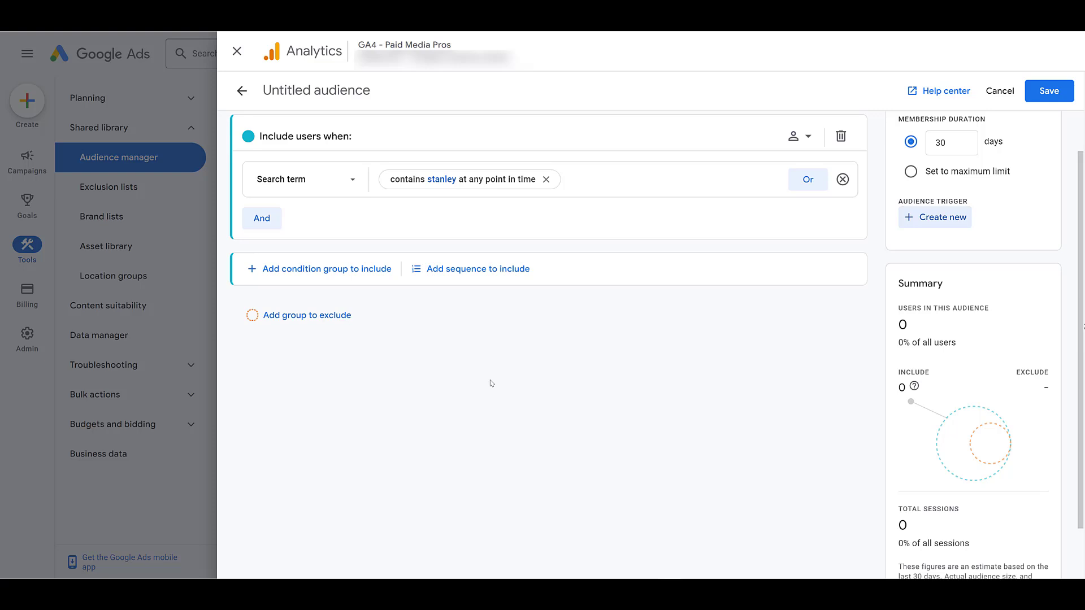
mouse_move(347, 196)
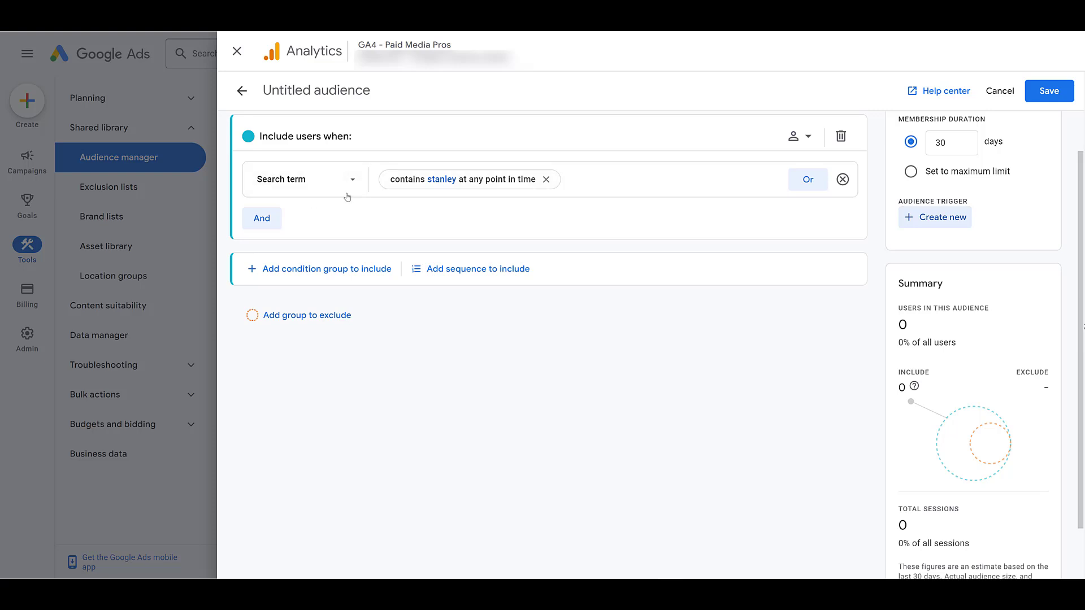
mouse_move(549, 384)
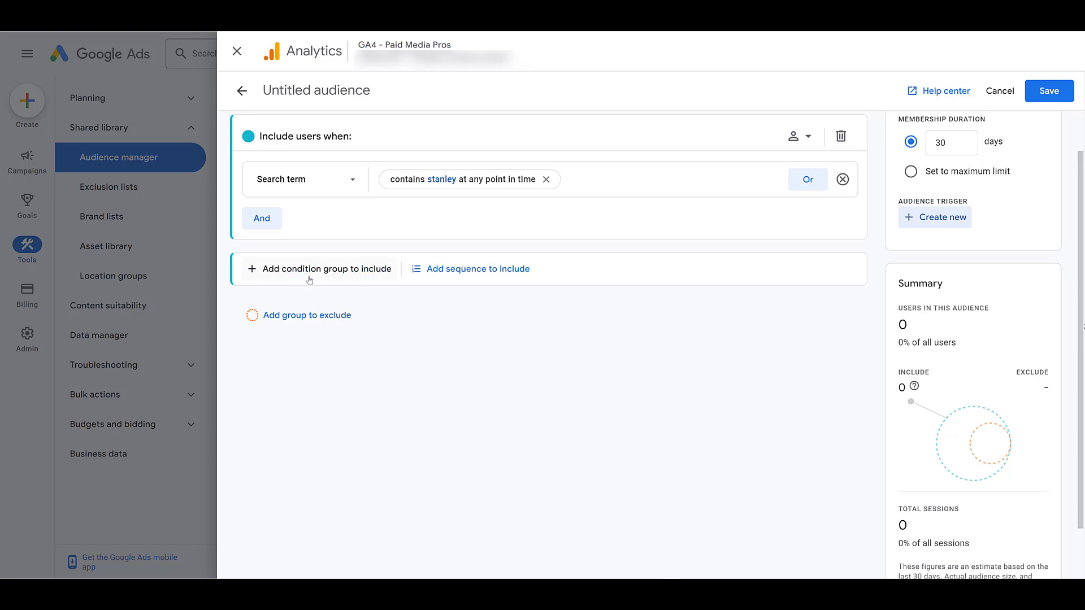
Add a second condition group below the stanley search-term include group.
click(319, 269)
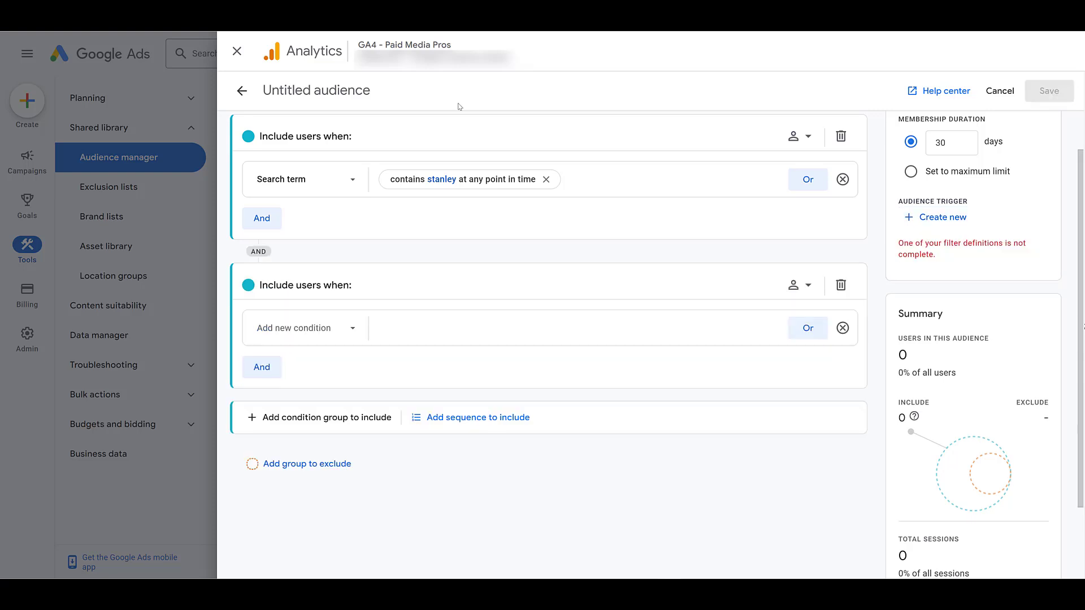
mouse_move(471, 149)
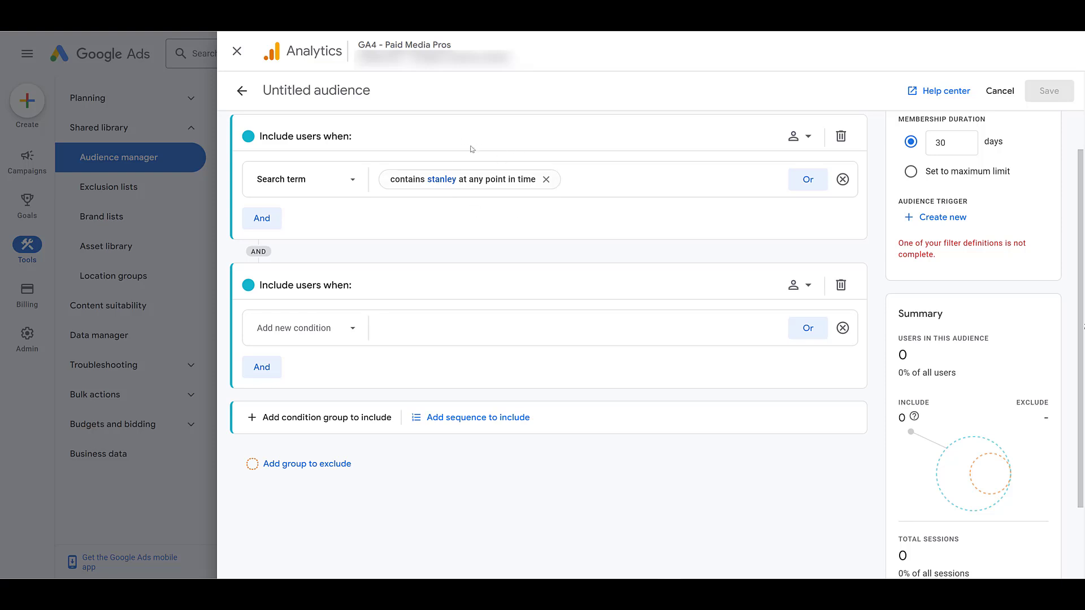
mouse_move(276, 258)
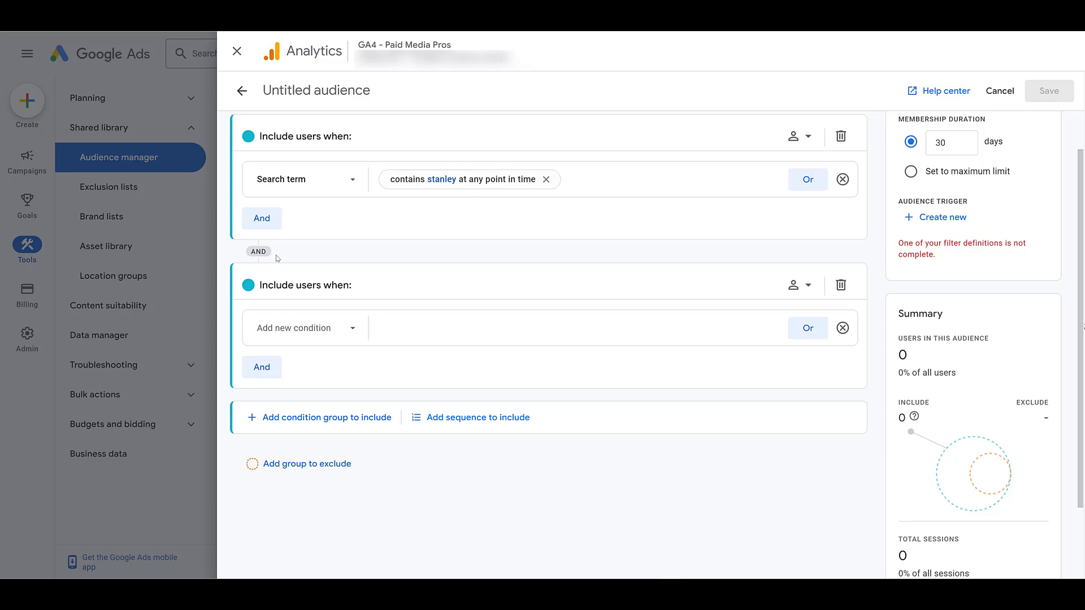
mouse_move(266, 241)
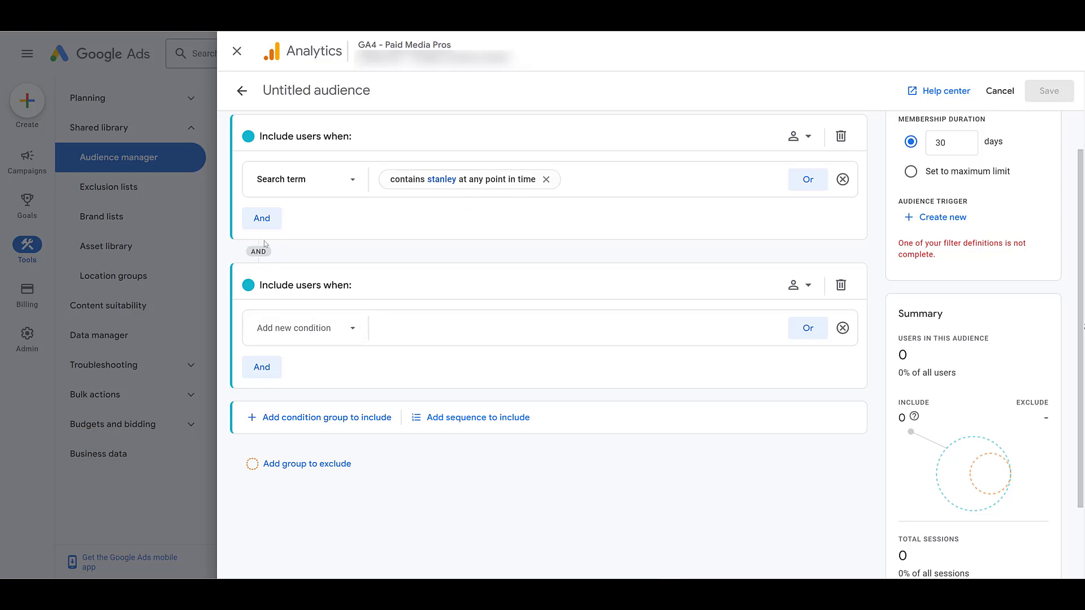
mouse_move(468, 385)
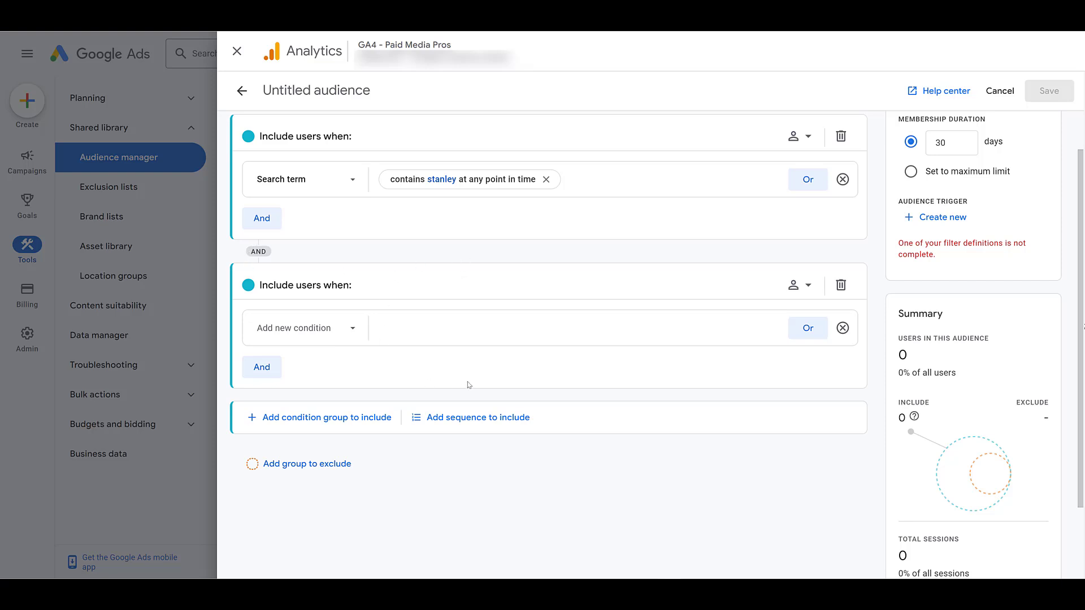
mouse_move(534, 346)
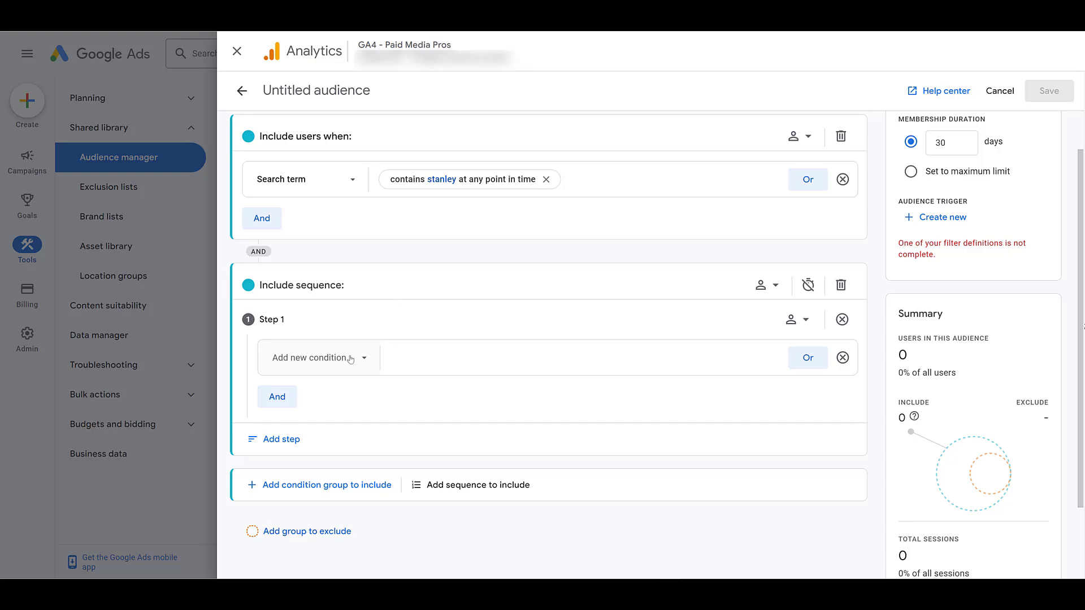
Delete the empty sequence group, leaving only the stanley search-term condition.
click(274, 439)
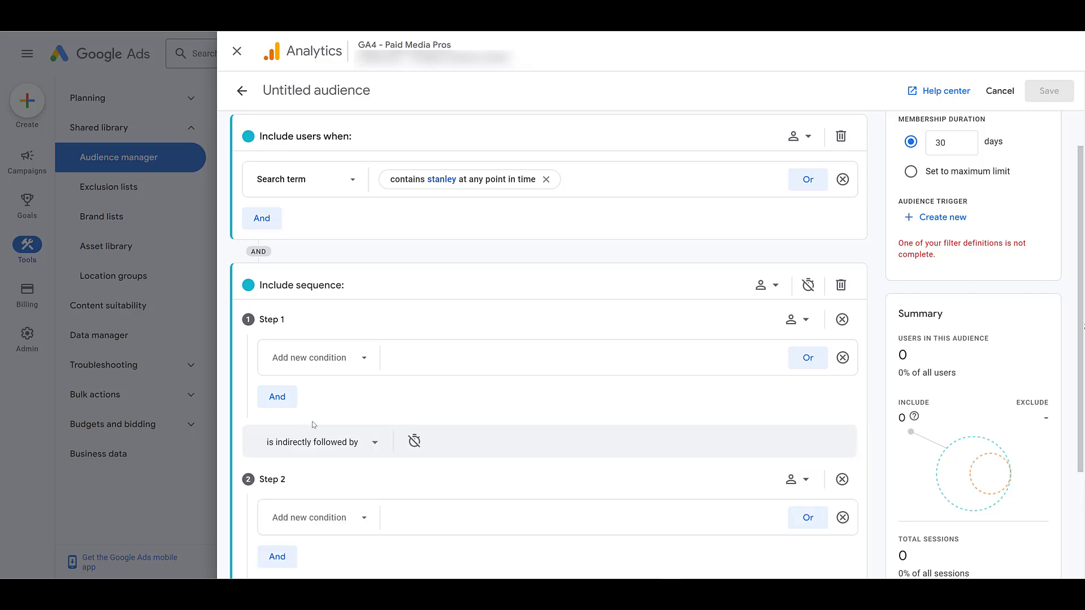
click(313, 442)
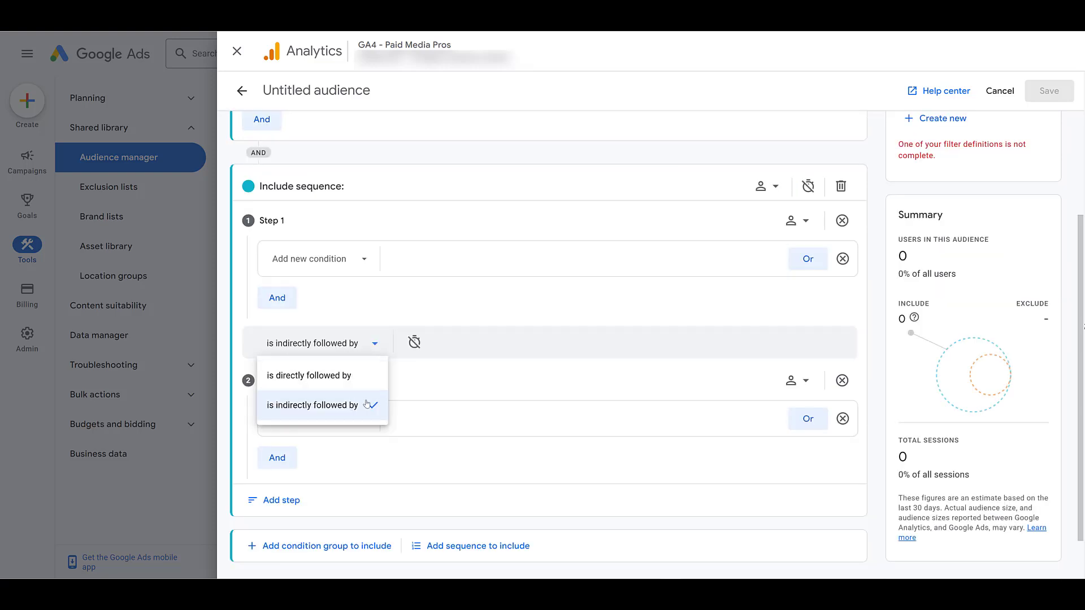
click(313, 405)
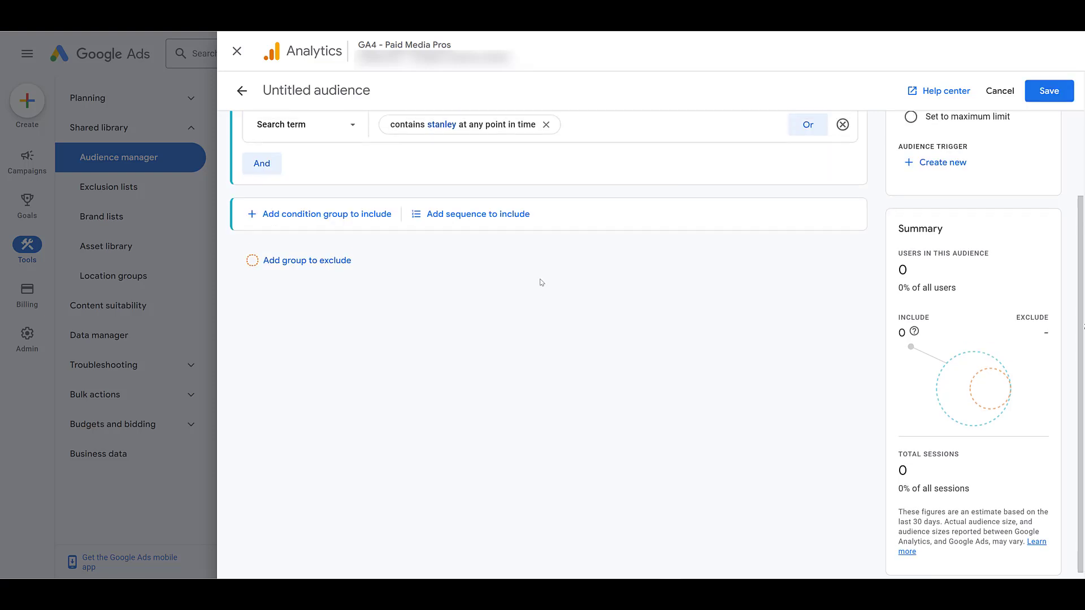
click(306, 260)
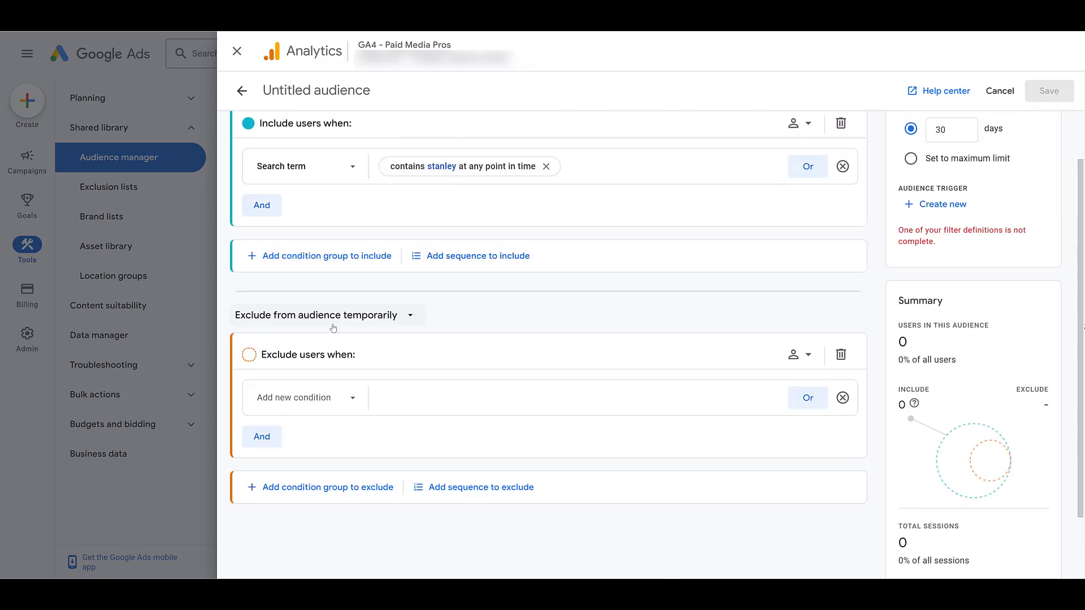
mouse_move(326, 409)
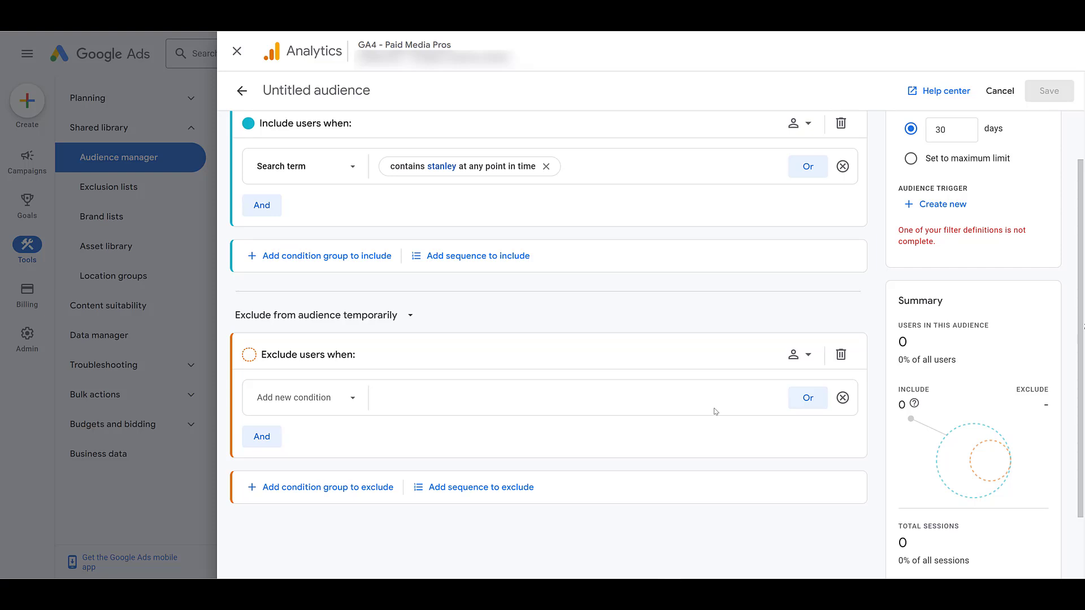
mouse_move(345, 200)
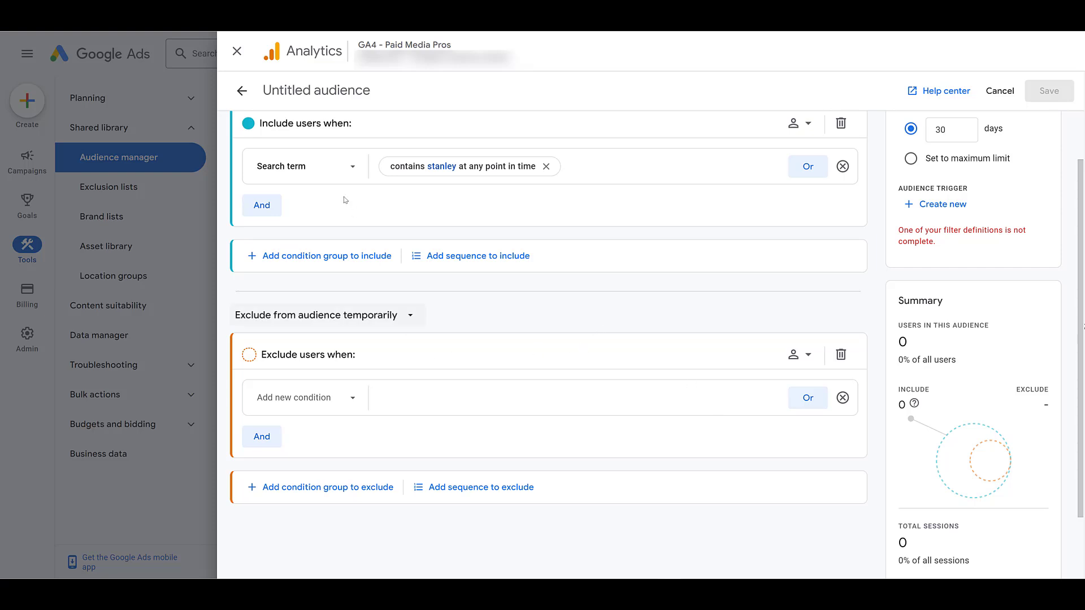
mouse_move(299, 167)
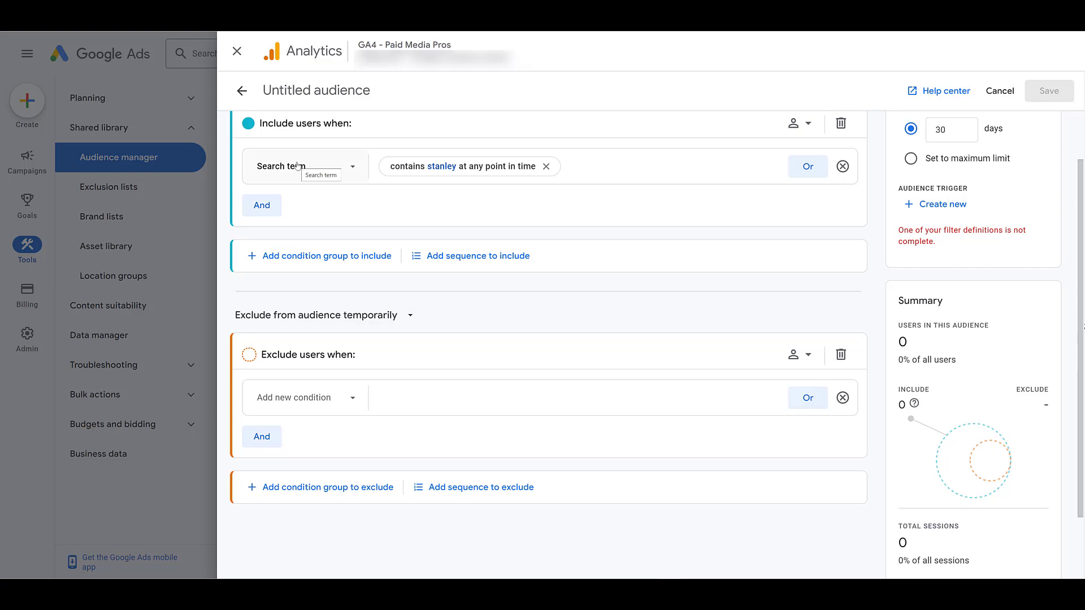
mouse_move(324, 389)
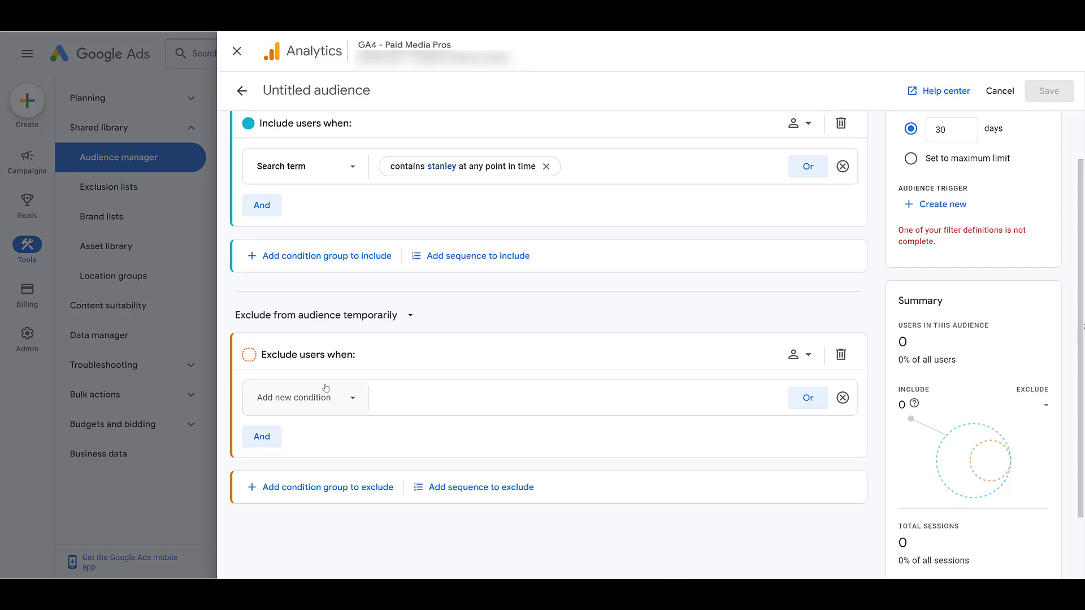
mouse_move(681, 365)
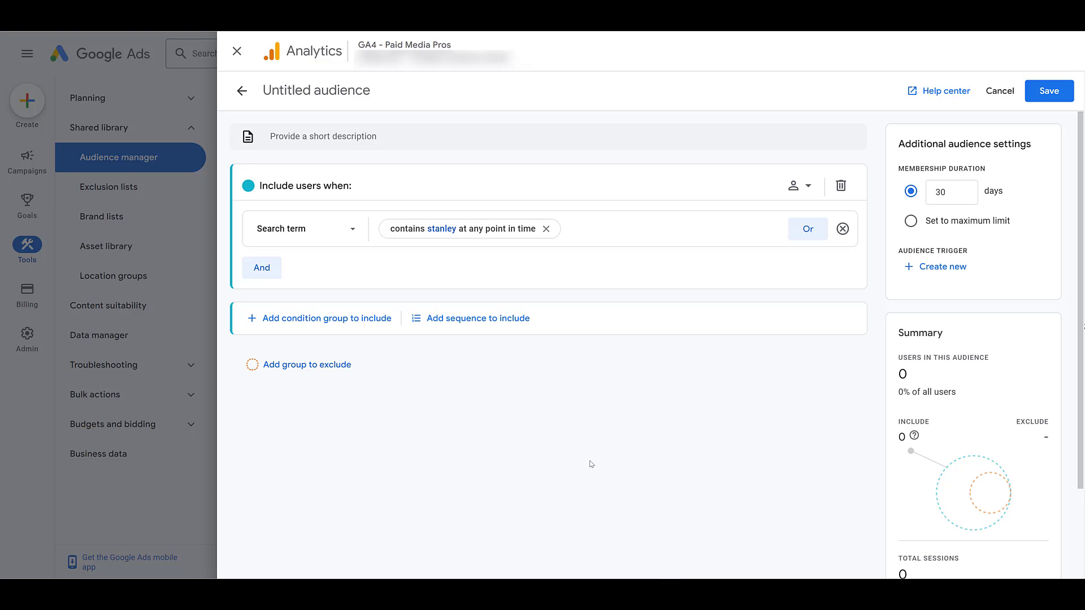
mouse_move(931, 279)
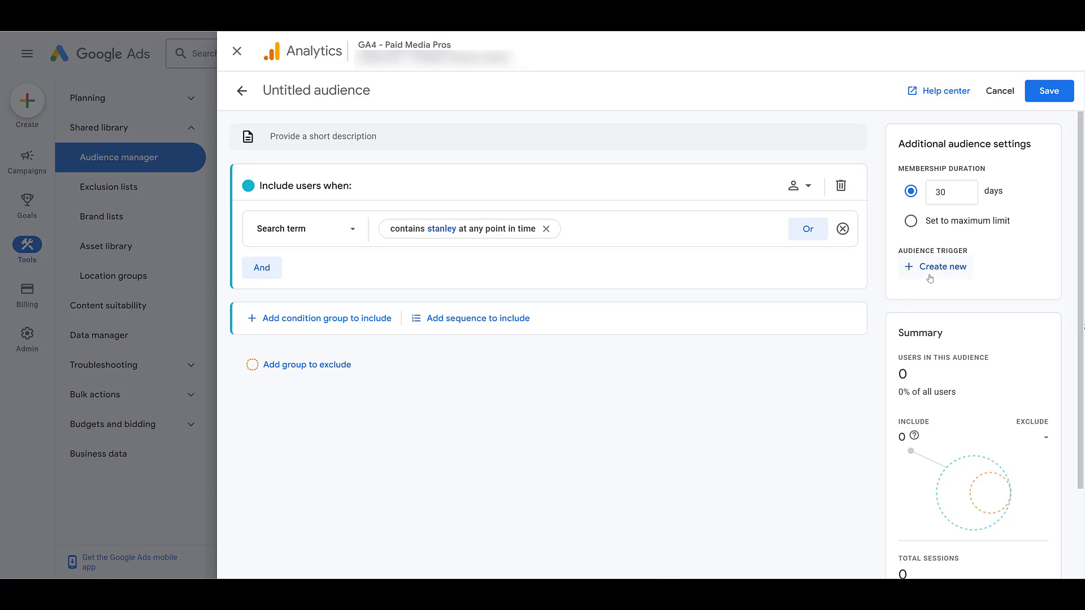
mouse_move(294, 242)
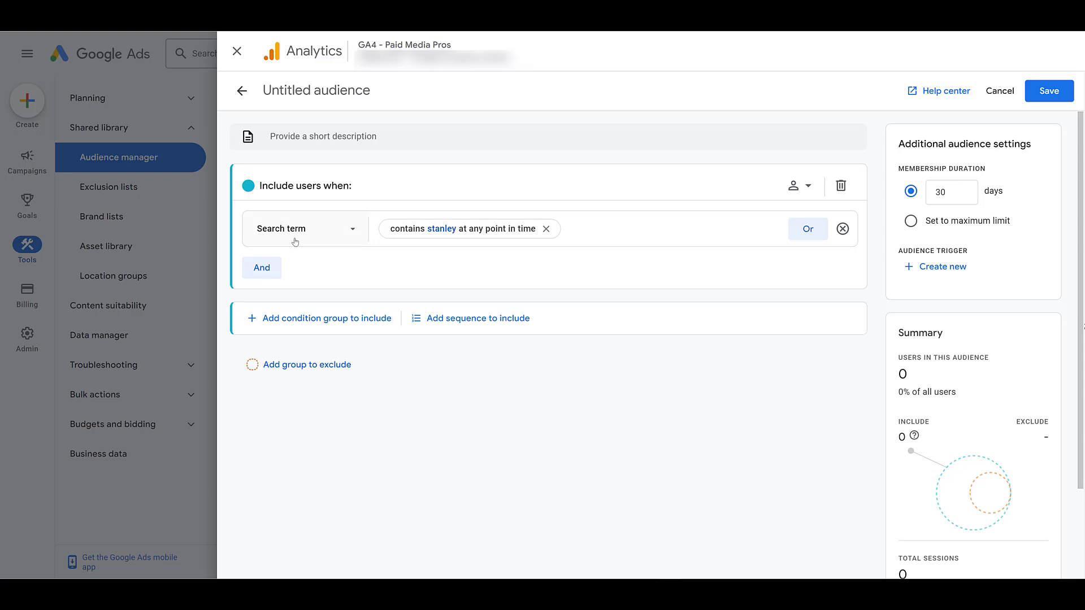
mouse_move(474, 240)
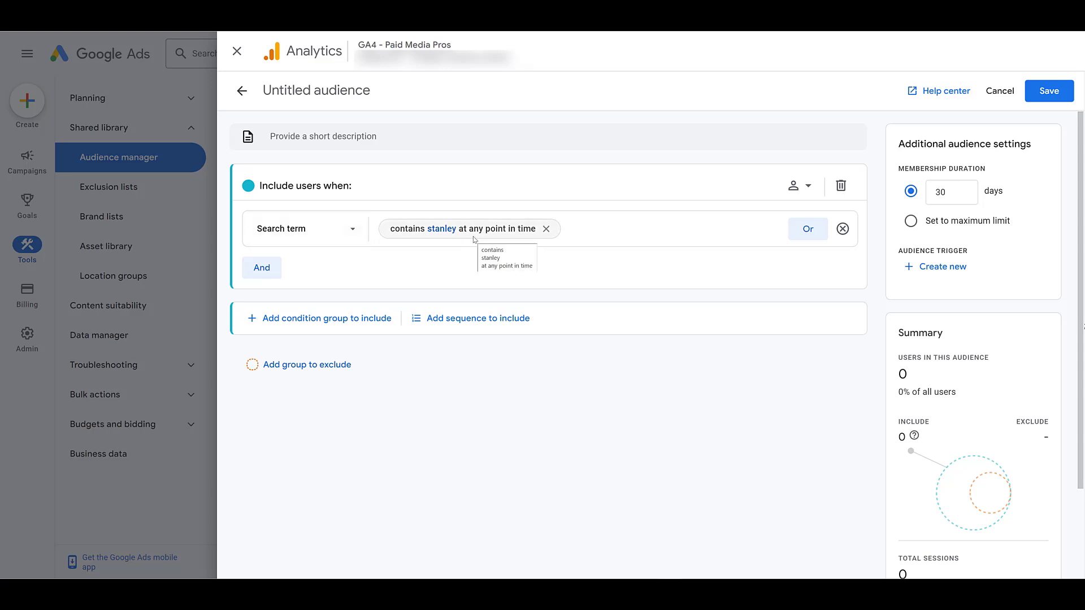
mouse_move(646, 359)
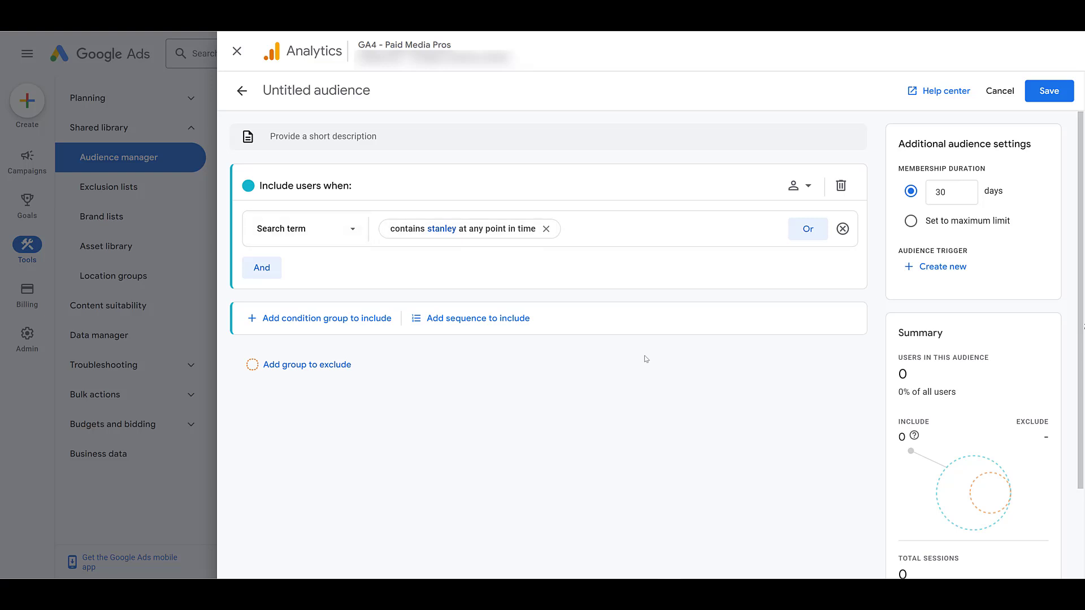
Create a search_term_stanley trigger event that also logs on refresh, then save the audience.
click(943, 267)
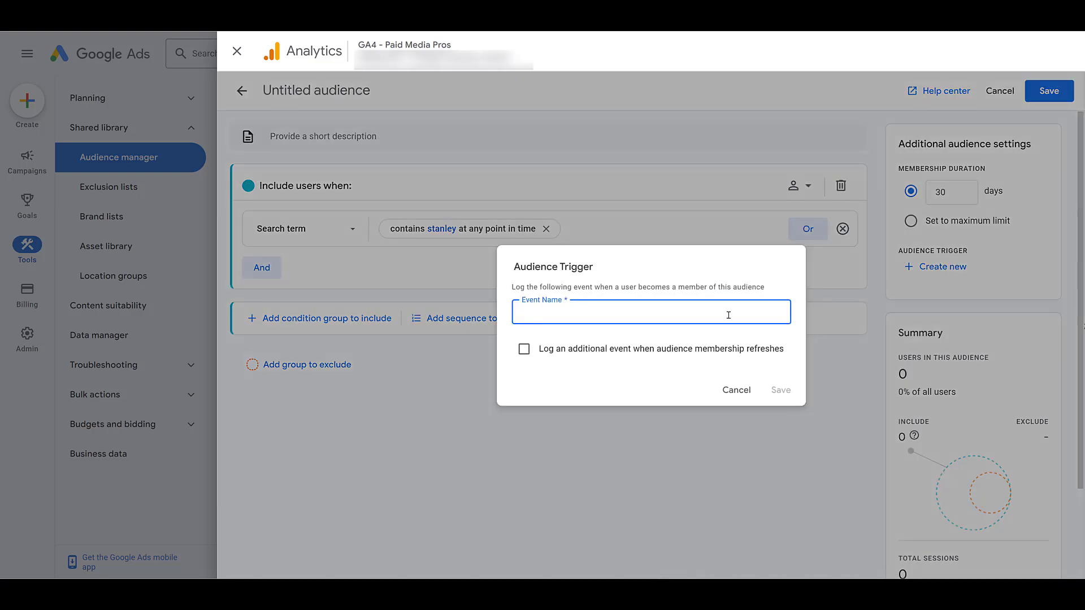
click(524, 350)
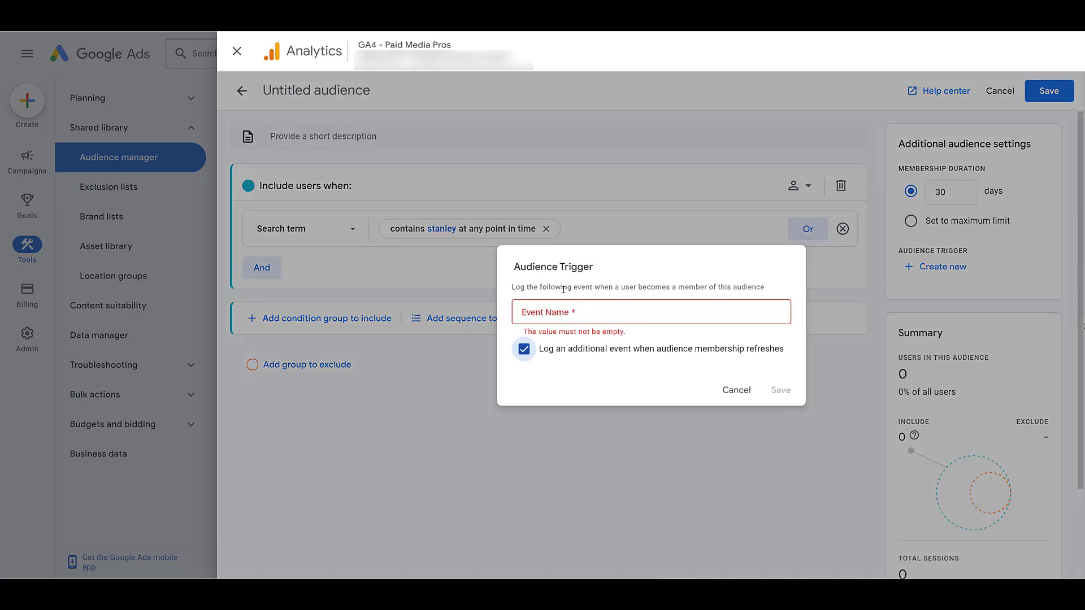
click(651, 312)
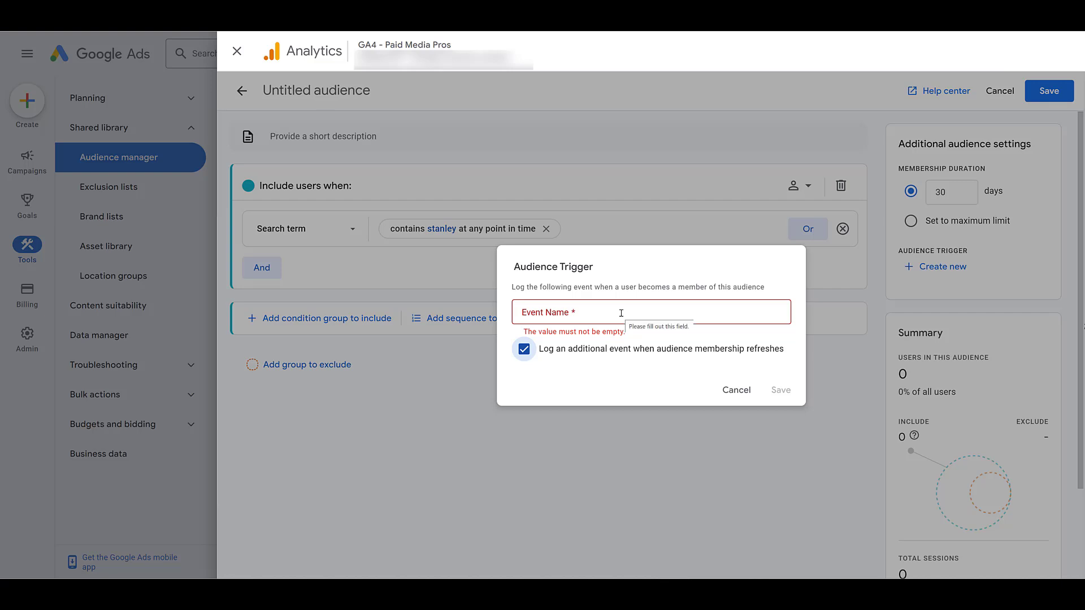
text(search_term_stanley)
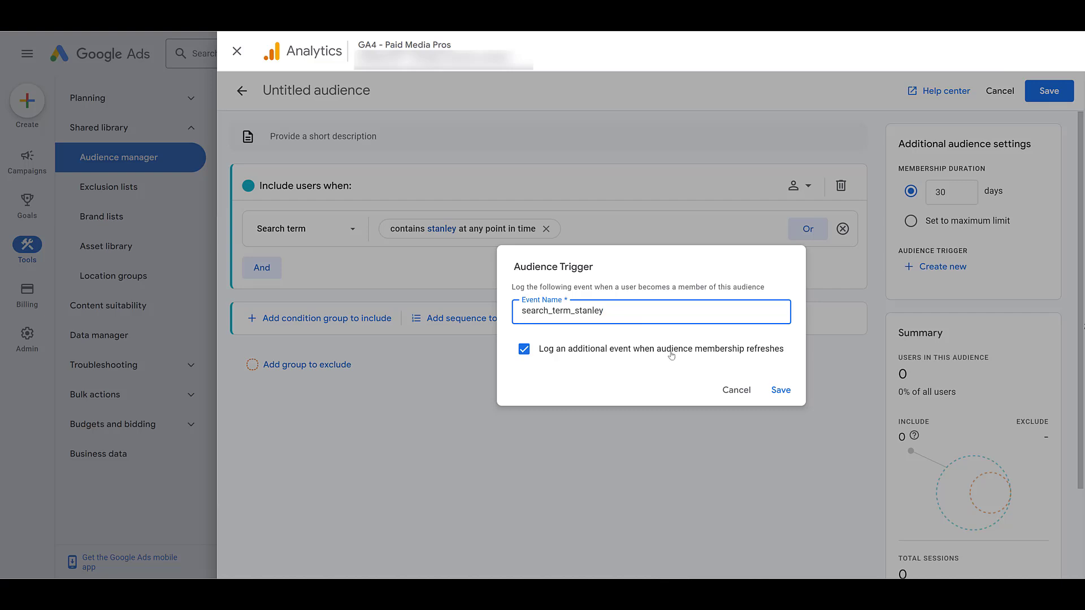
click(781, 390)
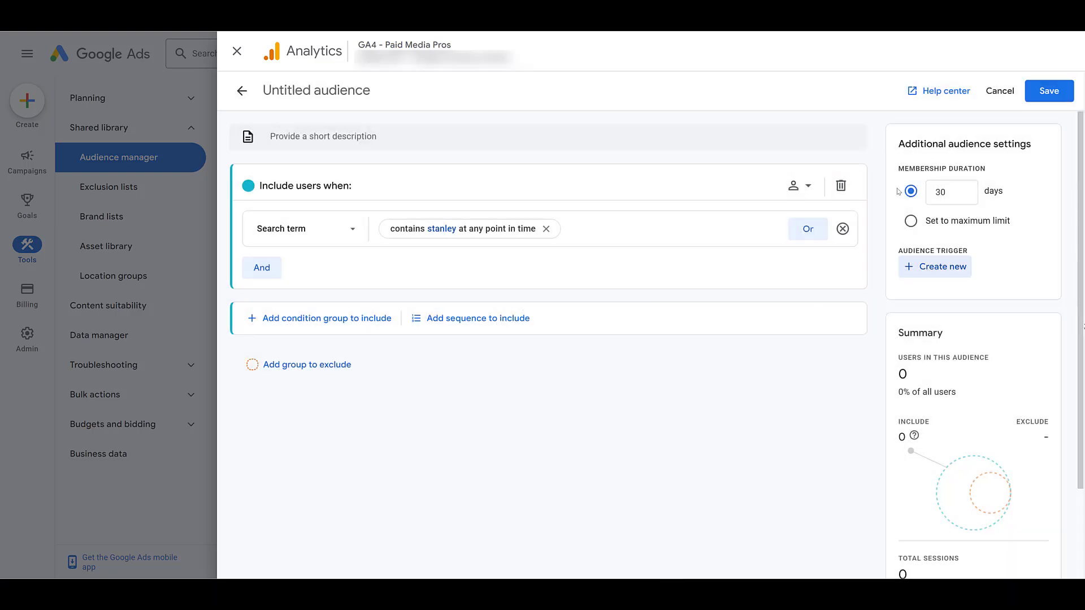
click(1049, 91)
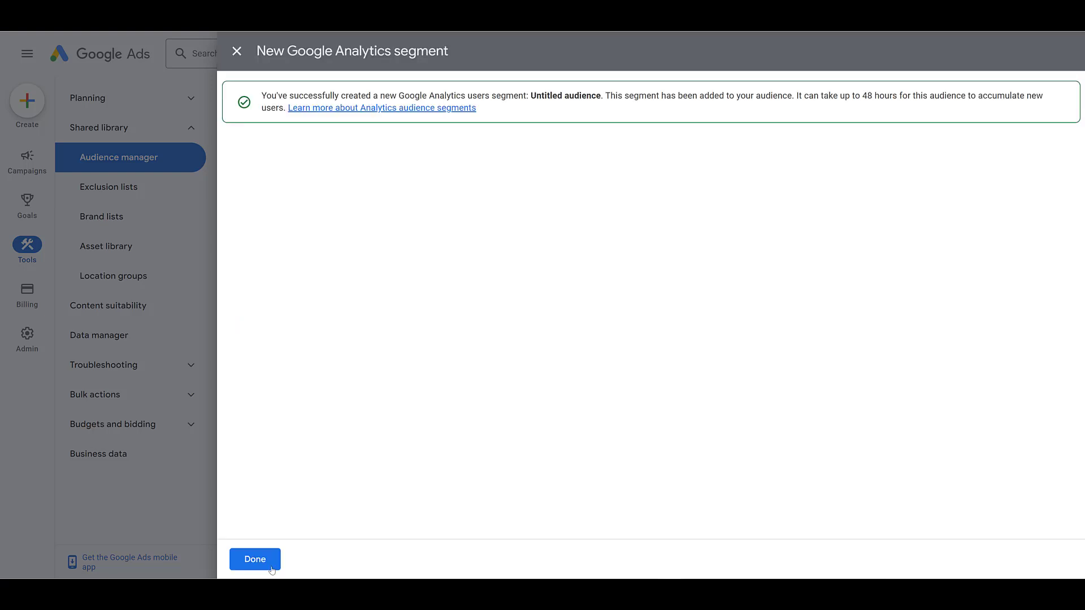
click(255, 559)
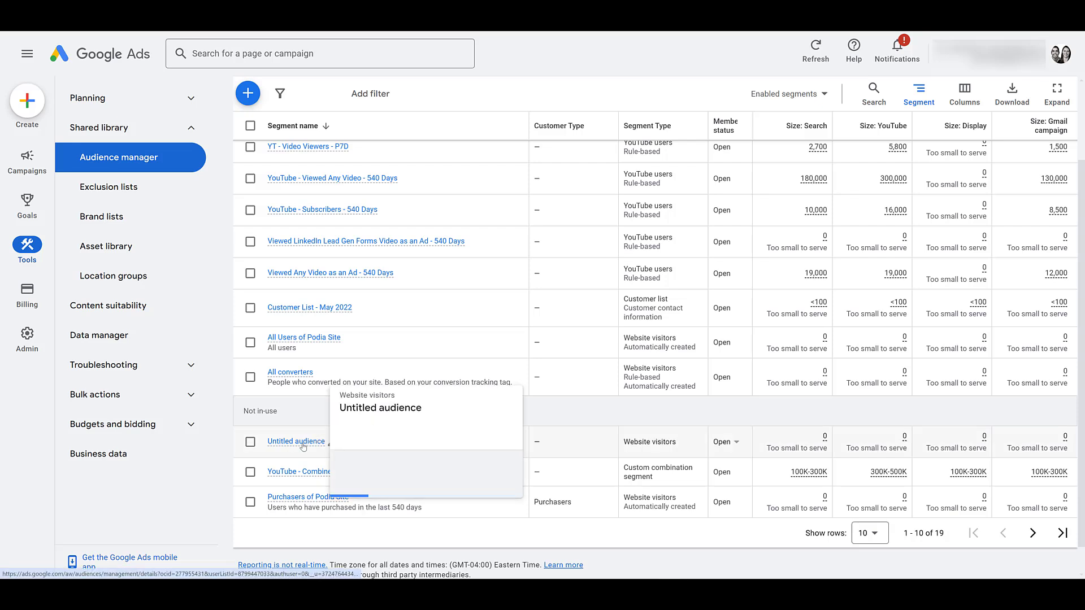
click(251, 441)
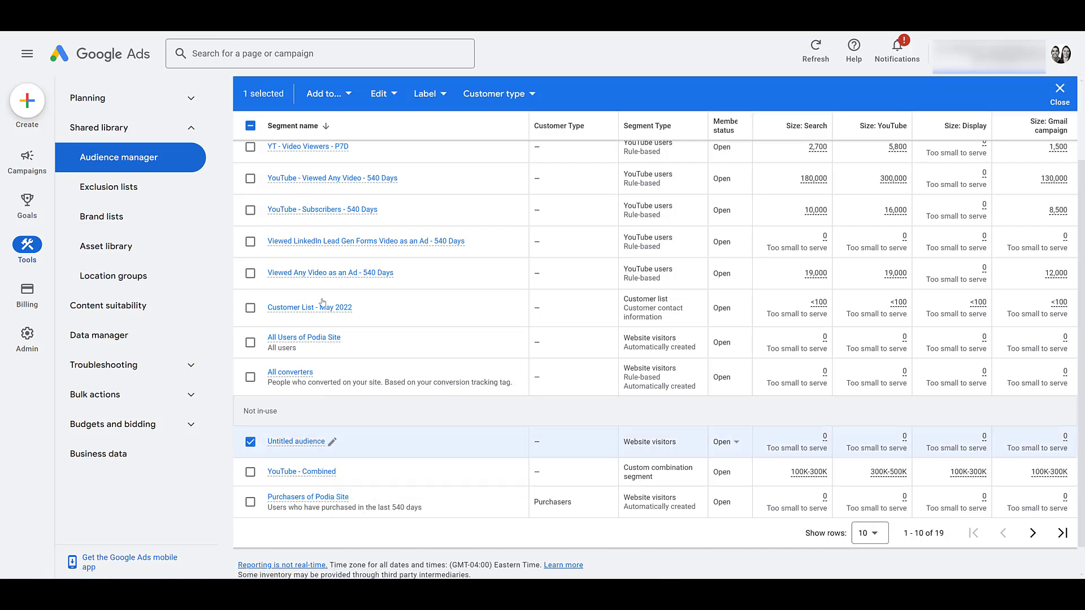
click(323, 94)
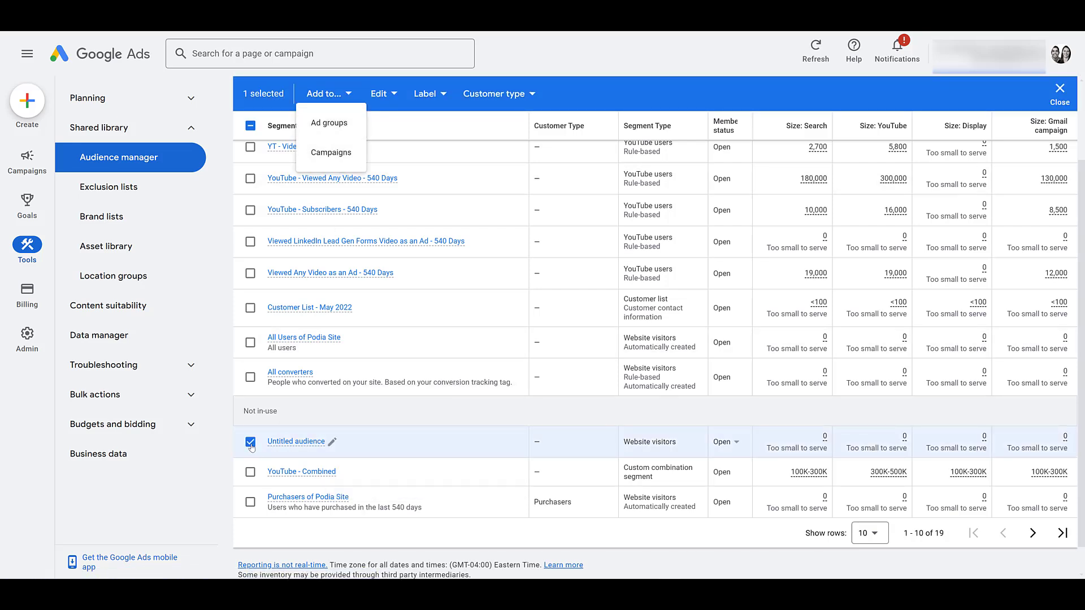
click(1059, 89)
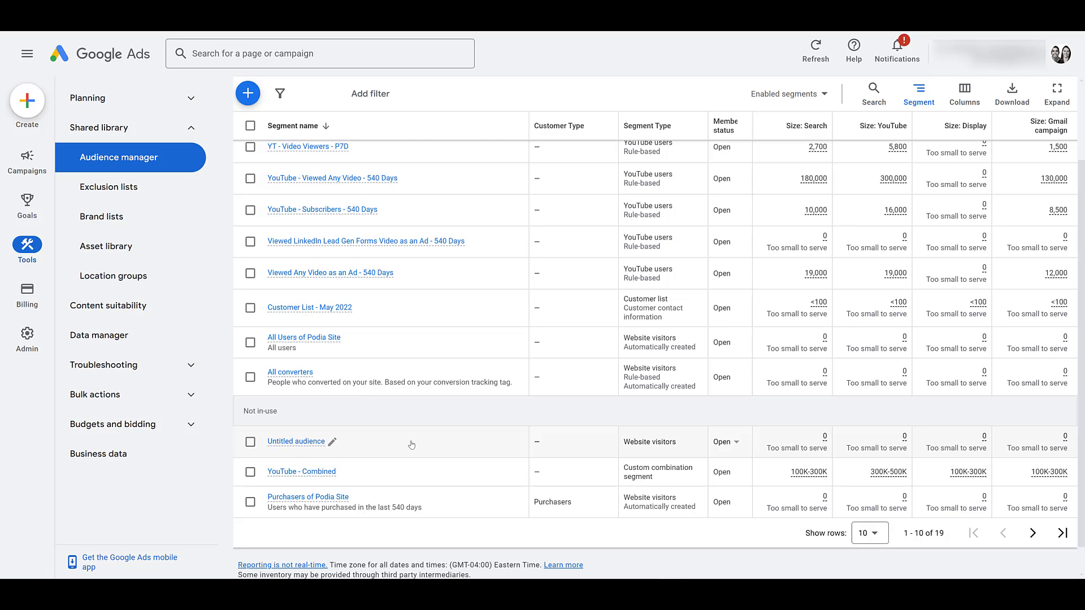
click(250, 441)
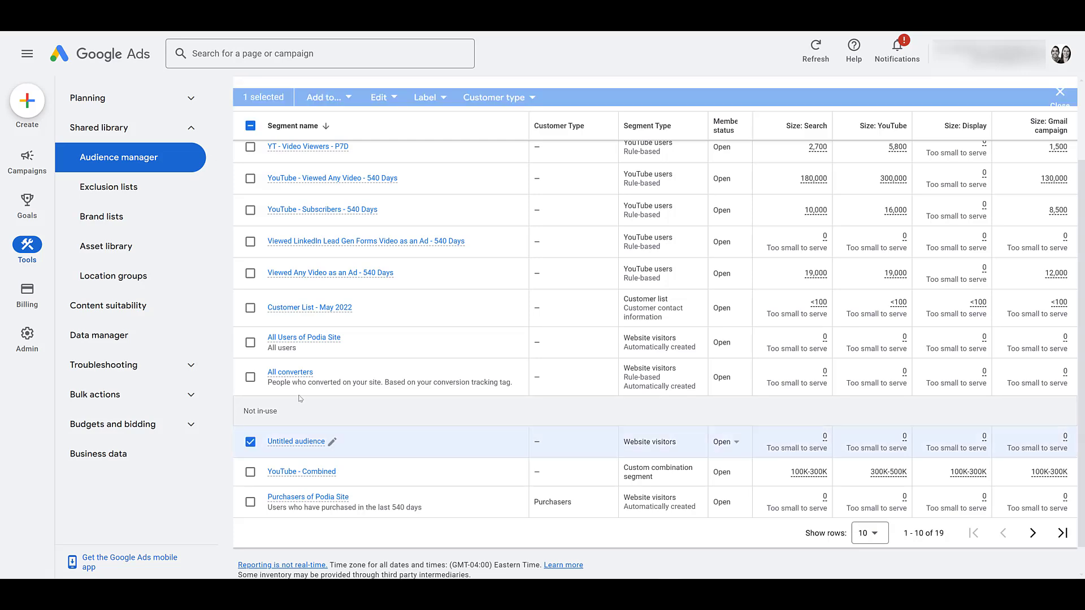
click(323, 98)
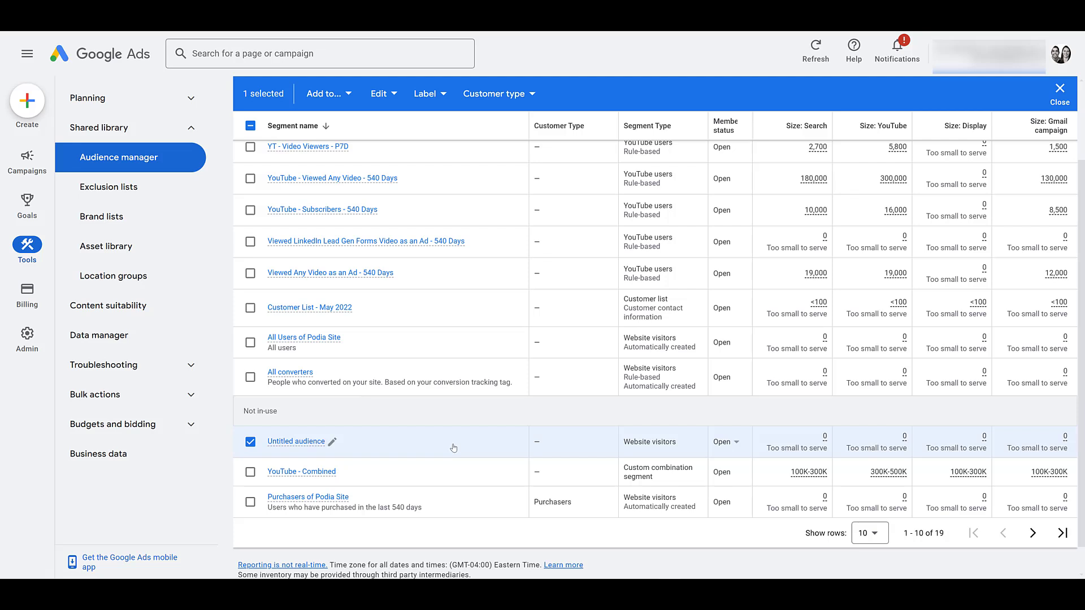
mouse_move(794, 440)
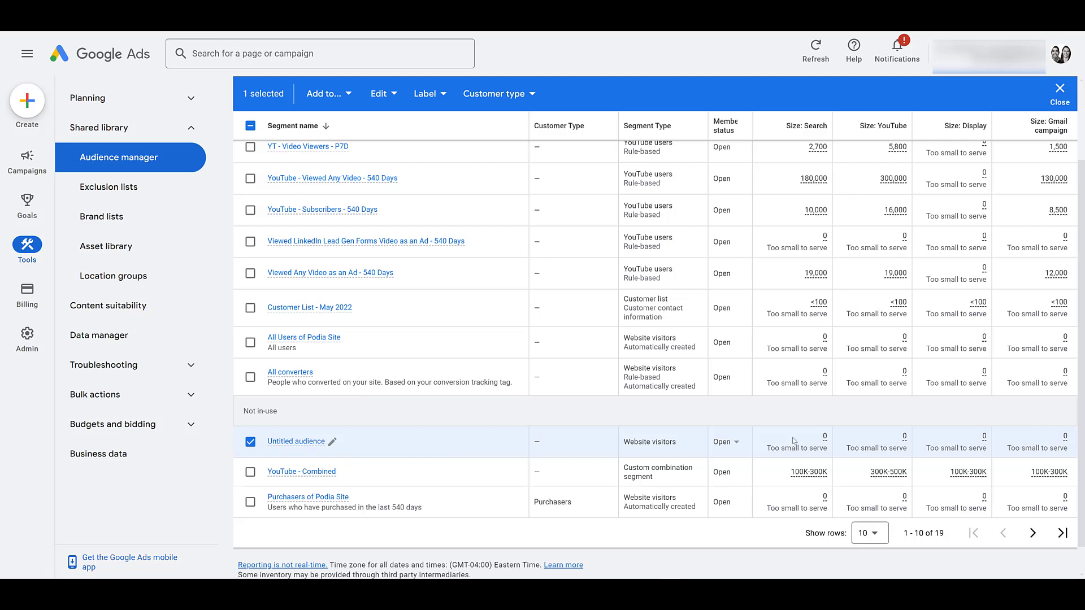